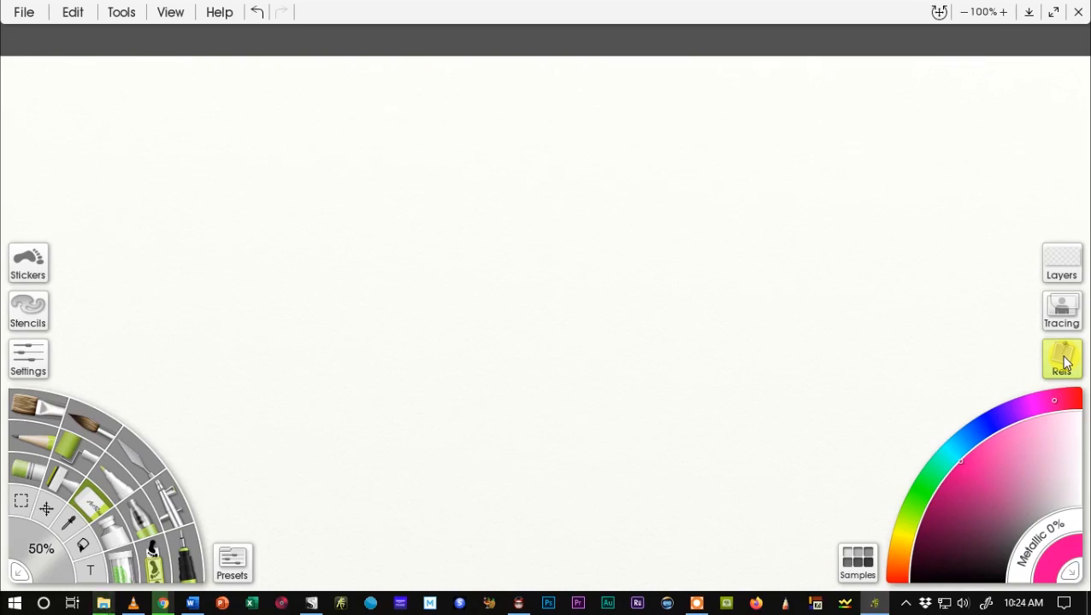
Step: Load the periwinkle photo IMG_0490 as a reference image from the Refs panel
left_click(1061, 358)
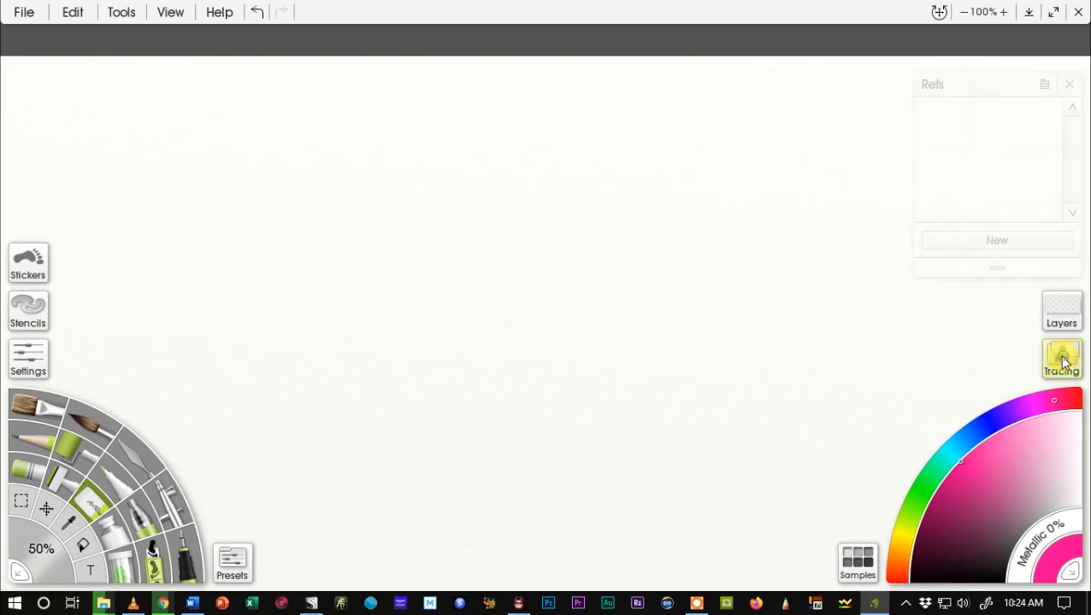
left_click(1061, 357)
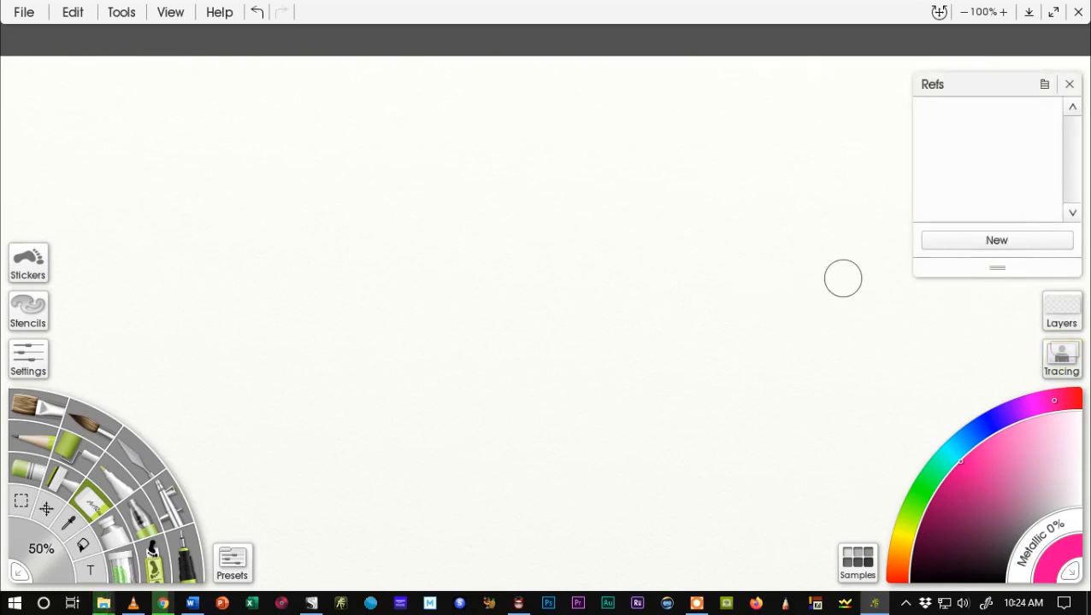
left_click(996, 240)
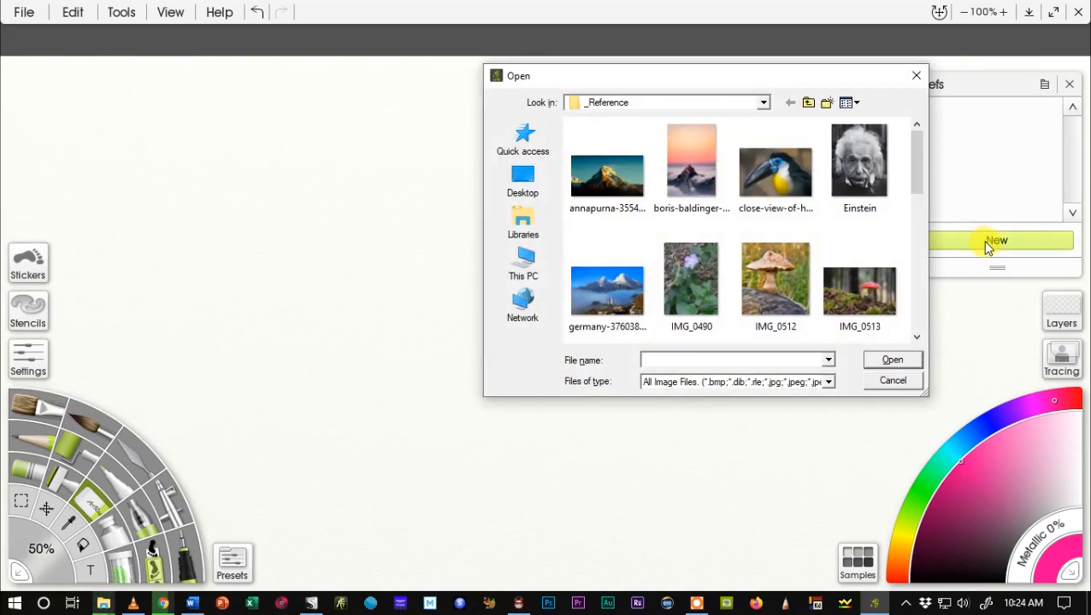
mouse_move(957, 236)
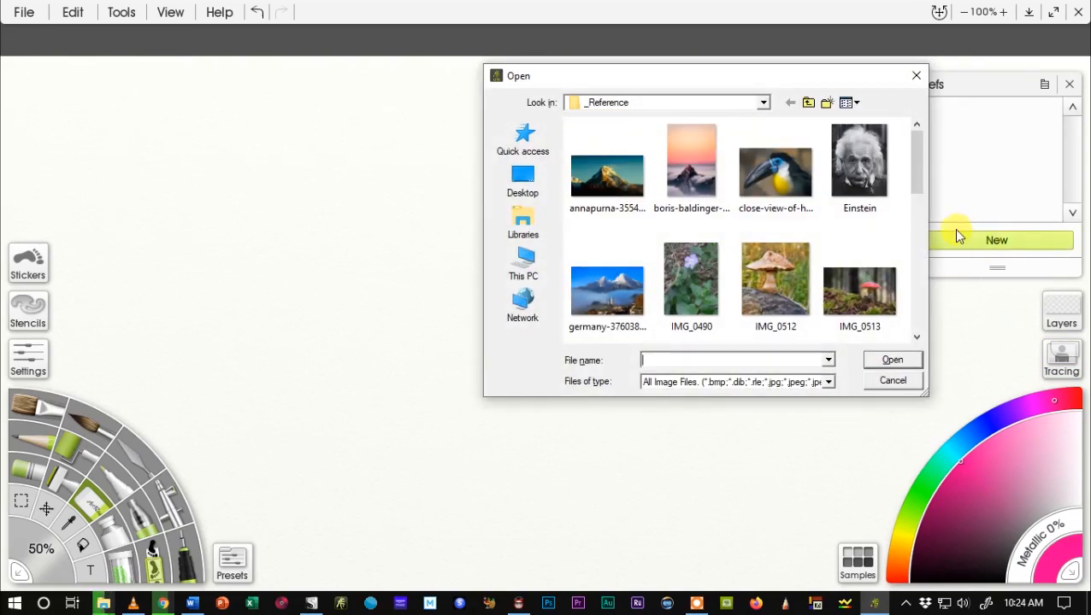
left_click(691, 277)
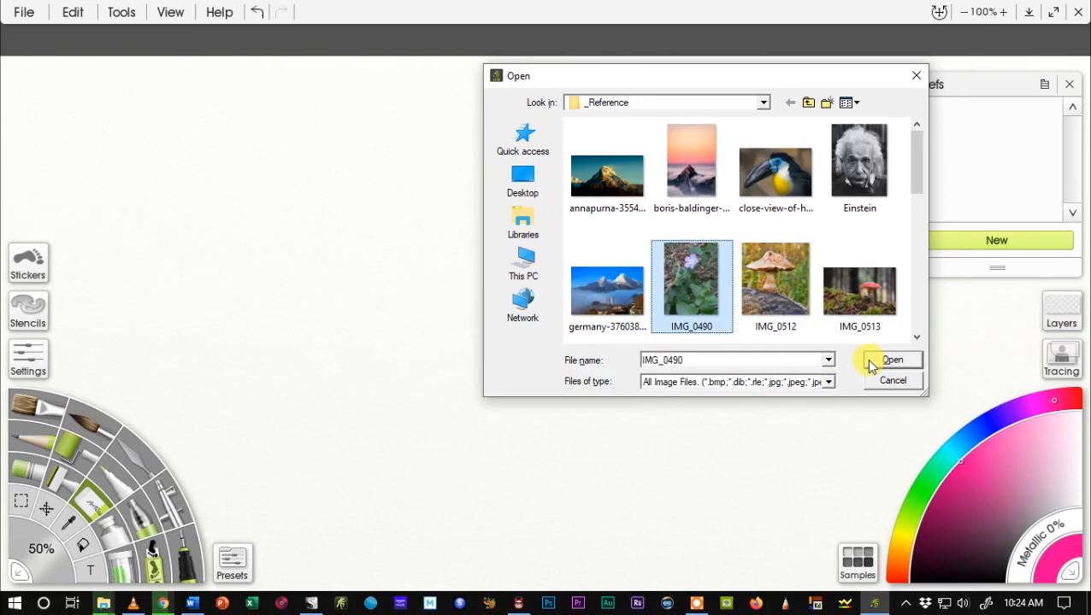
left_click(893, 359)
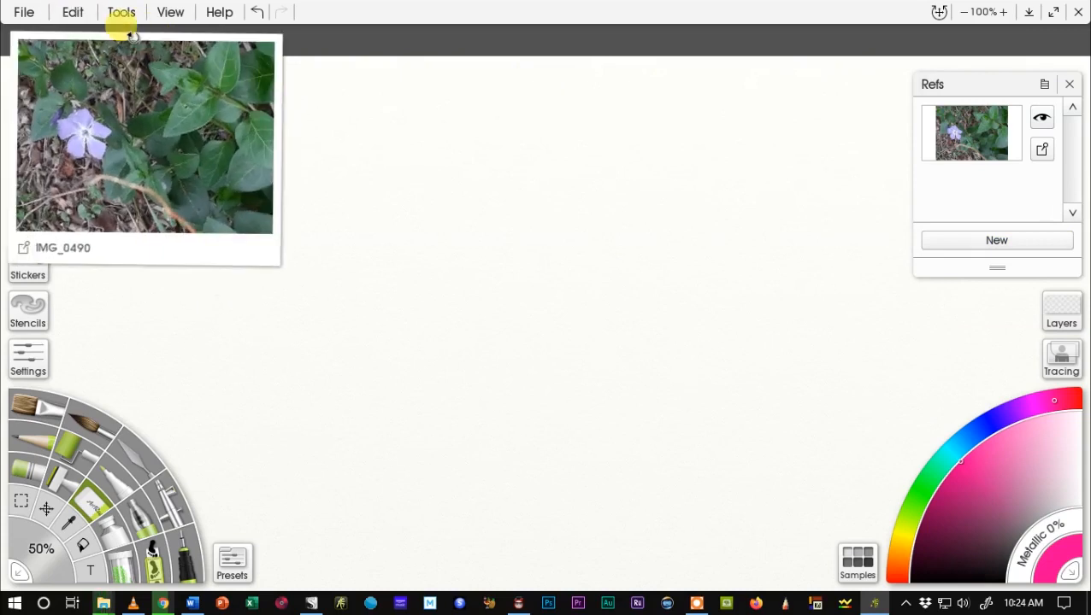
Step: Centre, rotate upright and enlarge the reference photo, then close the references list
left_click_drag(145, 137, 564, 274)
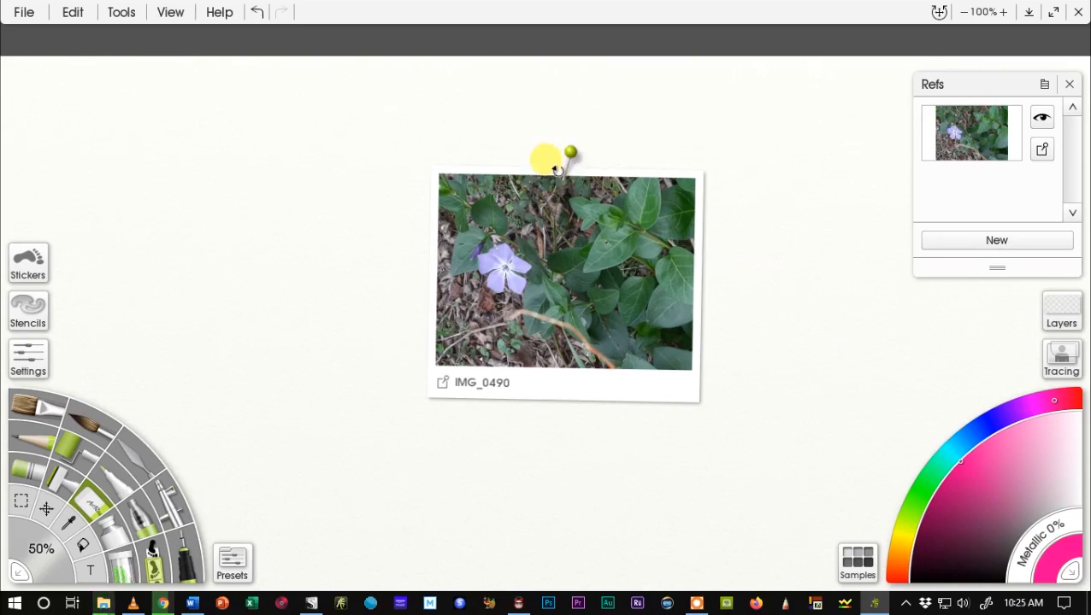
left_click_drag(547, 158, 658, 238)
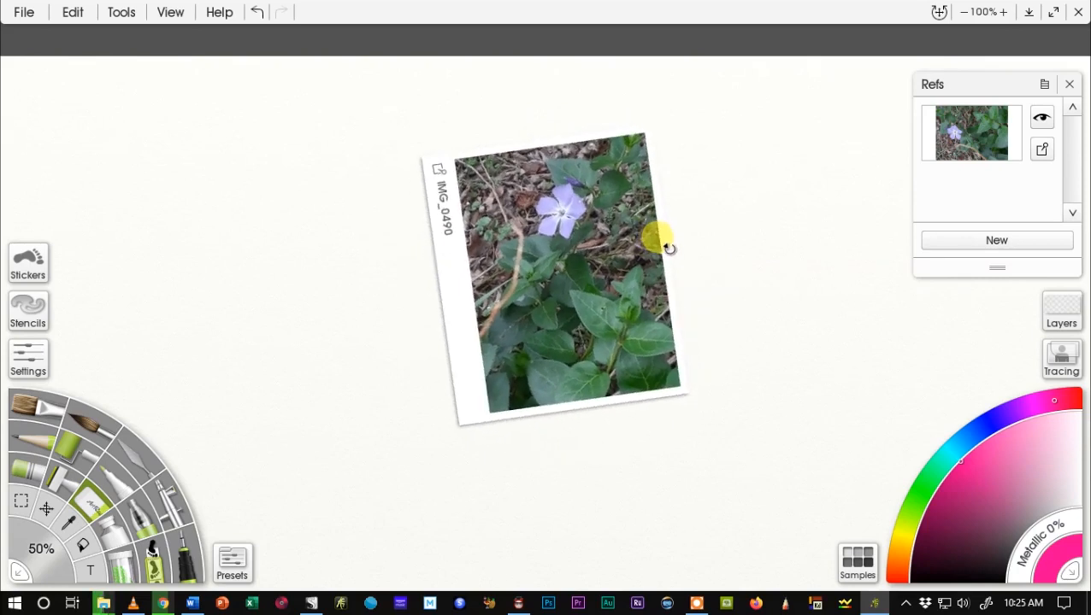
left_click_drag(663, 238, 665, 261)
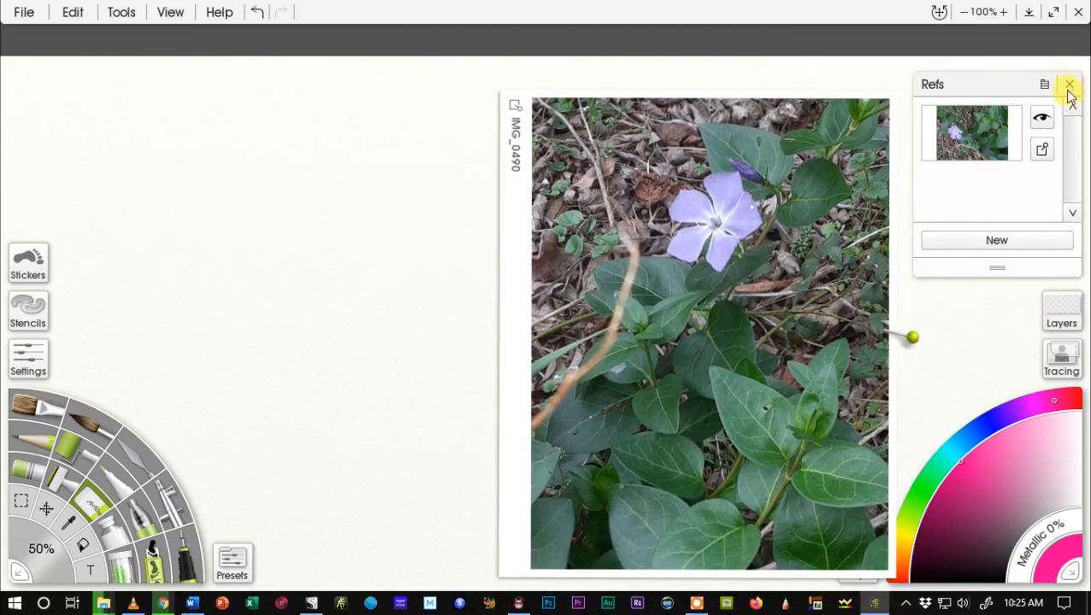
left_click(1069, 84)
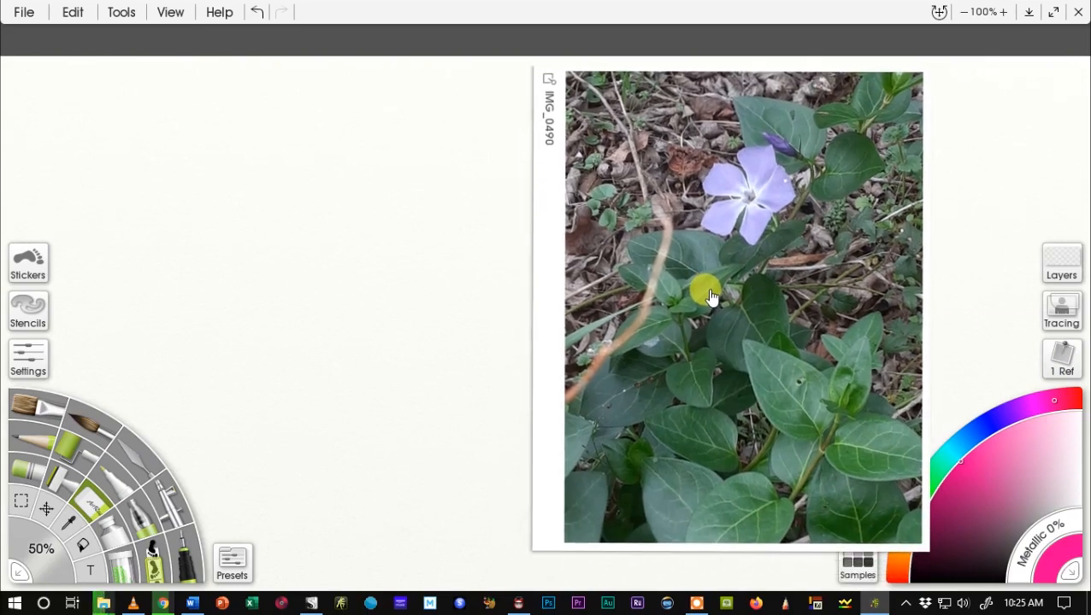
Step: Pick black from the colour Samples and move the reference photo to the canvas's right side
left_click_drag(714, 295, 743, 305)
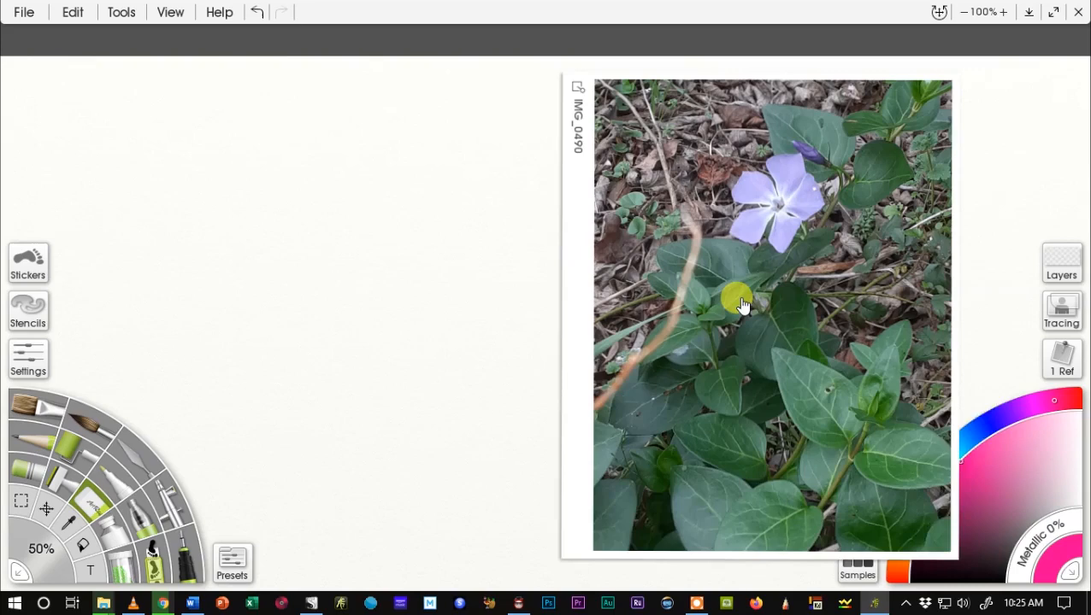
left_click_drag(744, 306, 604, 298)
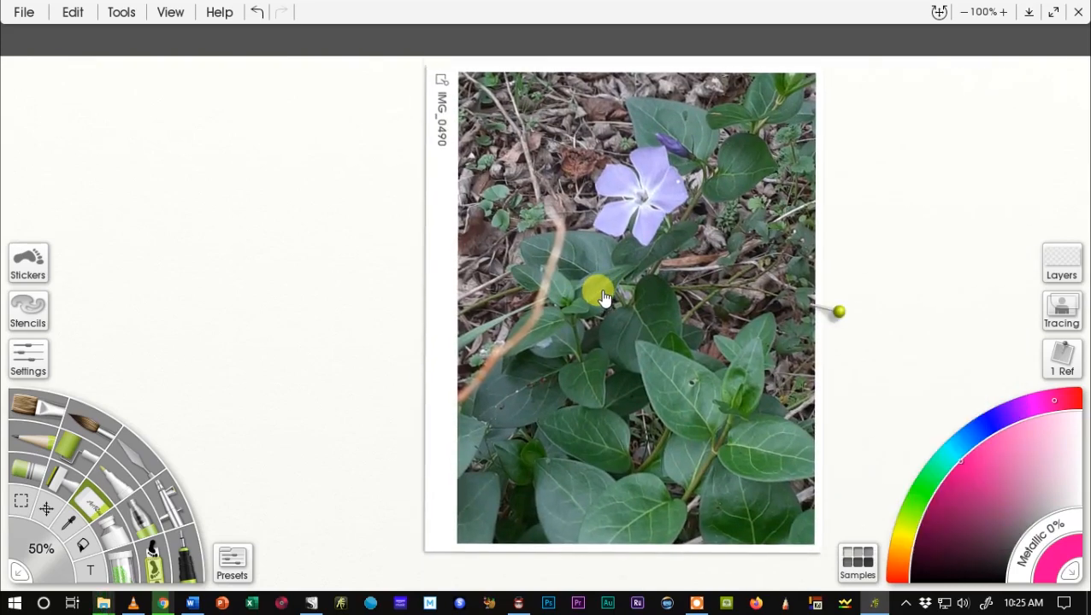
left_click(857, 563)
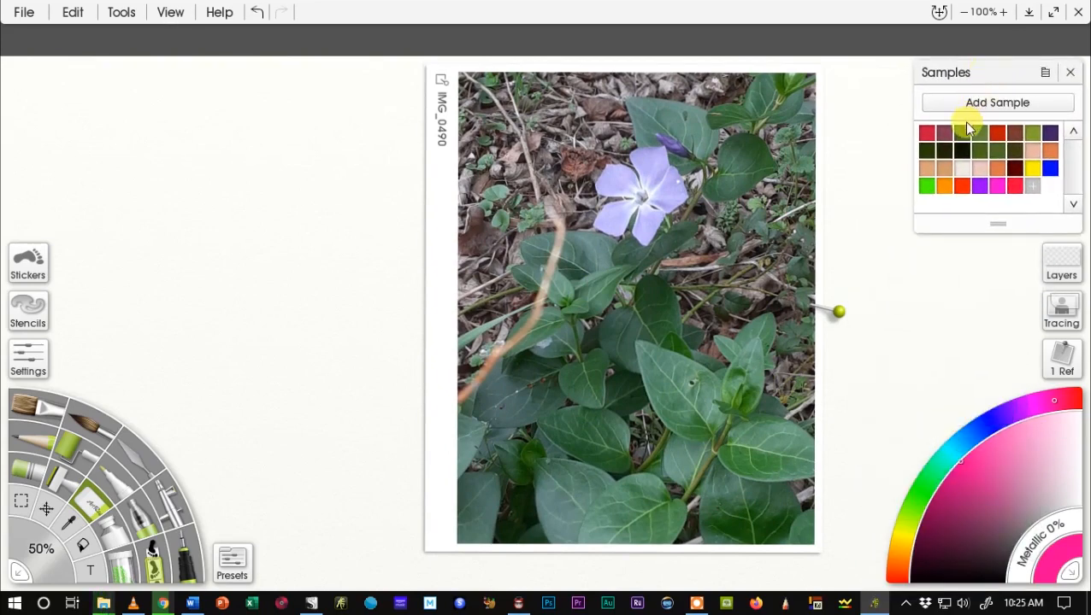
left_click(964, 134)
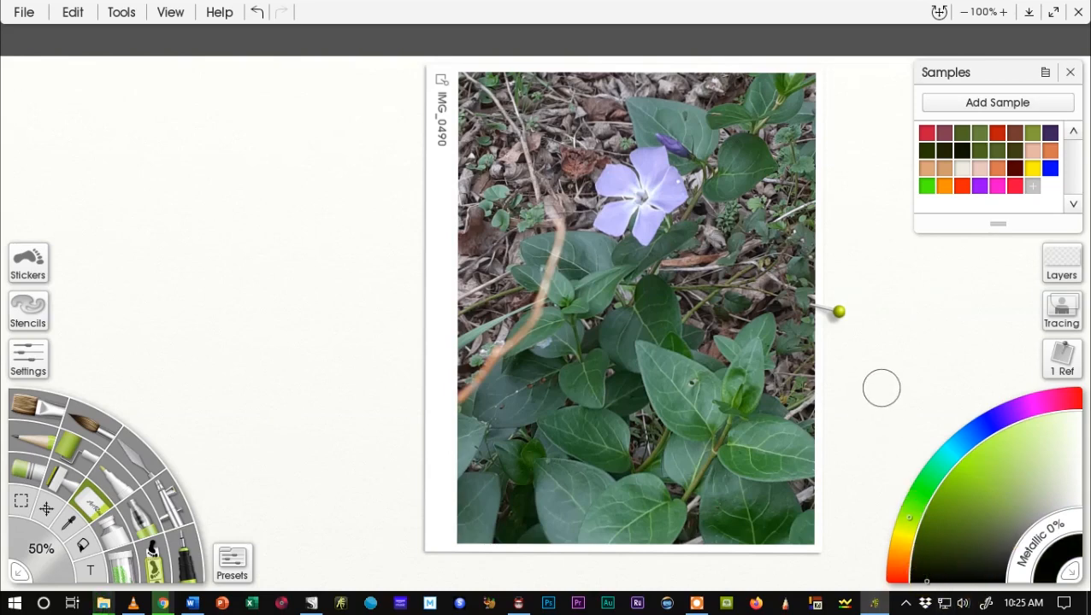
mouse_move(900, 457)
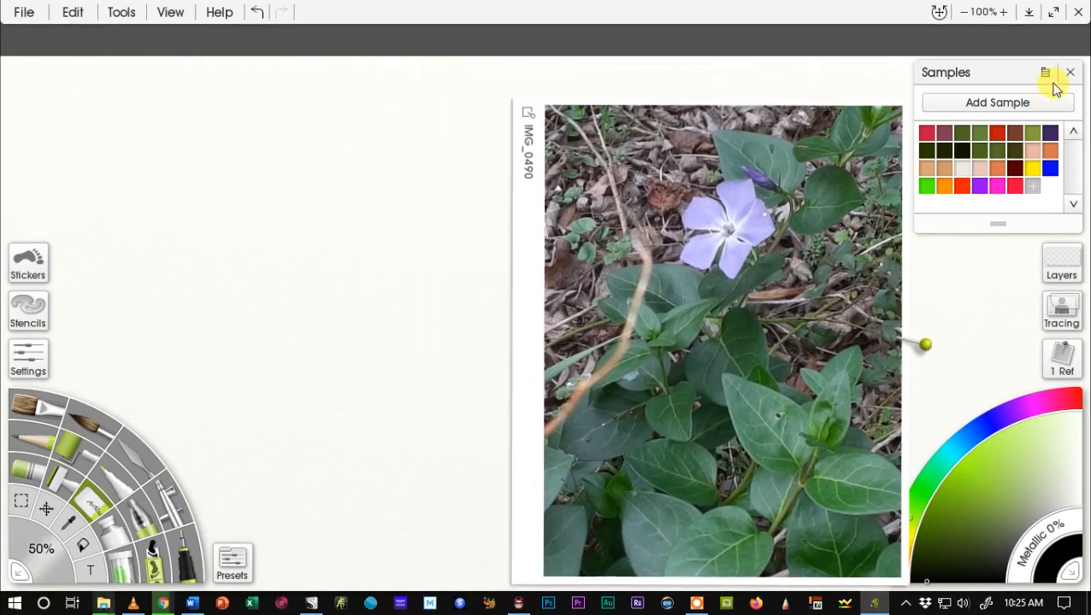
left_click(1069, 72)
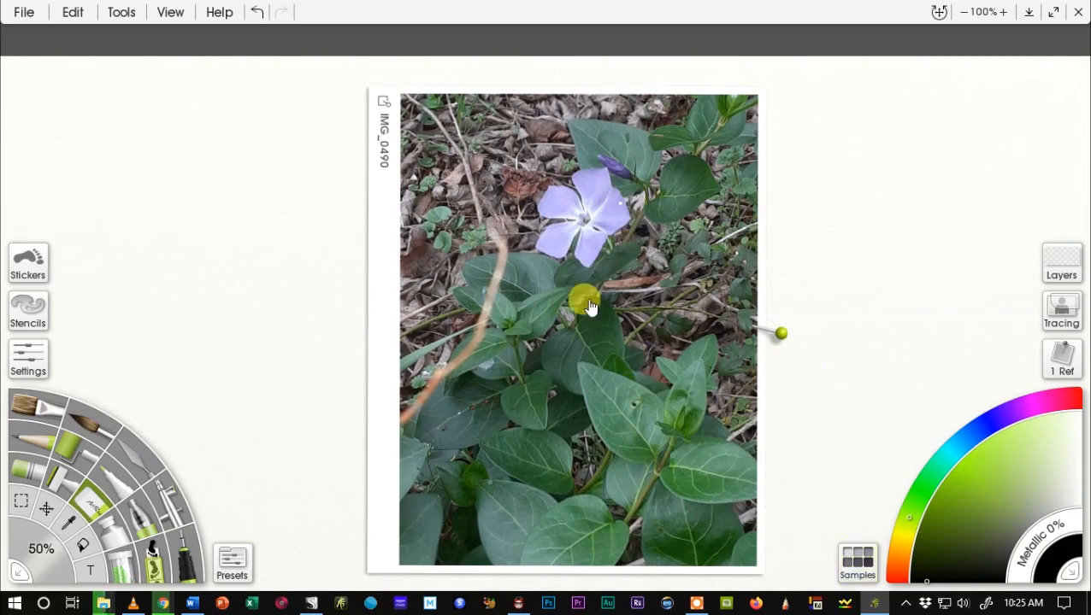
left_click_drag(589, 307, 820, 342)
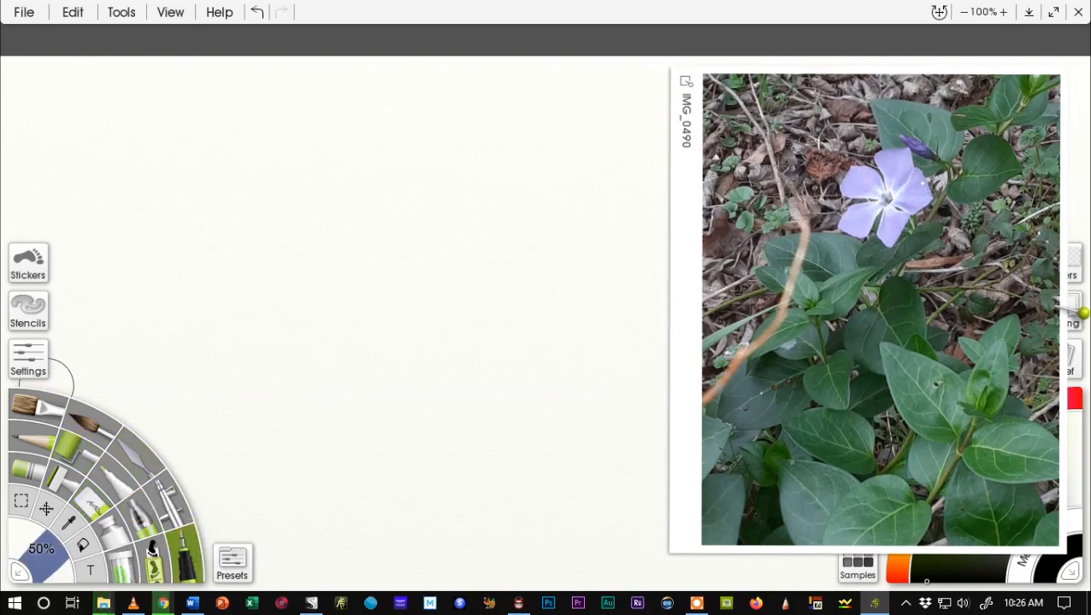
mouse_move(133, 385)
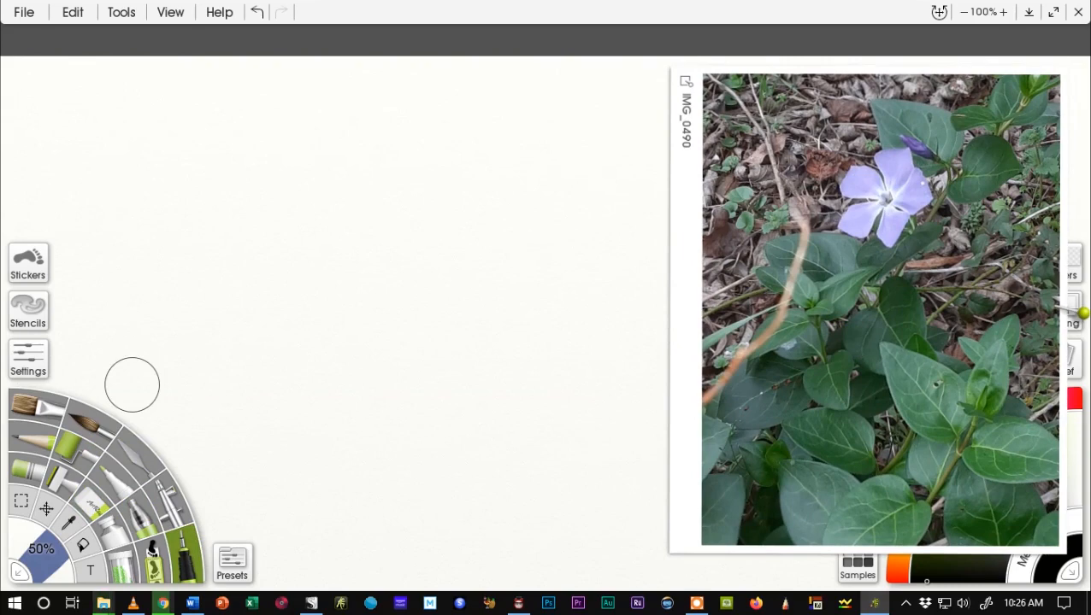
mouse_move(39, 440)
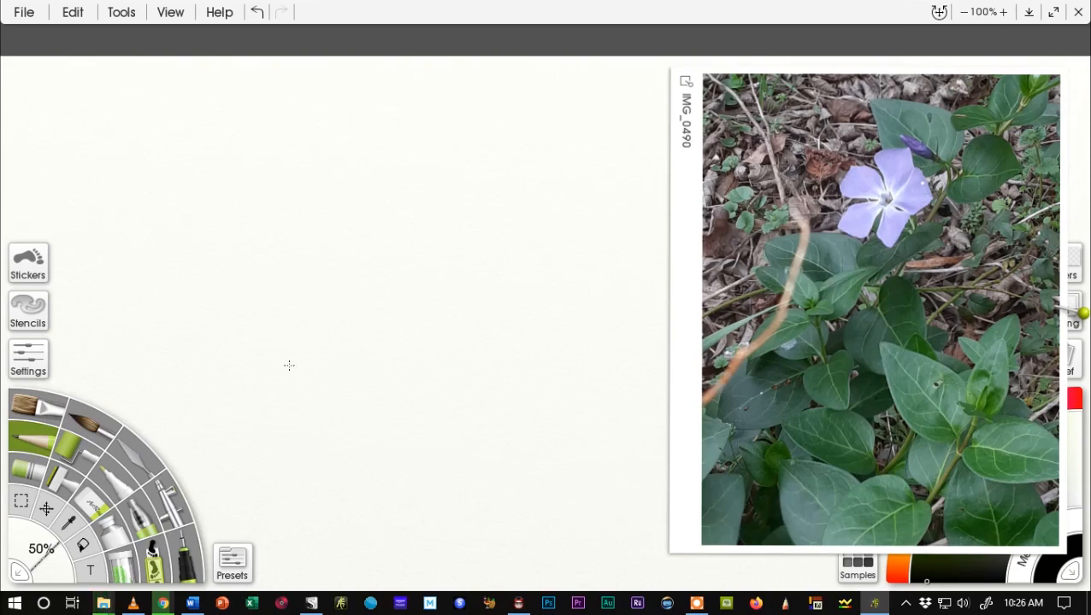
mouse_move(490, 206)
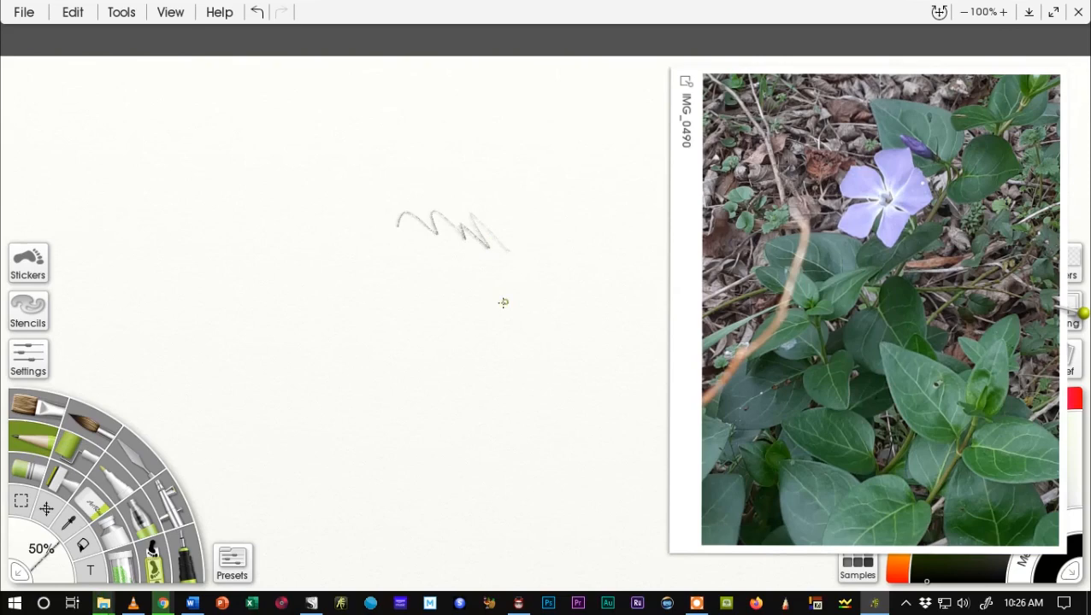
Step: Draw a trial pencil scribble on the canvas
left_click_drag(391, 278, 504, 303)
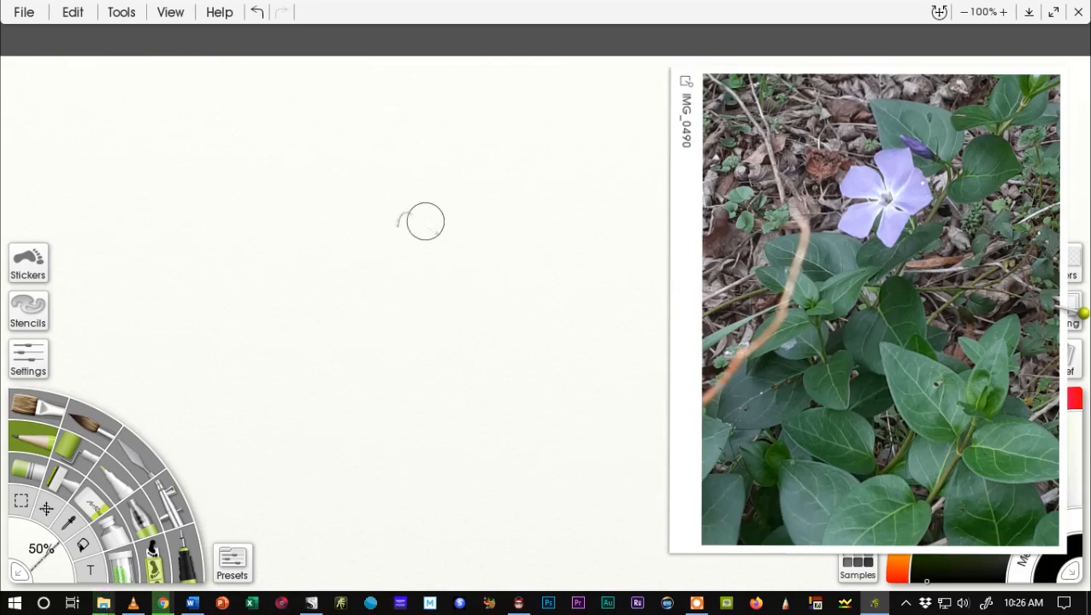
mouse_move(398, 324)
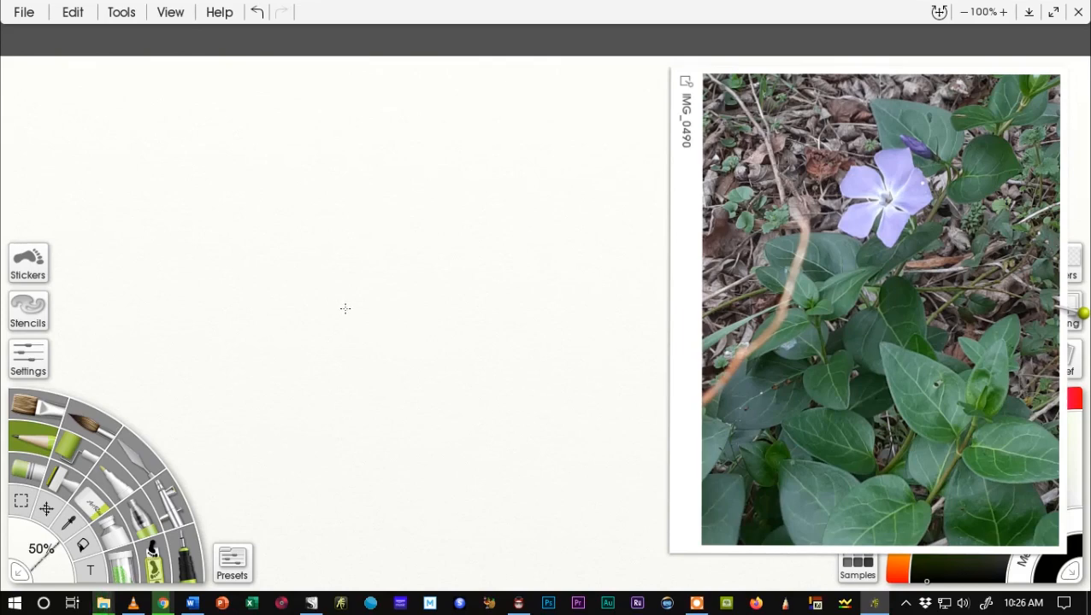
mouse_move(384, 238)
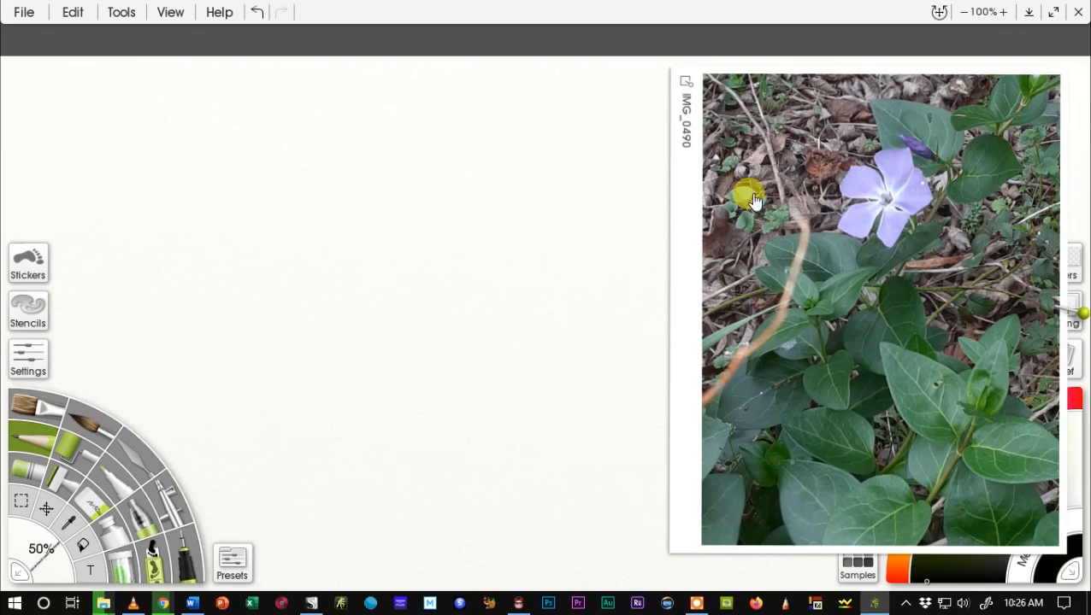
mouse_move(850, 163)
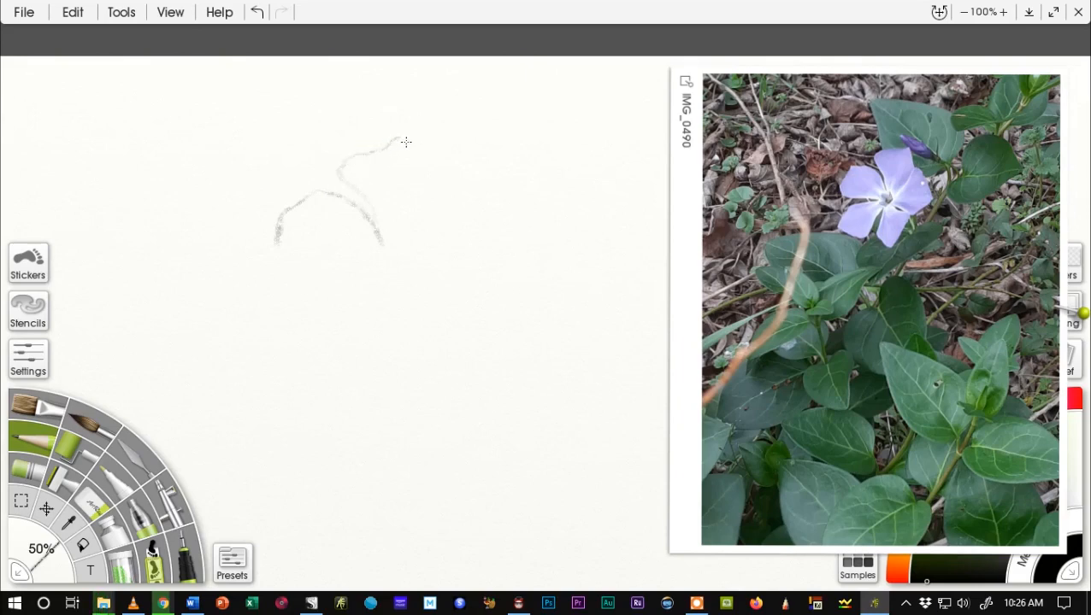
Step: Pencil the top, right, bottom and lower-left petal outlines of the periwinkle
left_click_drag(406, 141, 419, 171)
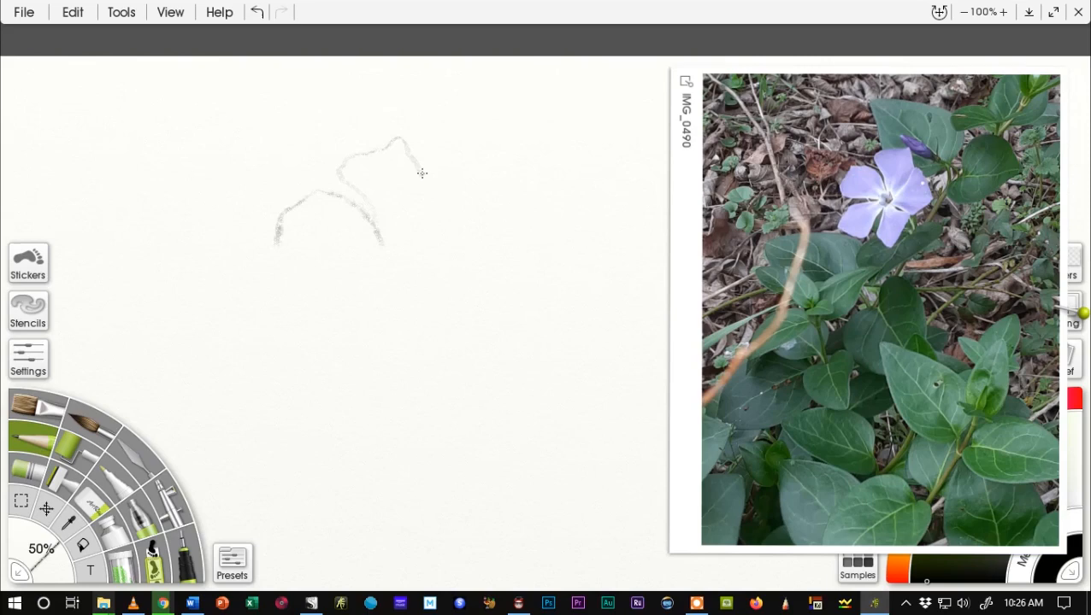
mouse_move(391, 163)
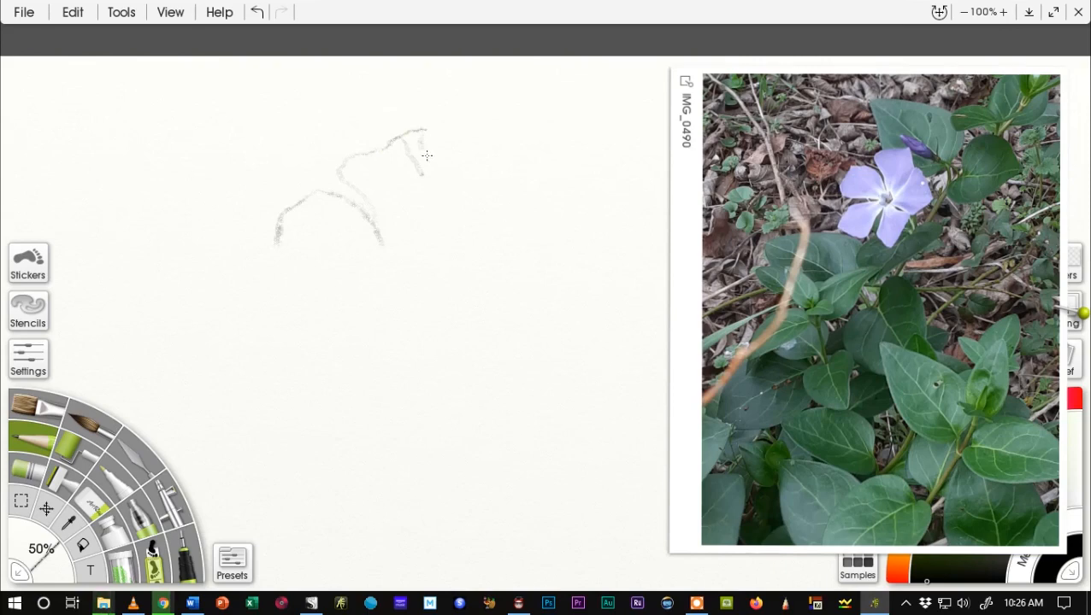
left_click_drag(425, 156, 459, 185)
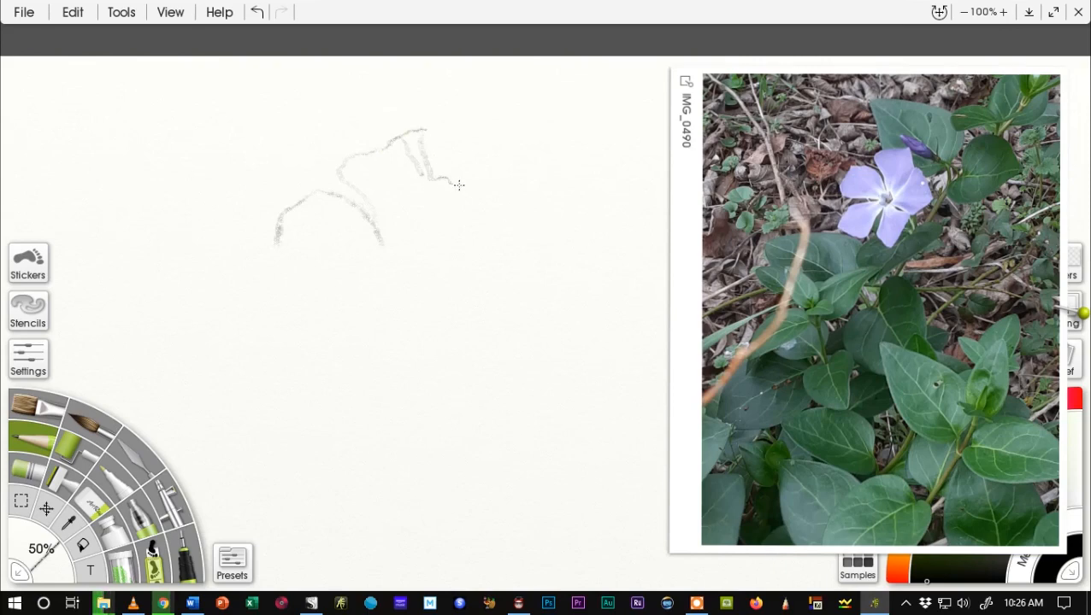
left_click_drag(457, 185, 506, 229)
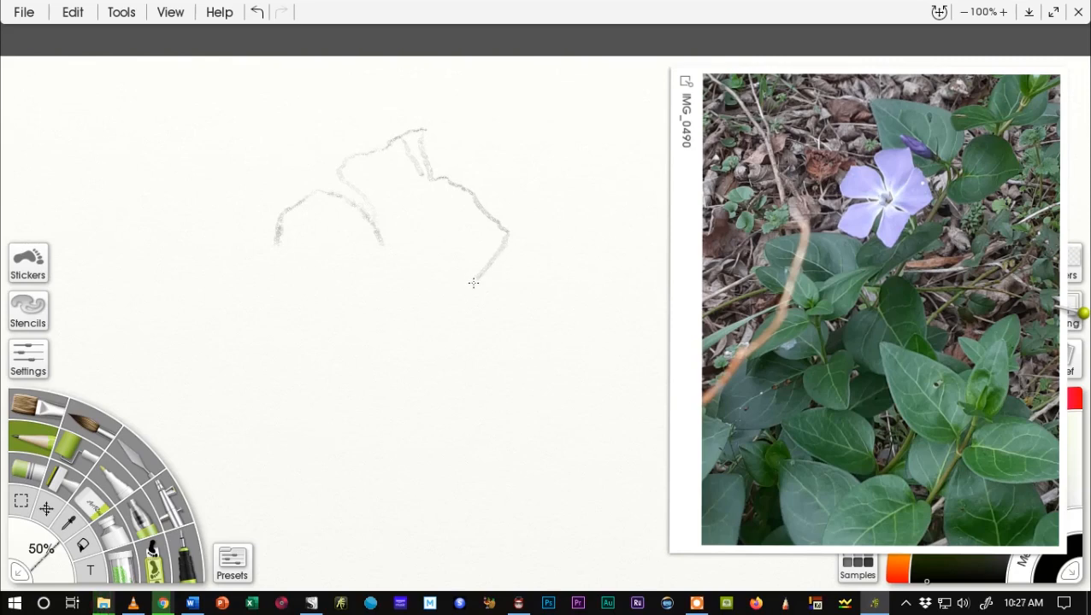
mouse_move(462, 280)
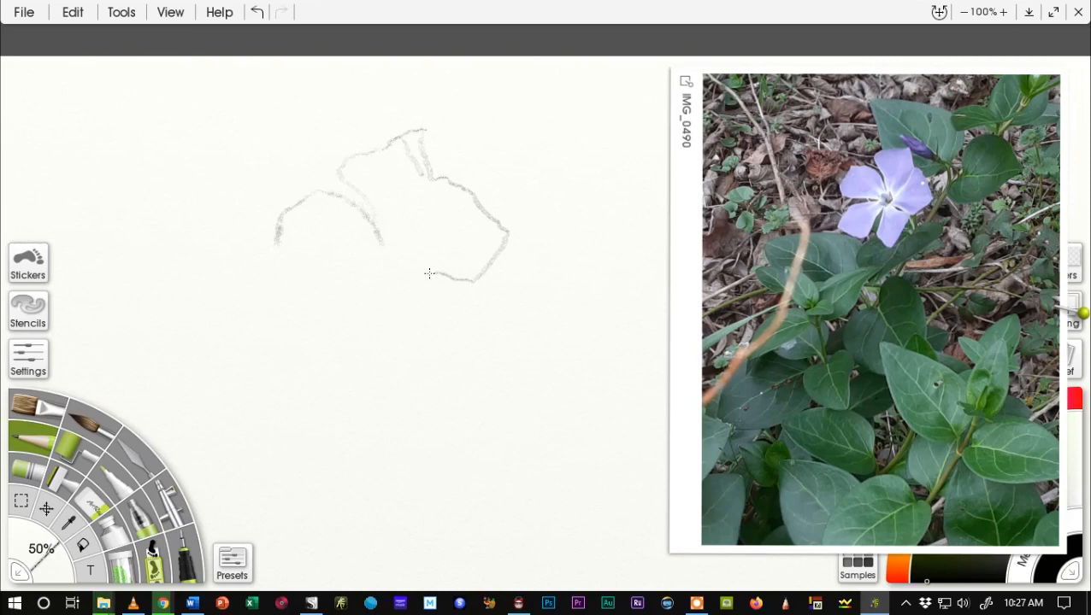
left_click_drag(427, 274, 457, 293)
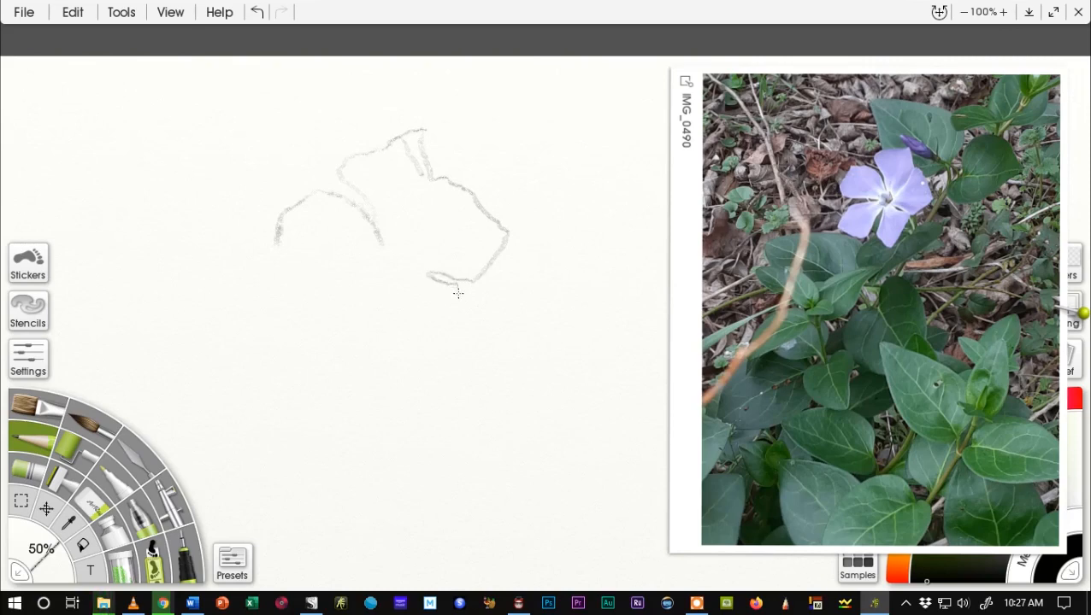
left_click_drag(458, 295, 425, 373)
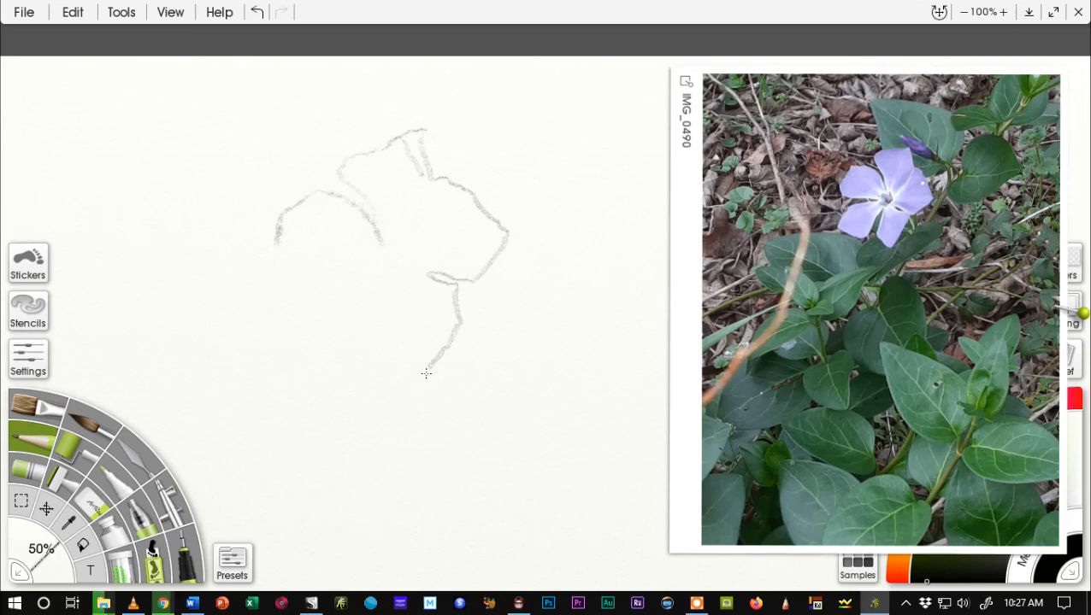
left_click_drag(426, 373, 369, 321)
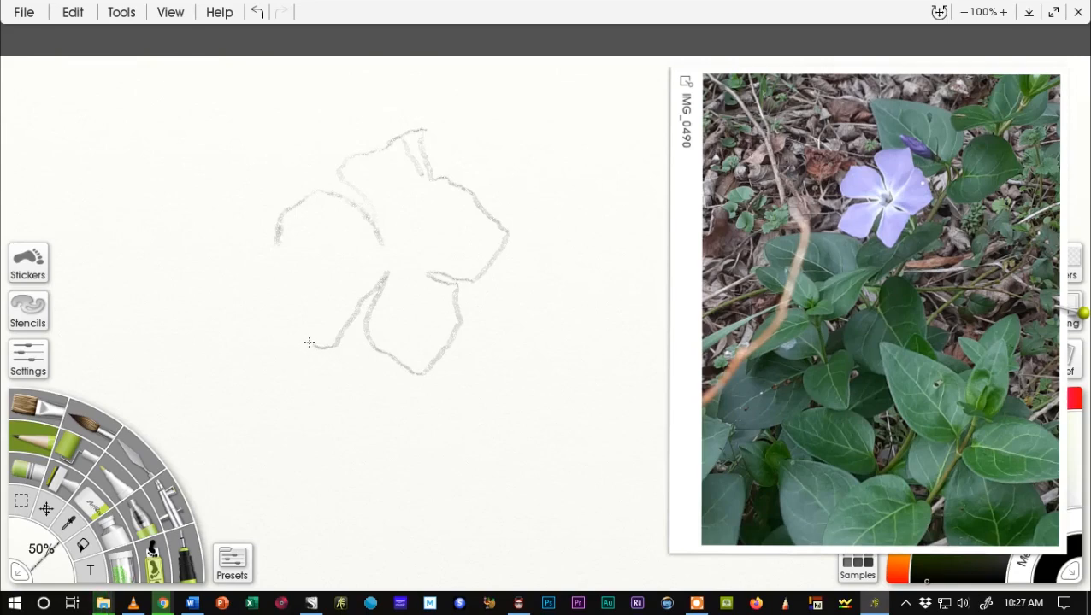
left_click_drag(310, 342, 268, 295)
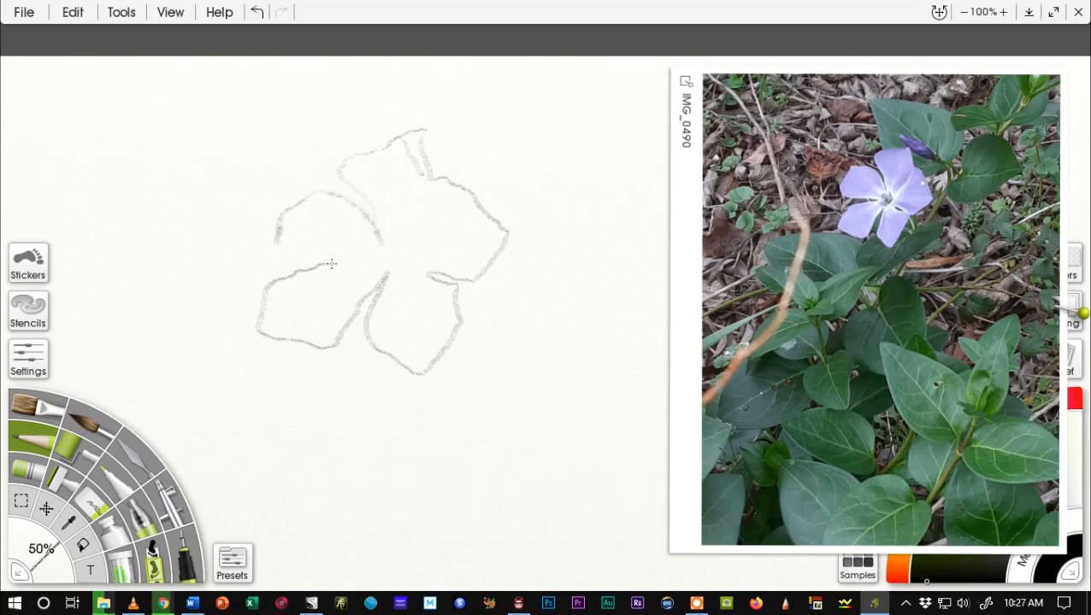
mouse_move(310, 254)
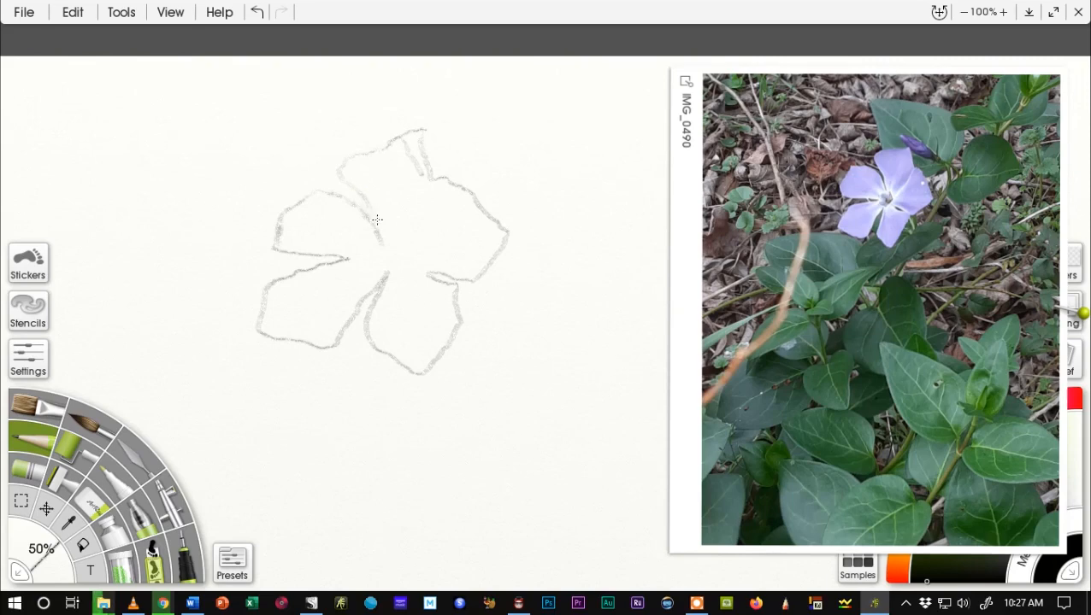
mouse_move(419, 142)
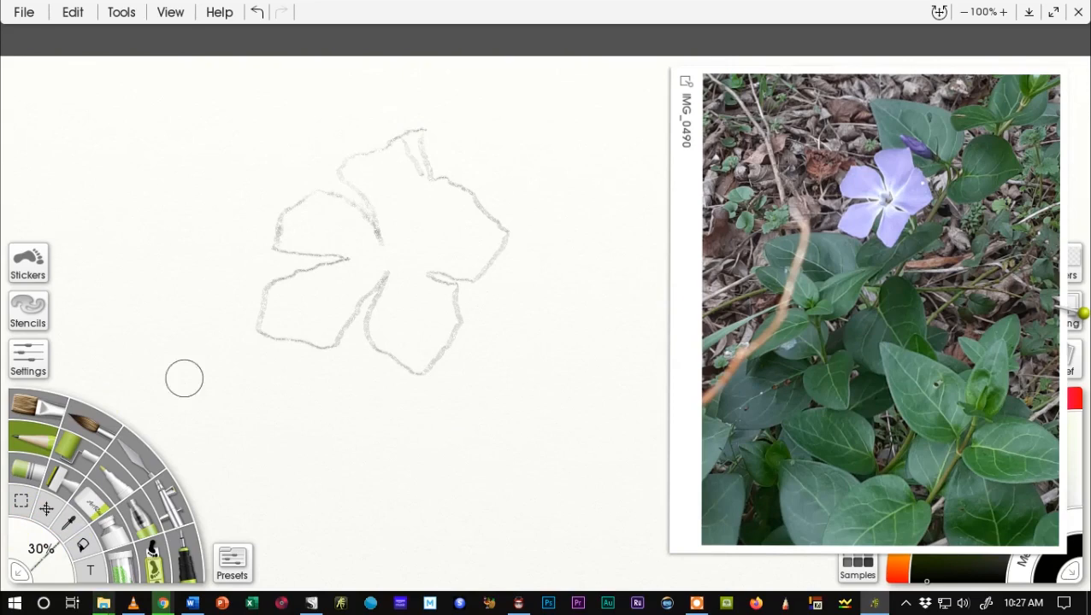
mouse_move(167, 422)
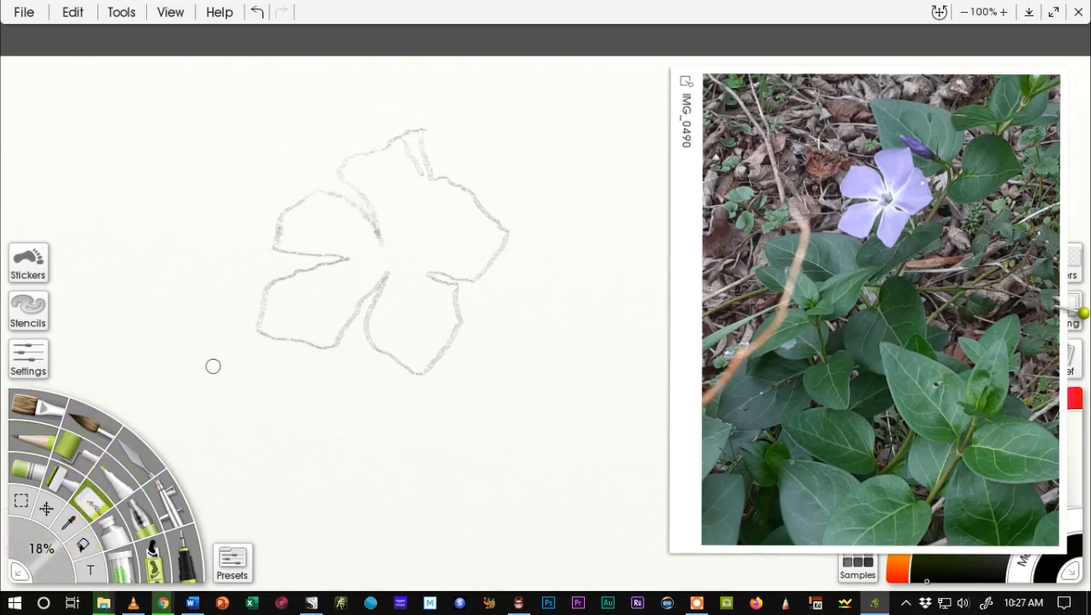
mouse_move(398, 166)
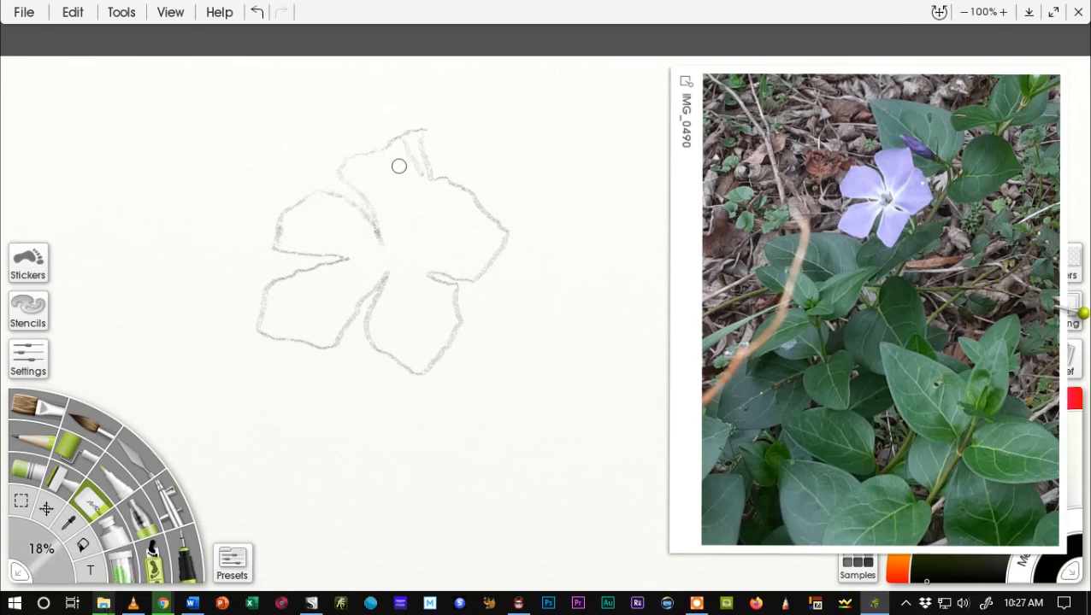
mouse_move(406, 149)
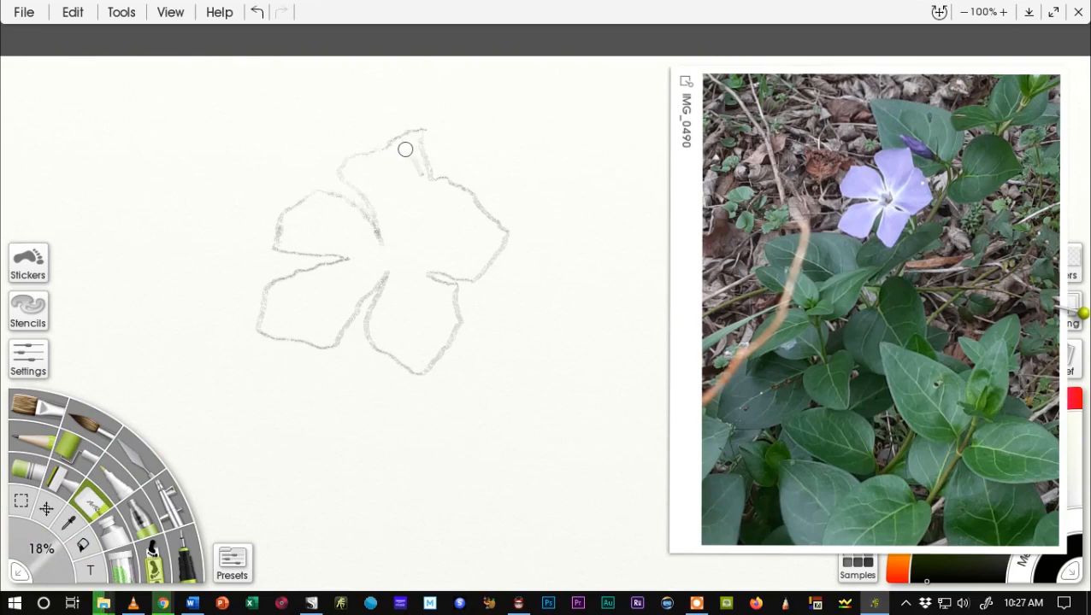
mouse_move(421, 179)
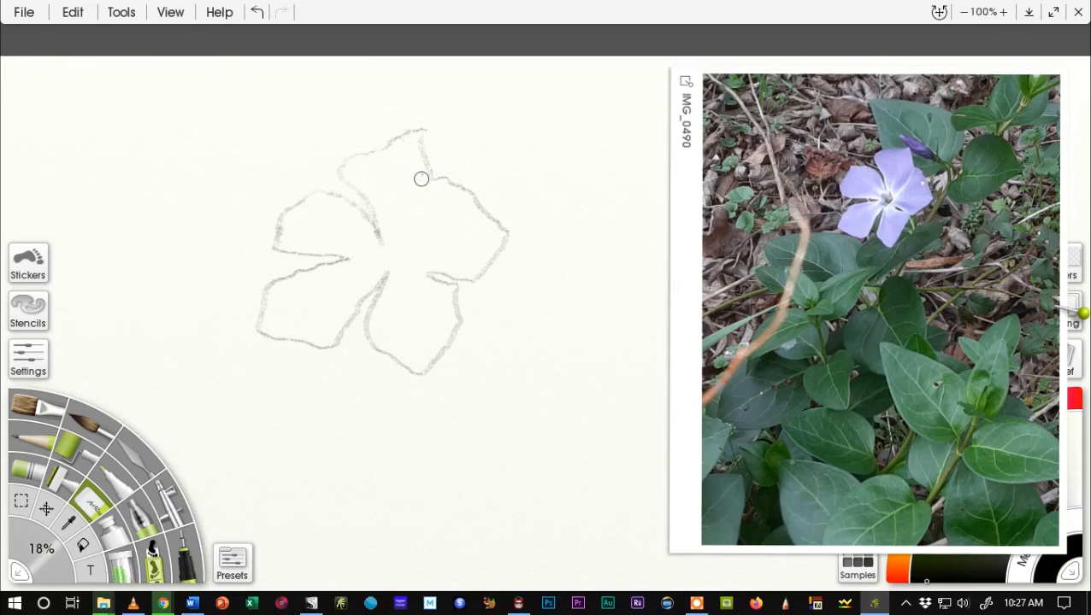
mouse_move(412, 261)
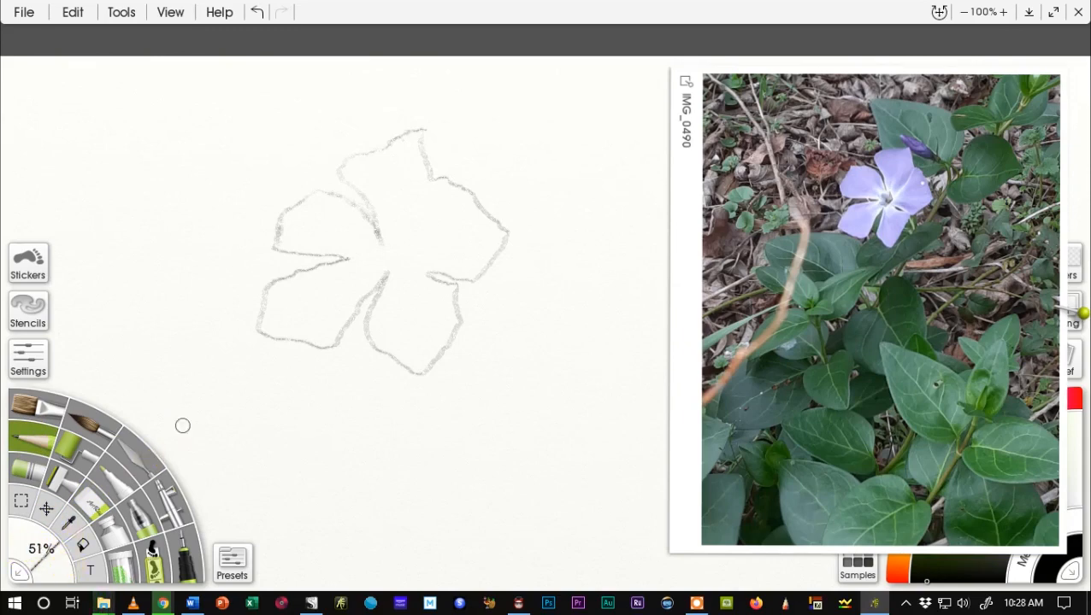
mouse_move(427, 135)
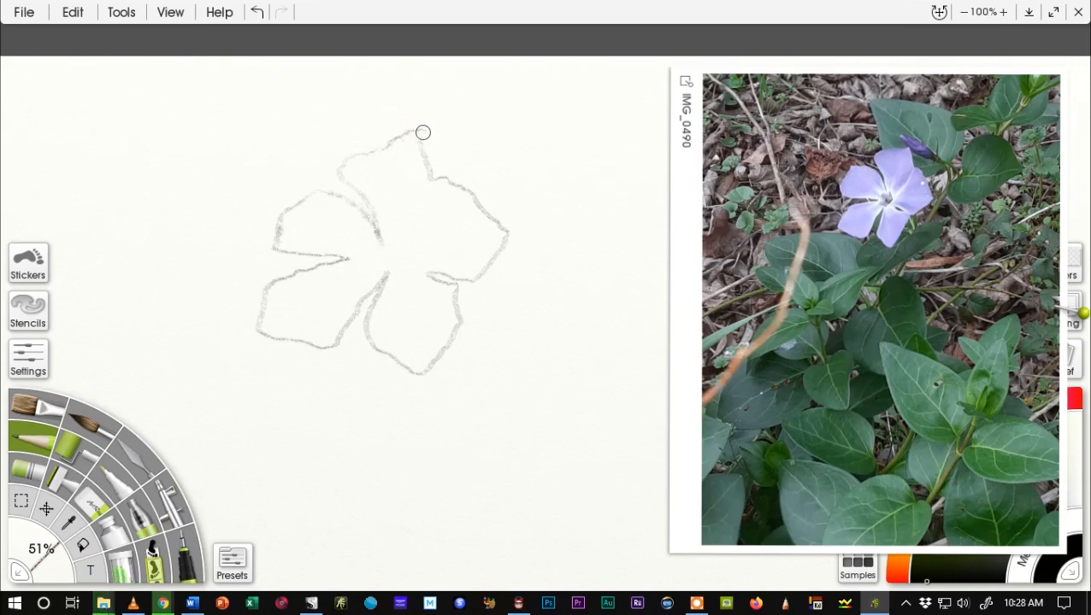
mouse_move(445, 158)
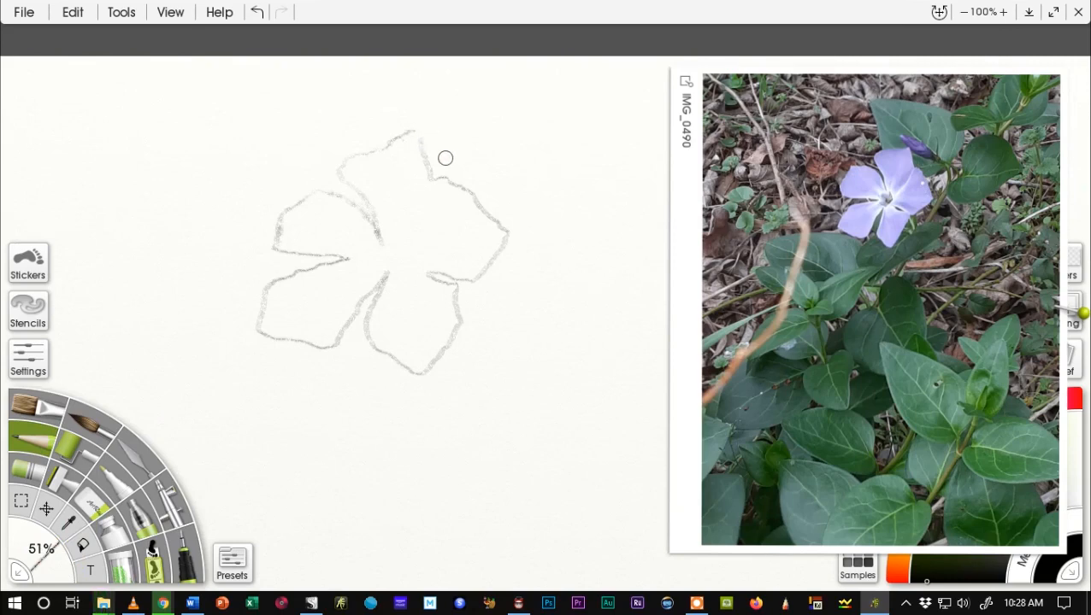
mouse_move(409, 128)
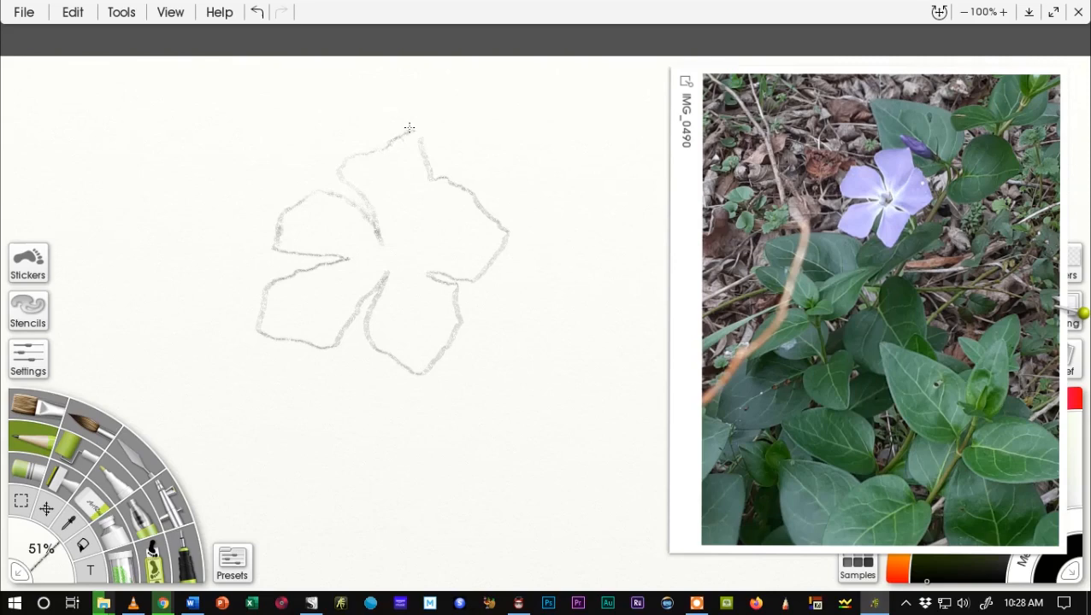
mouse_move(418, 127)
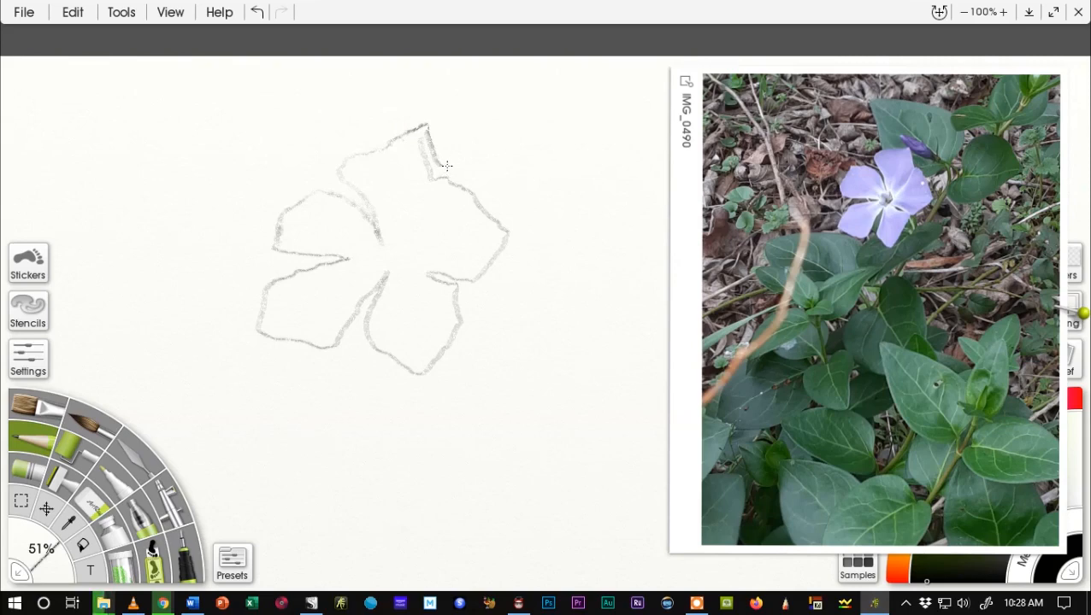
Step: Retrace the upper edge of the right petal with a firmer pencil stroke
left_click_drag(446, 166, 486, 212)
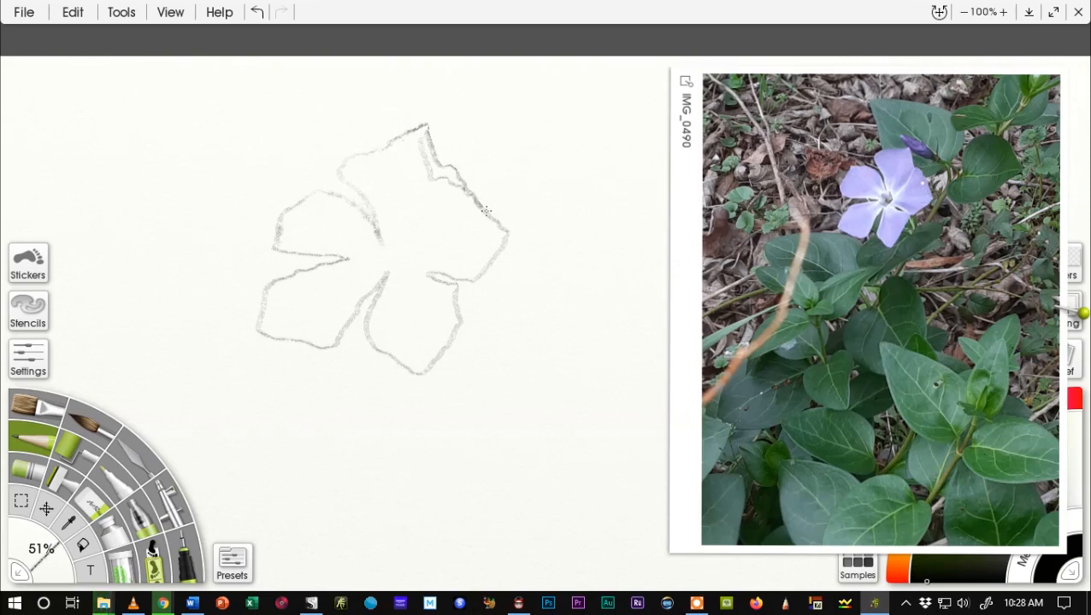
mouse_move(423, 170)
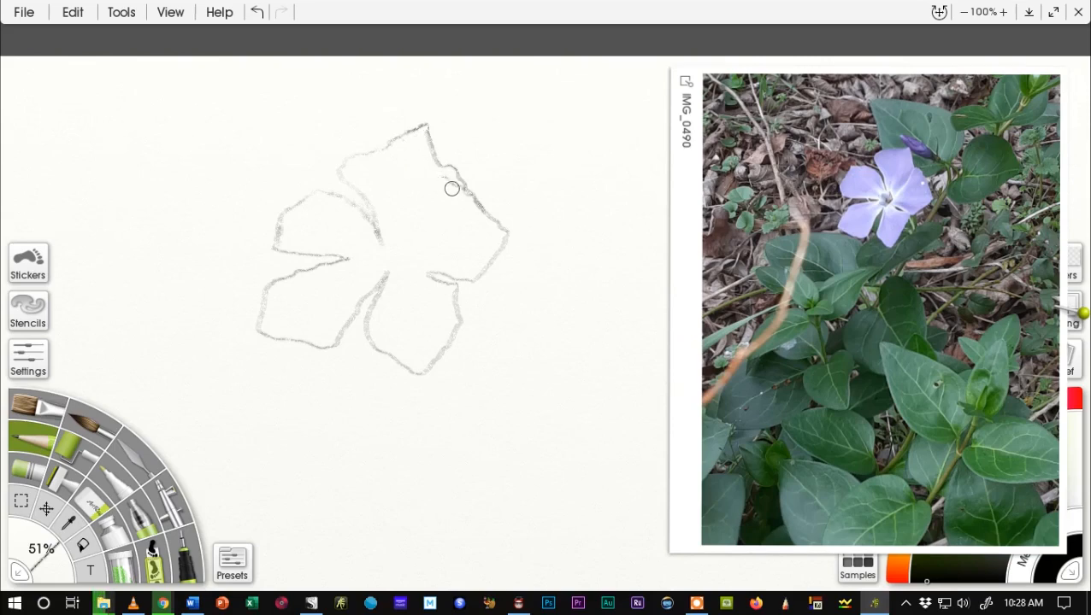
mouse_move(433, 242)
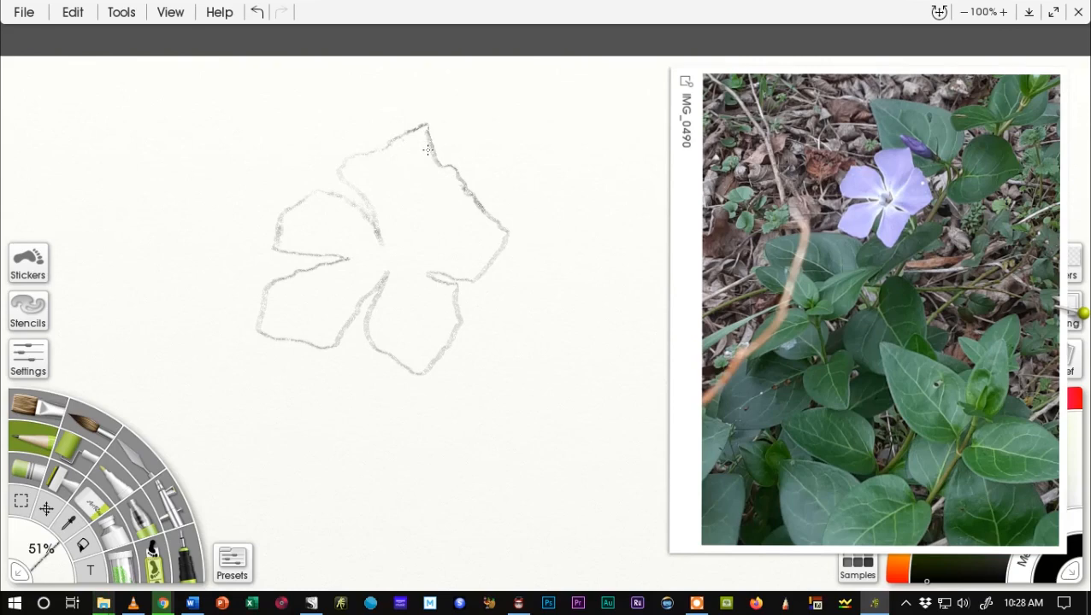
mouse_move(447, 165)
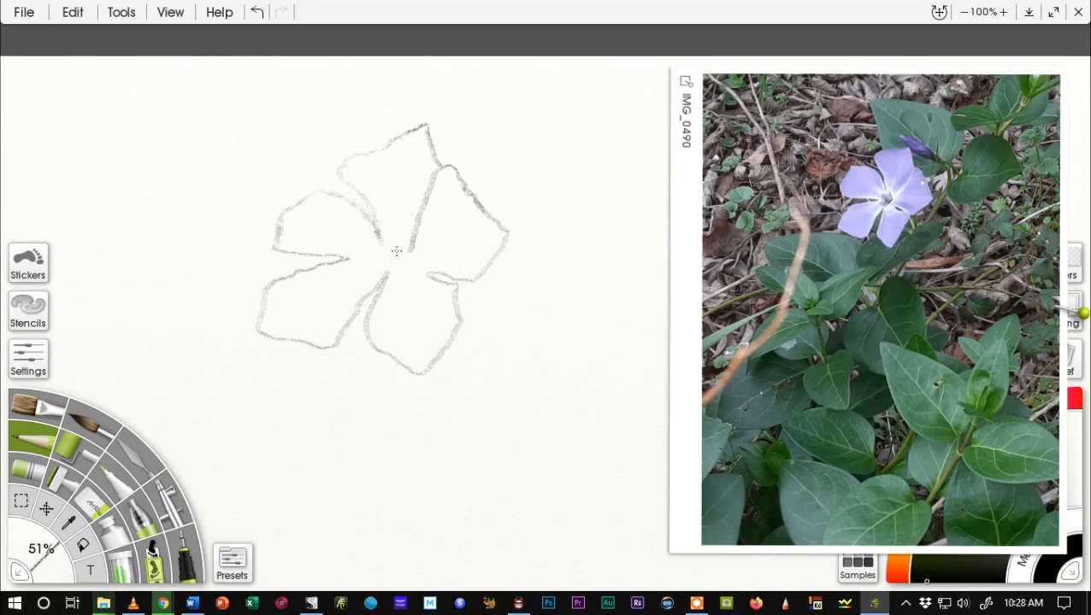
mouse_move(375, 253)
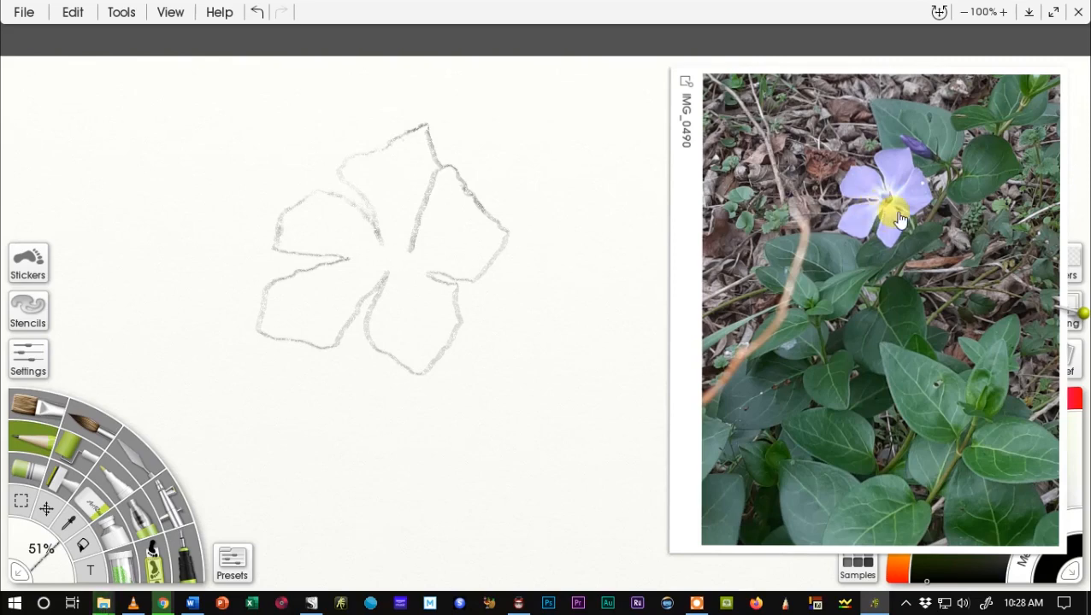
mouse_move(894, 212)
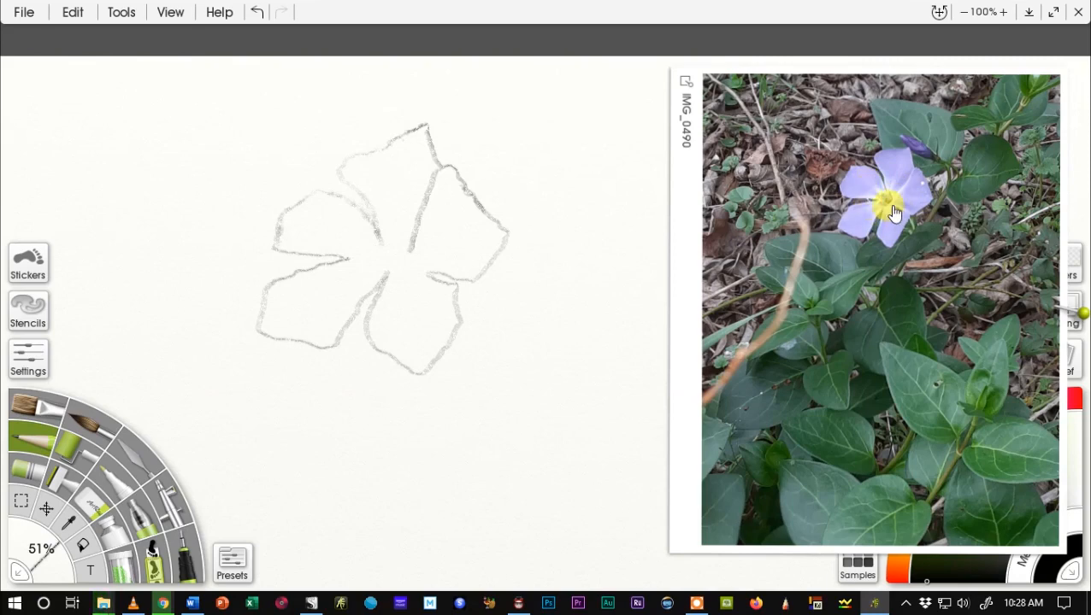
mouse_move(886, 215)
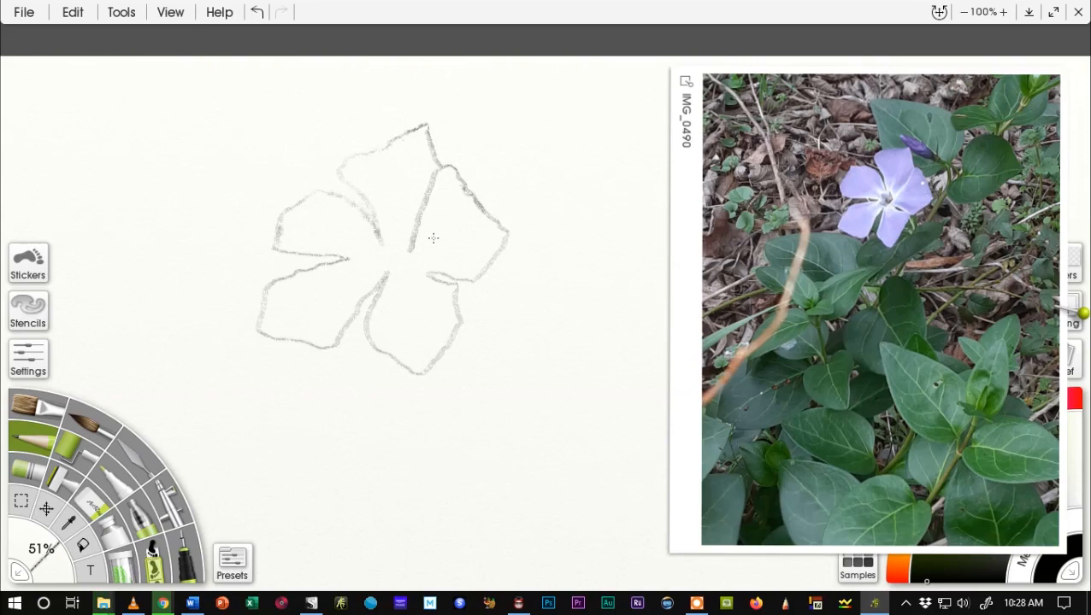
mouse_move(387, 253)
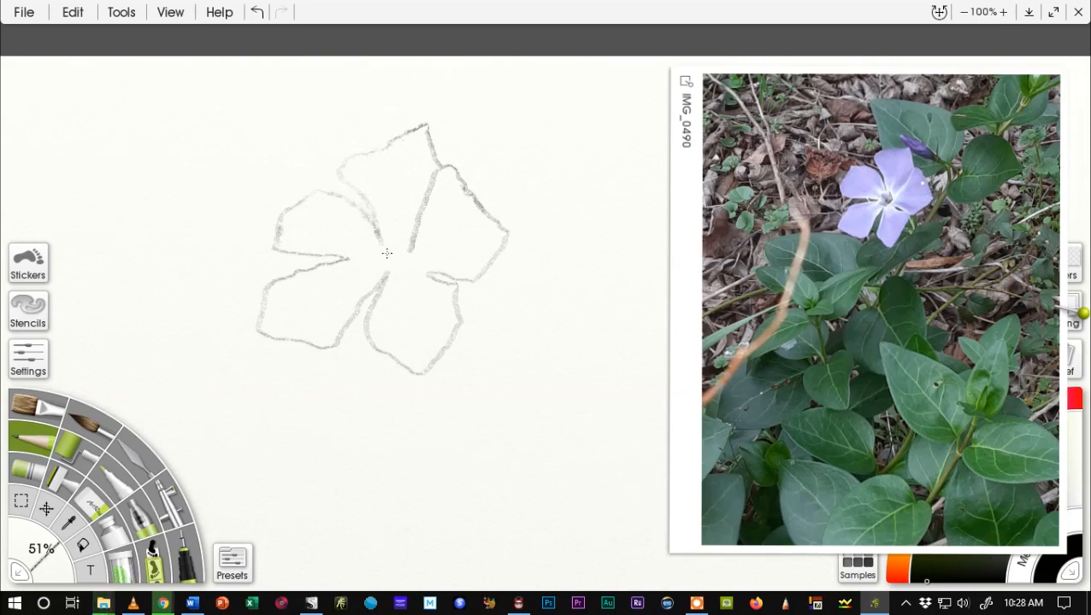
mouse_move(382, 248)
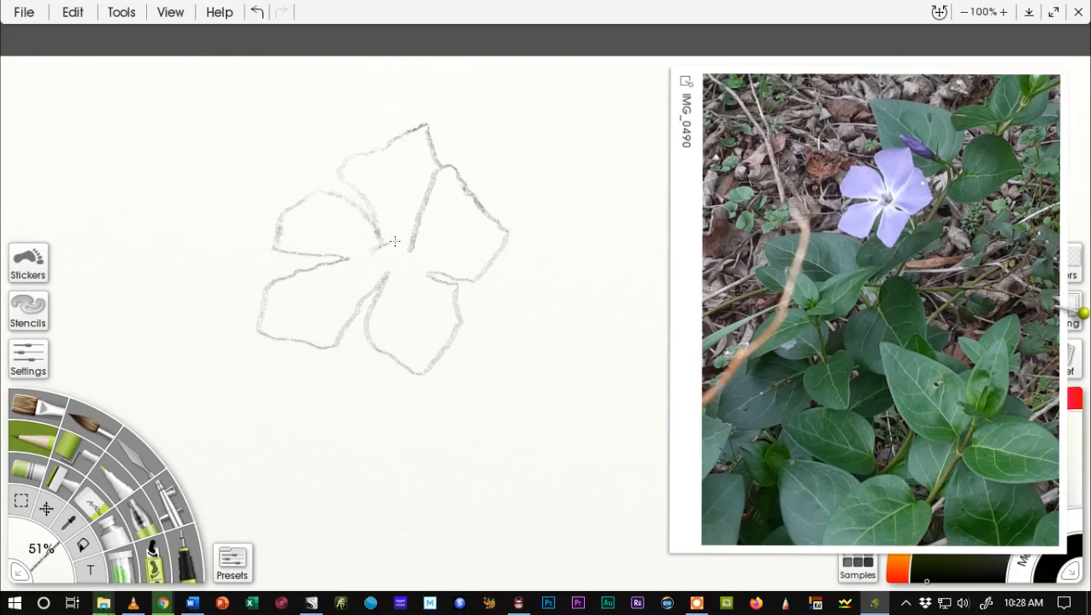
mouse_move(400, 245)
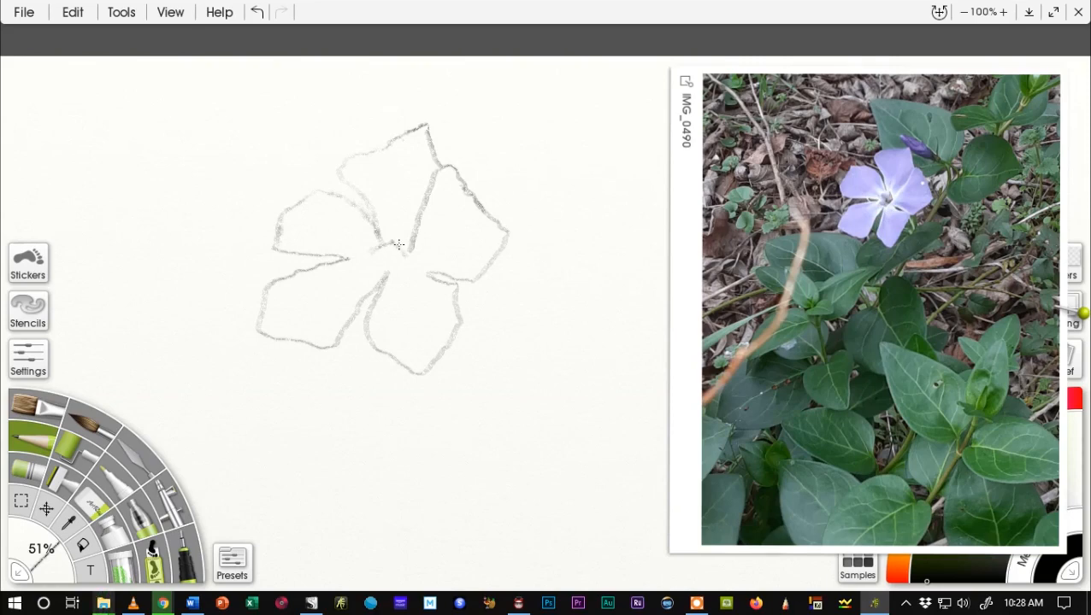
mouse_move(400, 272)
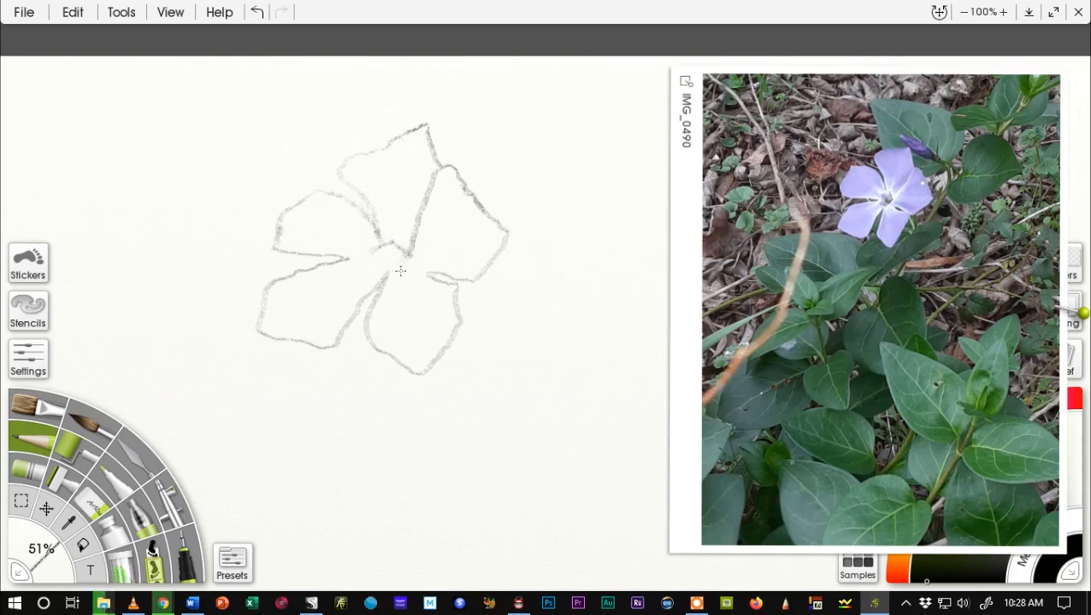
mouse_move(394, 265)
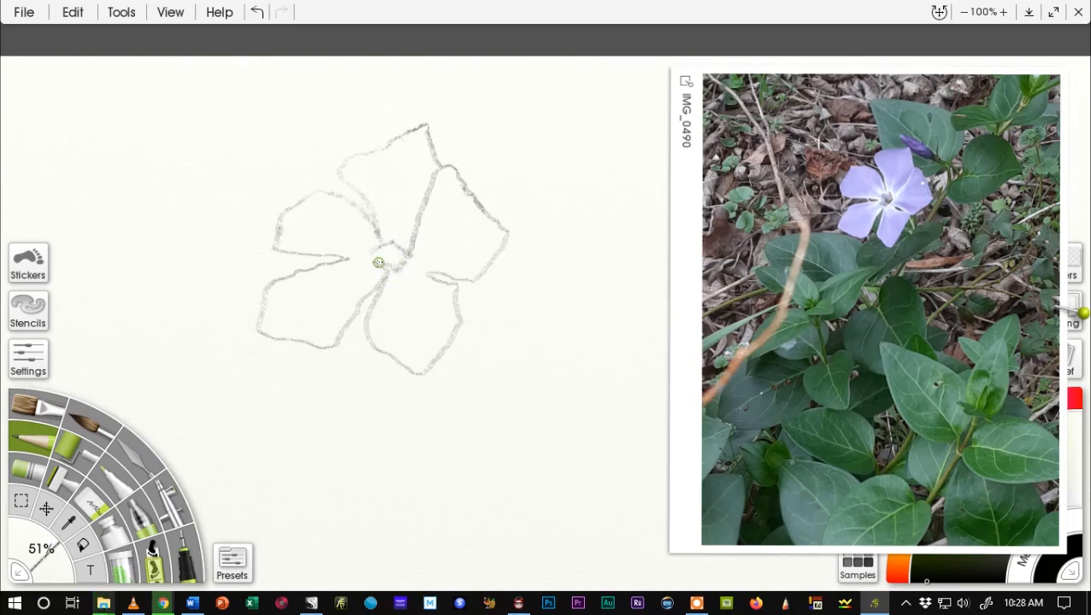
mouse_move(378, 265)
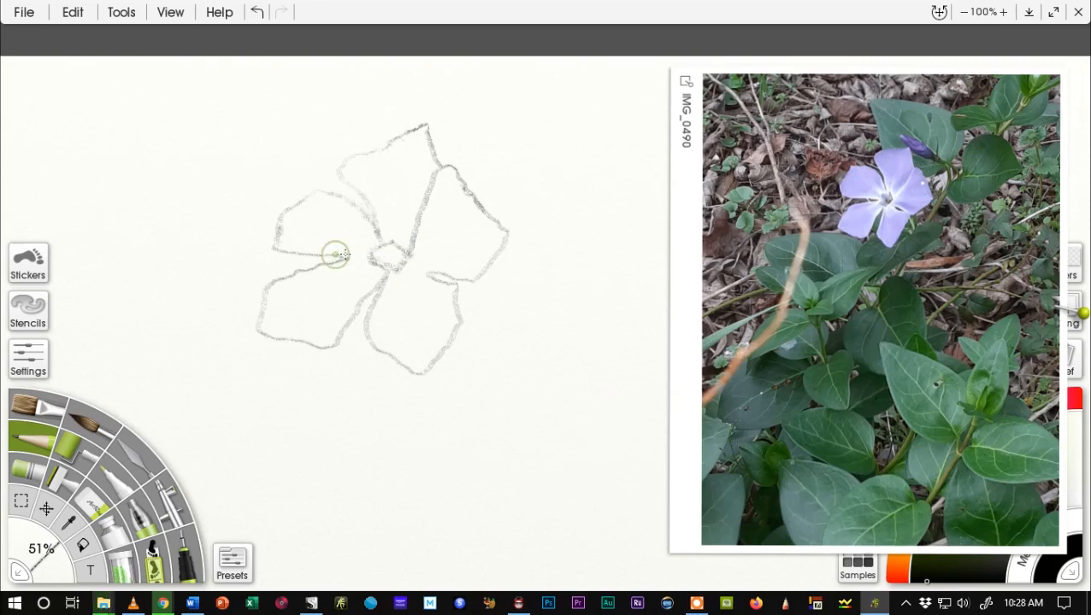
mouse_move(346, 261)
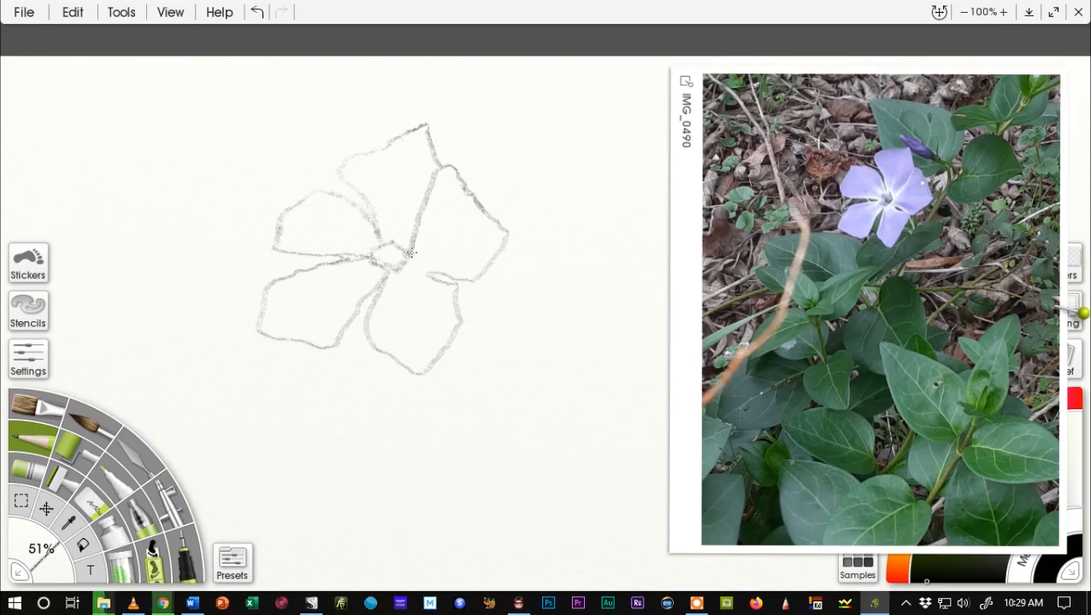
mouse_move(412, 265)
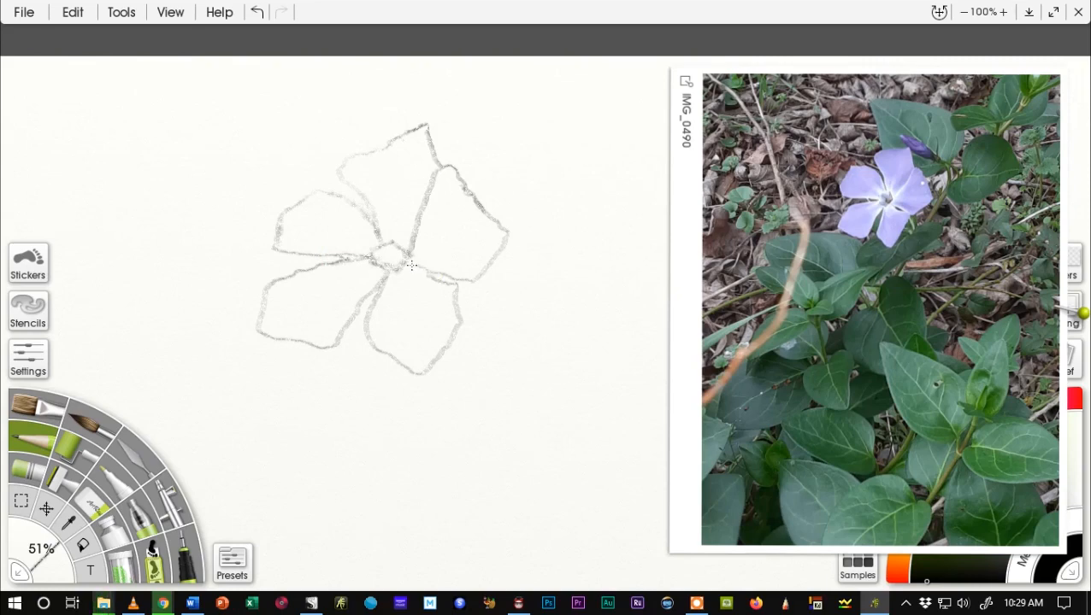
mouse_move(433, 268)
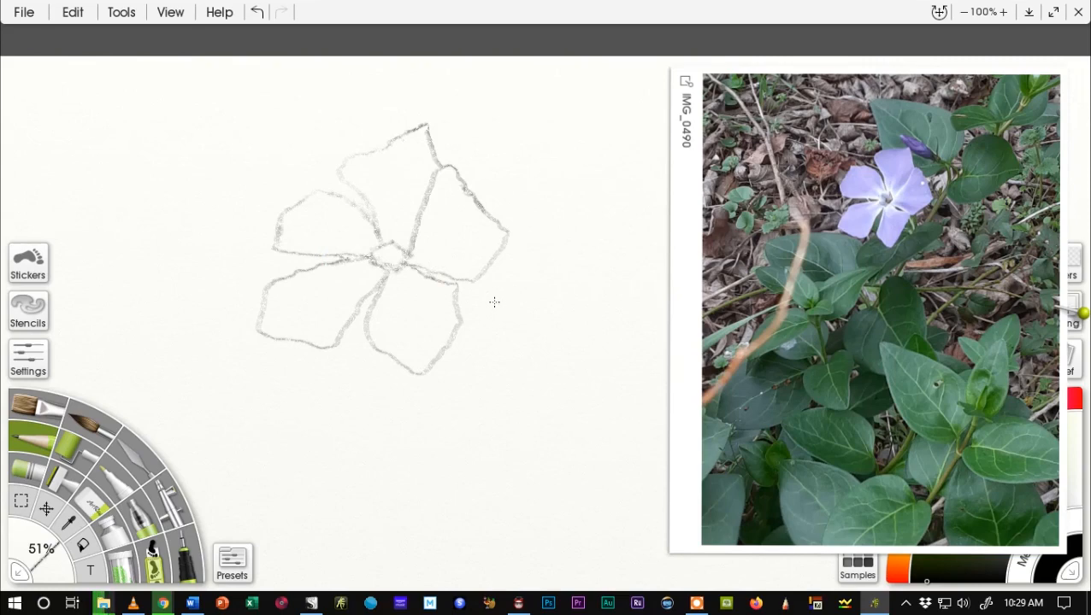
mouse_move(491, 300)
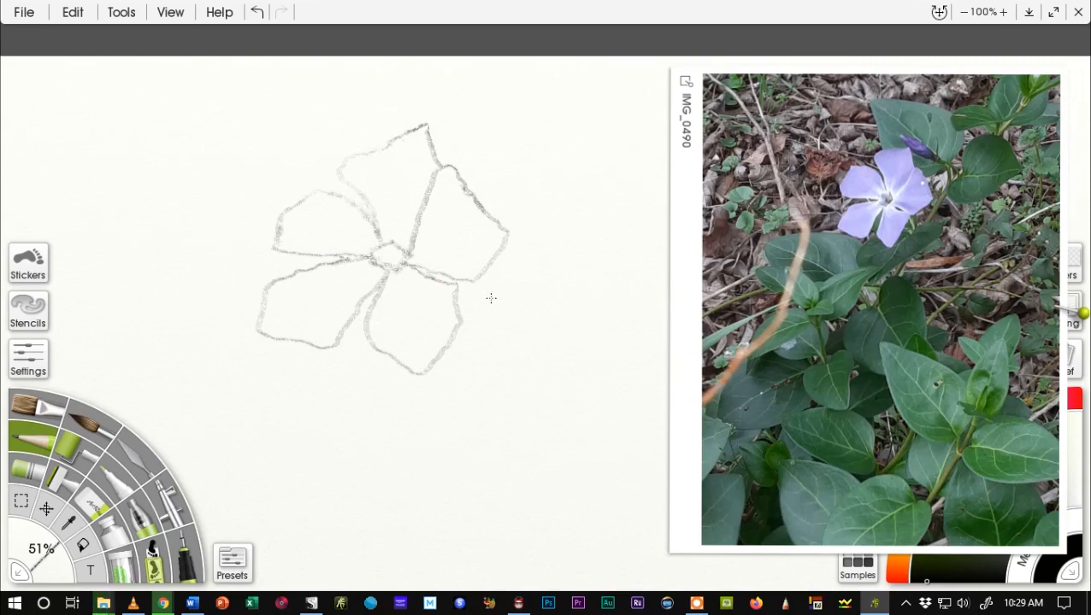
mouse_move(476, 341)
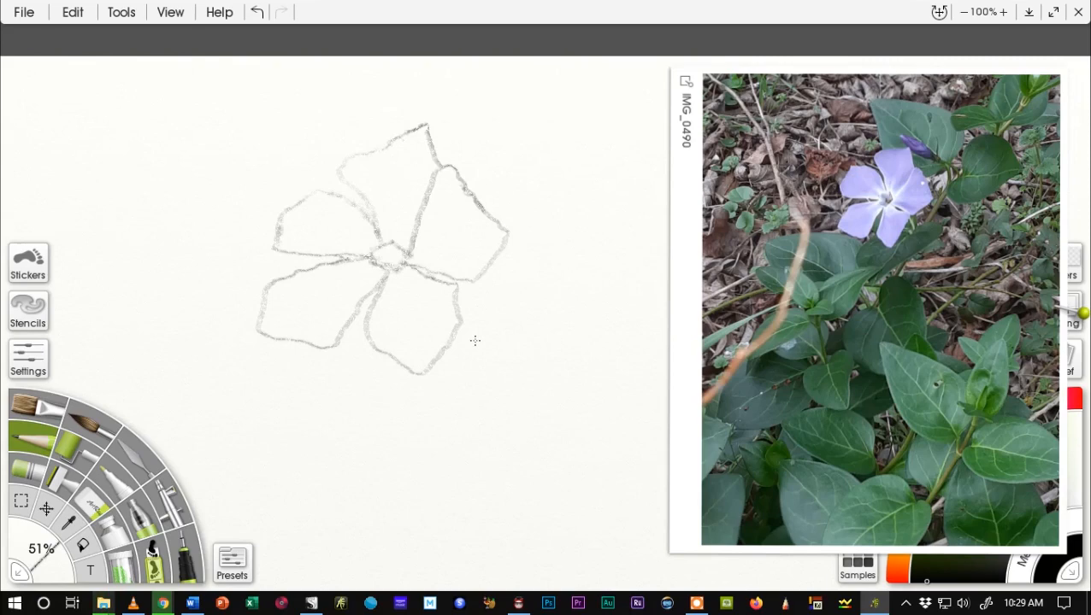
mouse_move(377, 229)
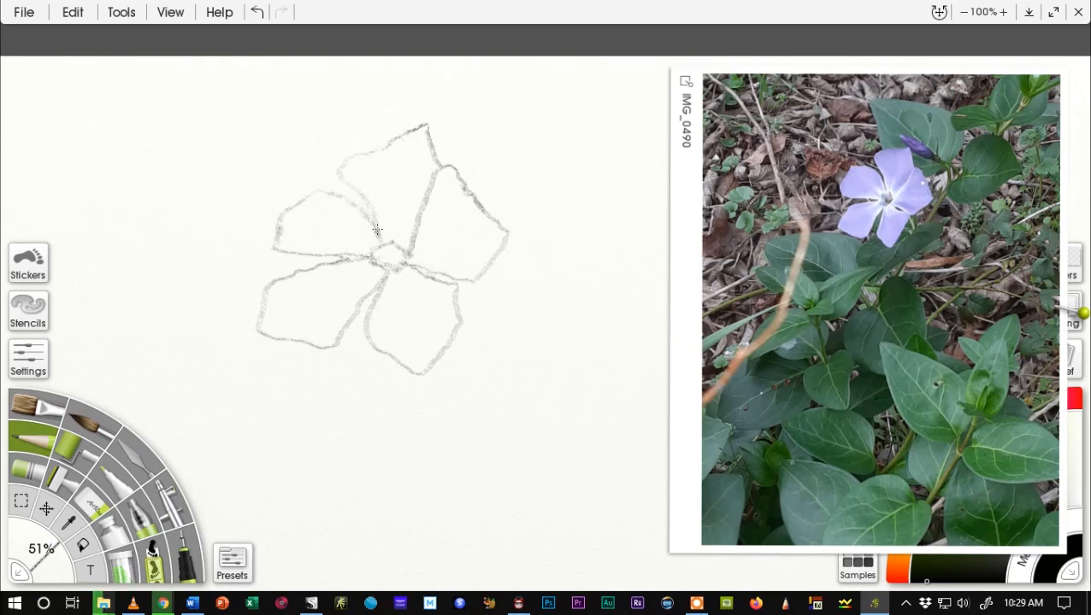
mouse_move(421, 331)
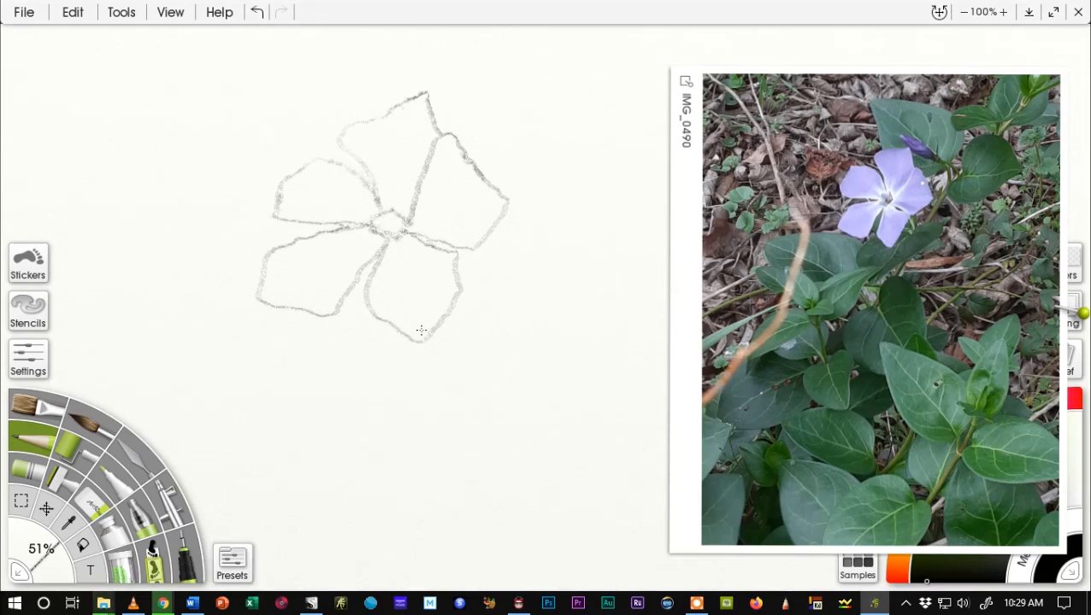
Step: Zoom out, undo a too-small selection, and select a larger rectangle around the whole flower
left_click(965, 12)
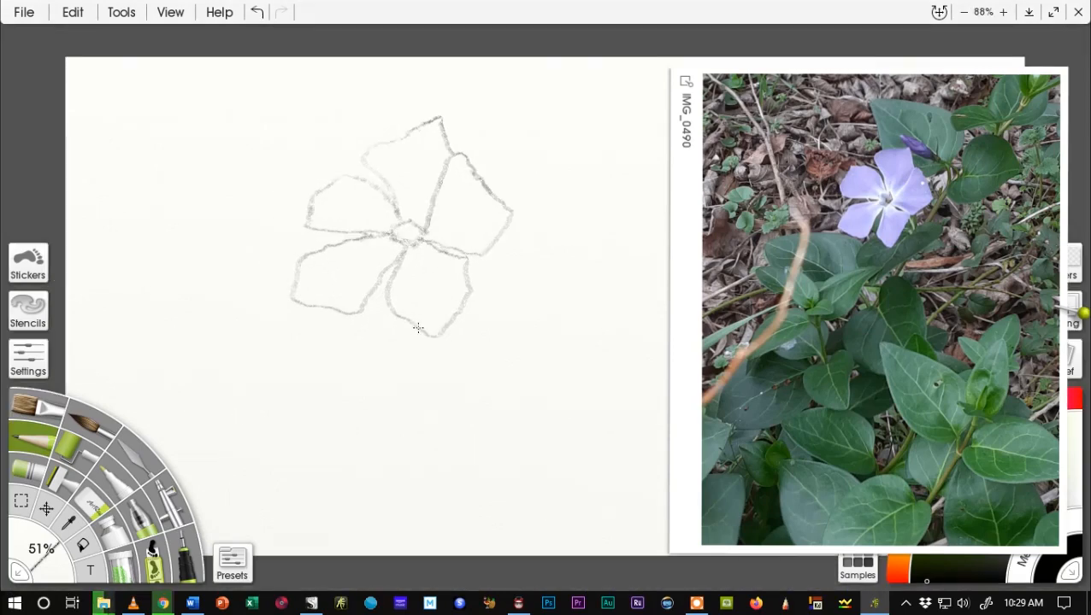
mouse_move(230, 297)
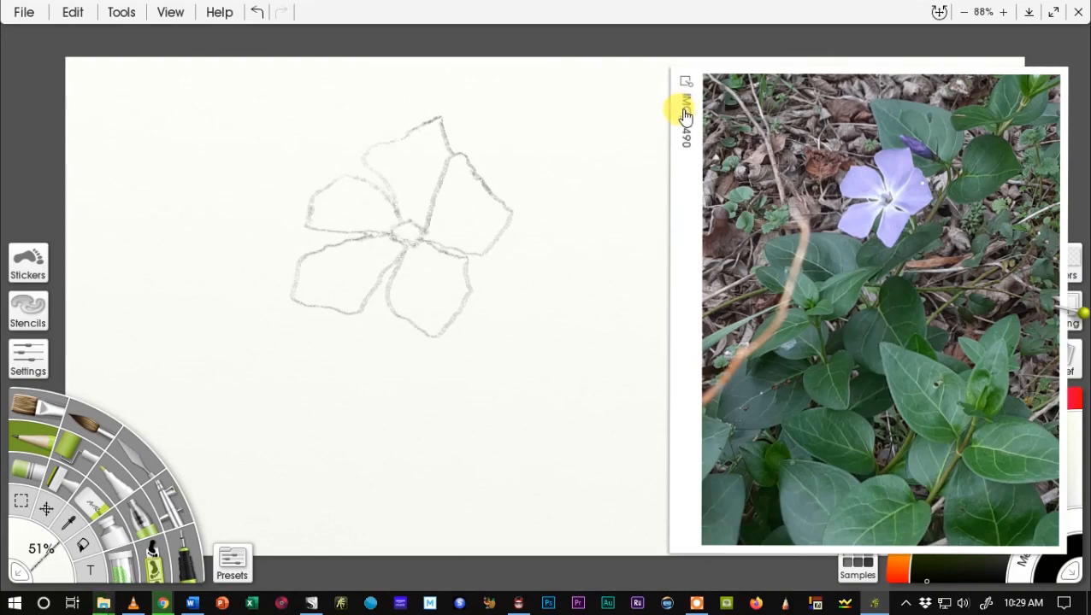
mouse_move(146, 104)
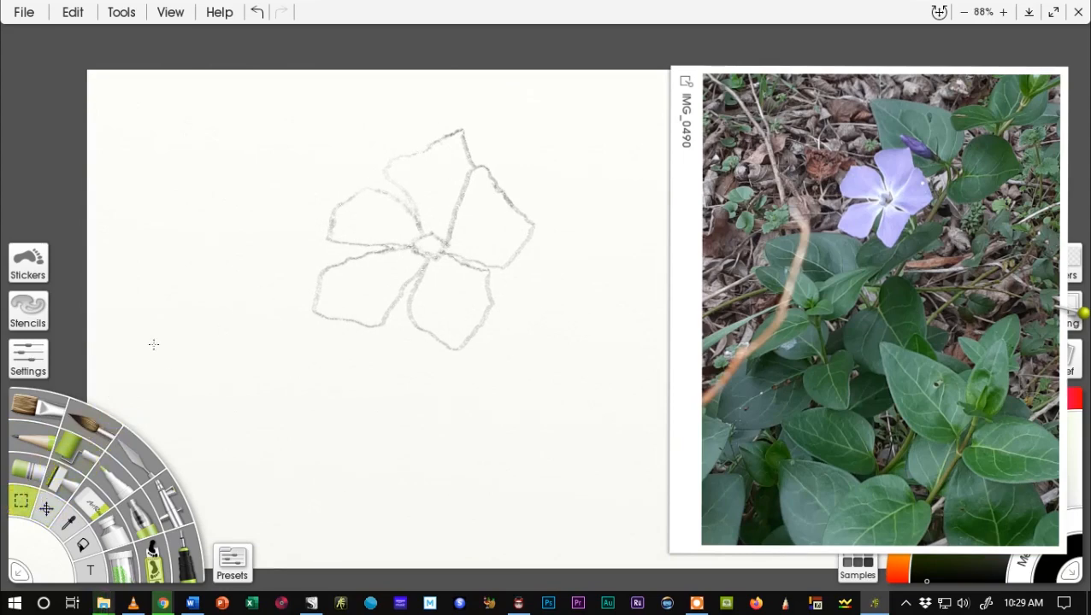
left_click_drag(320, 109, 419, 175)
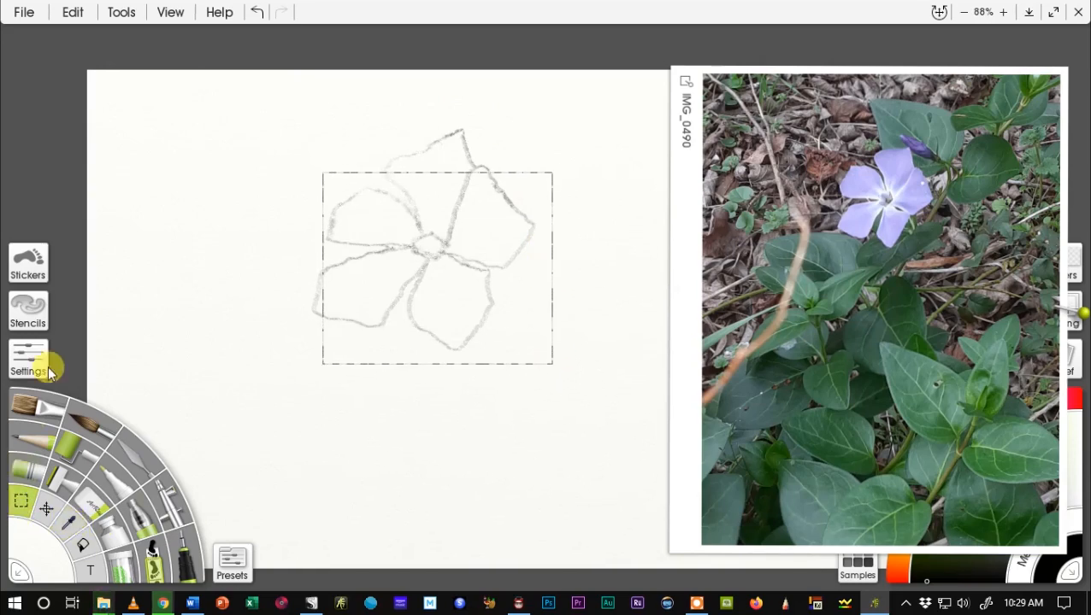
left_click(72, 11)
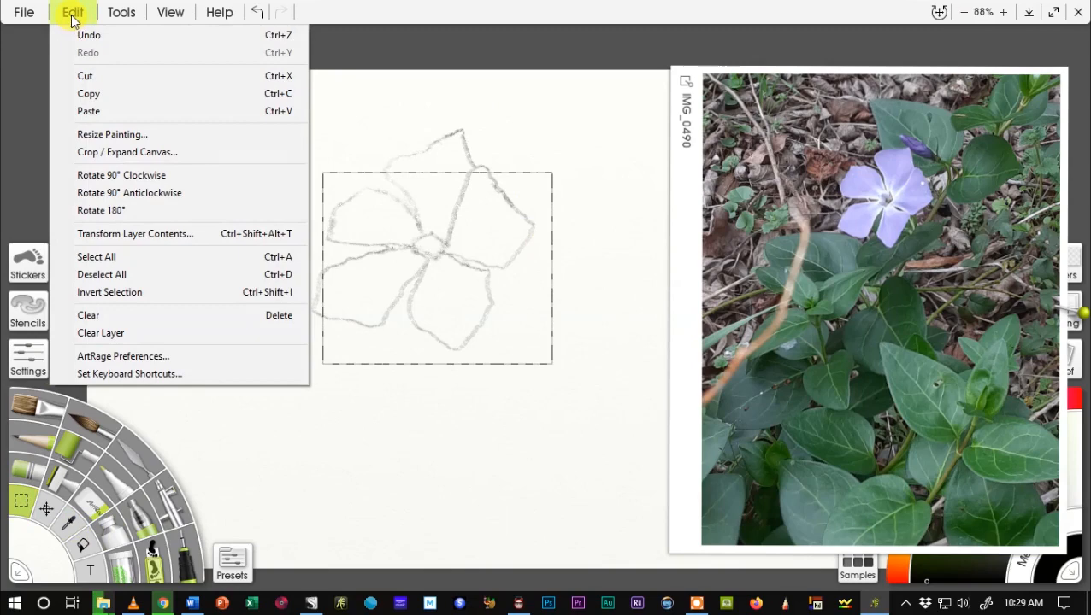
left_click(101, 275)
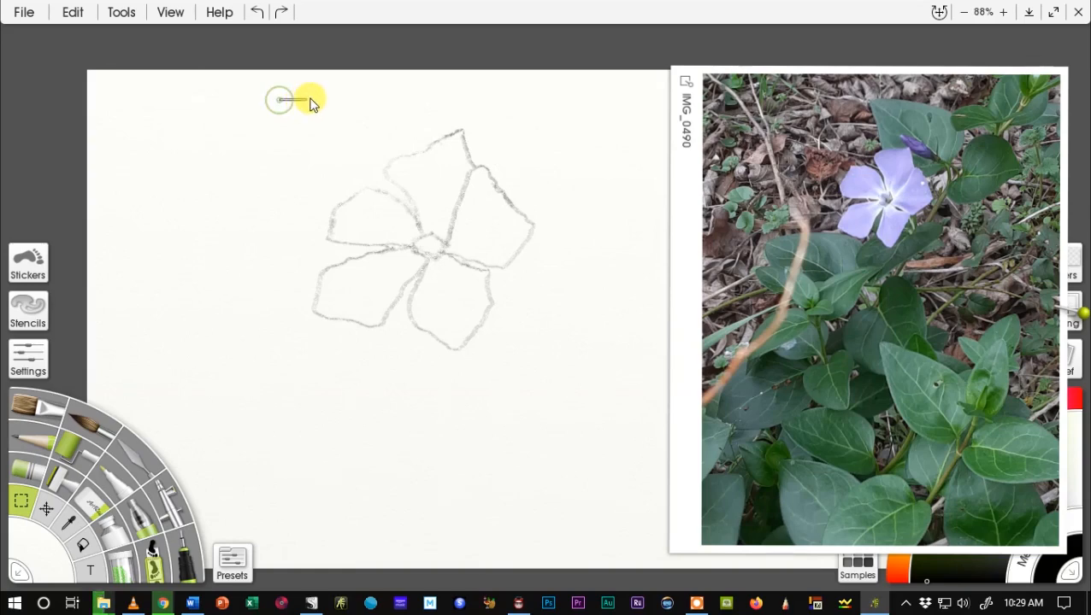
left_click_drag(282, 103, 564, 359)
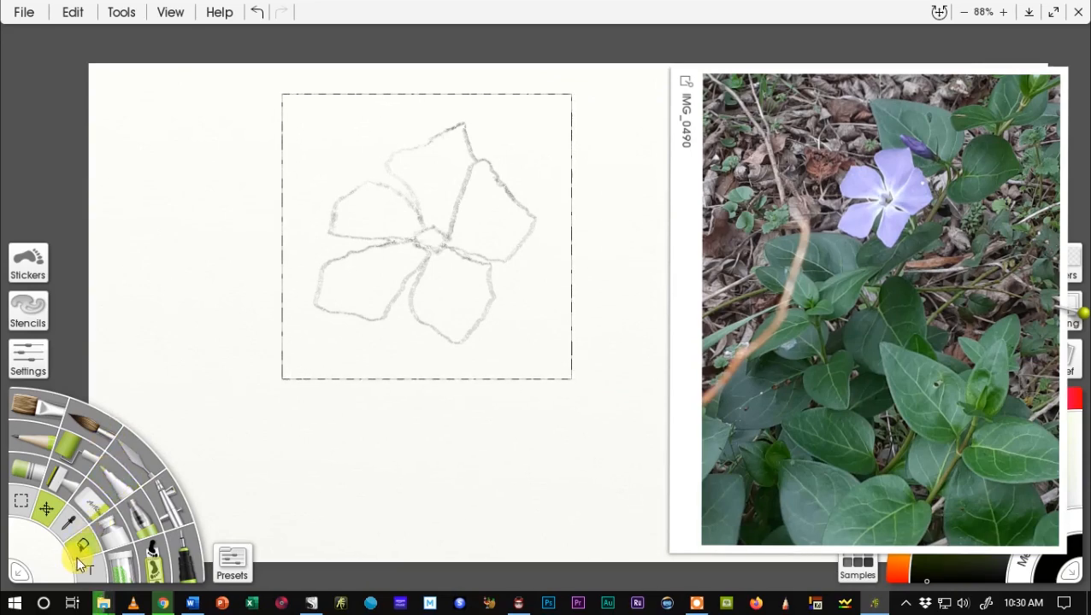
Step: Transform the selected sketch down and right, confirm, and deselect all
left_click(72, 11)
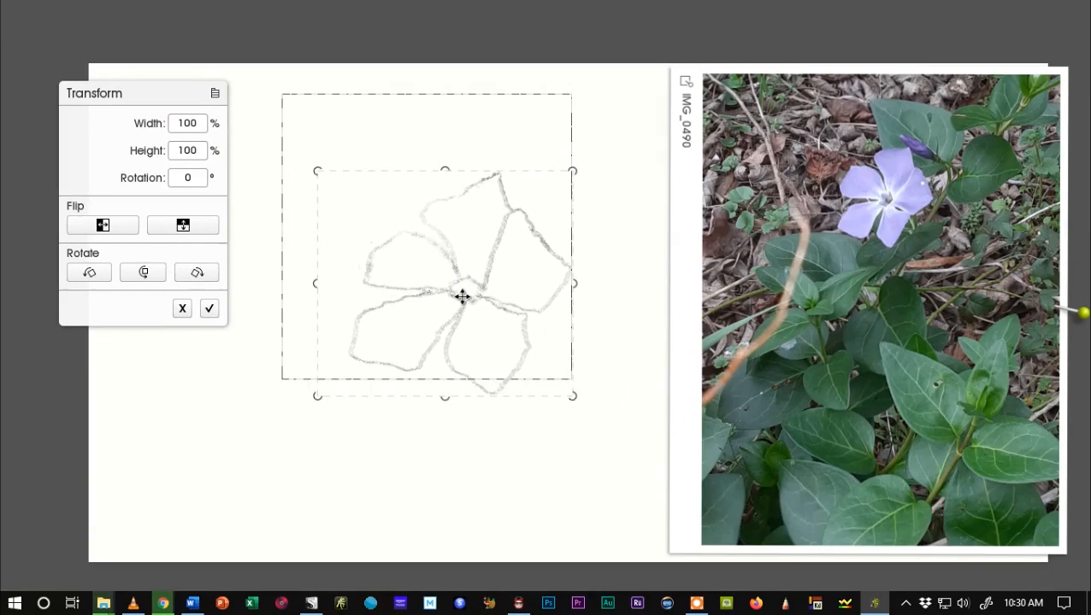
left_click_drag(461, 297, 461, 284)
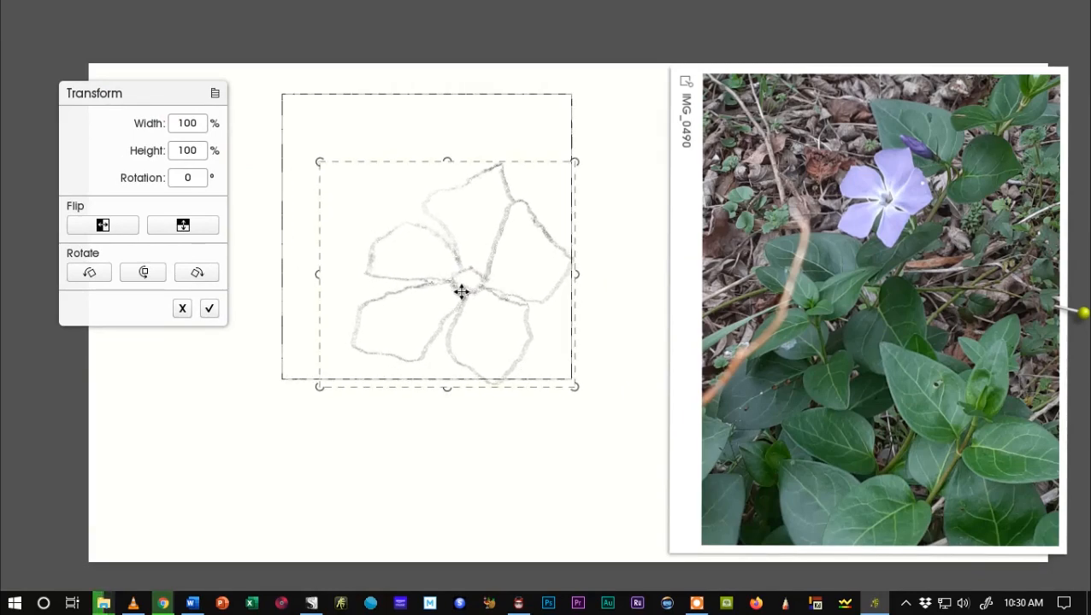
left_click(208, 308)
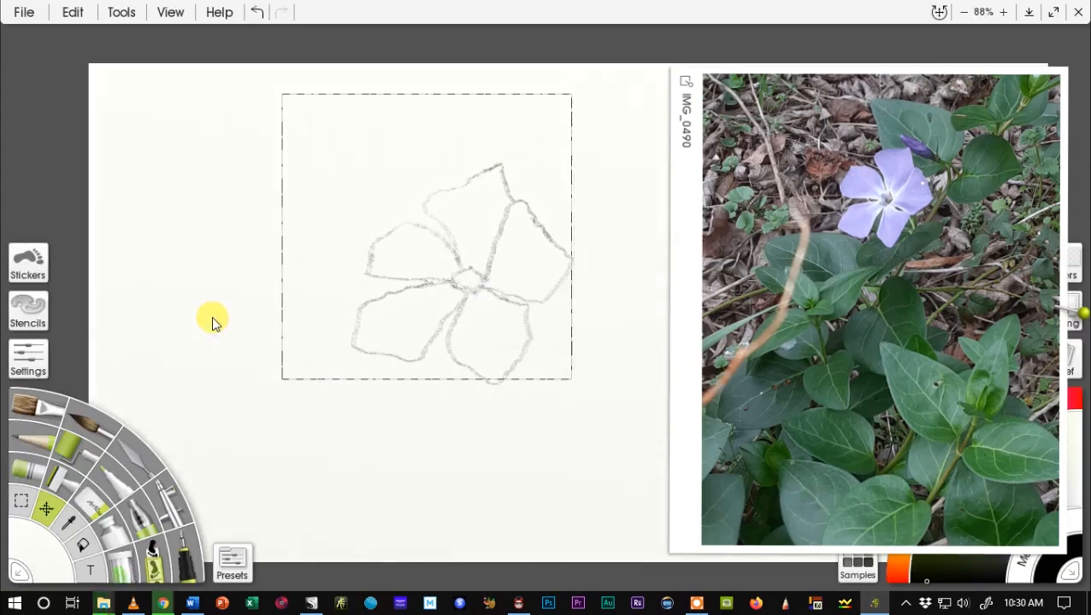
left_click(71, 12)
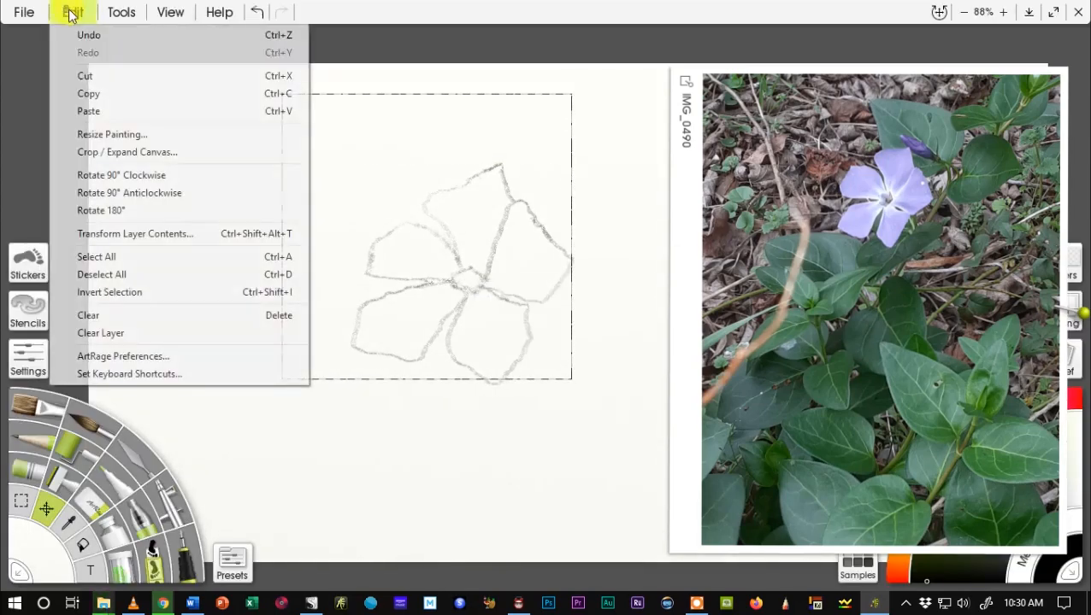
mouse_move(101, 274)
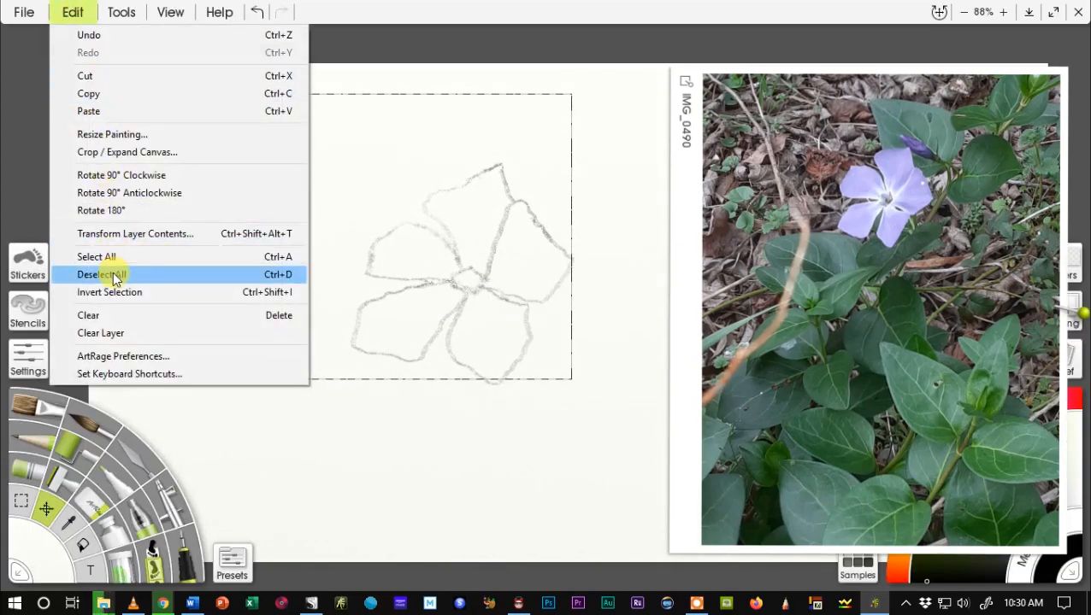
left_click(101, 274)
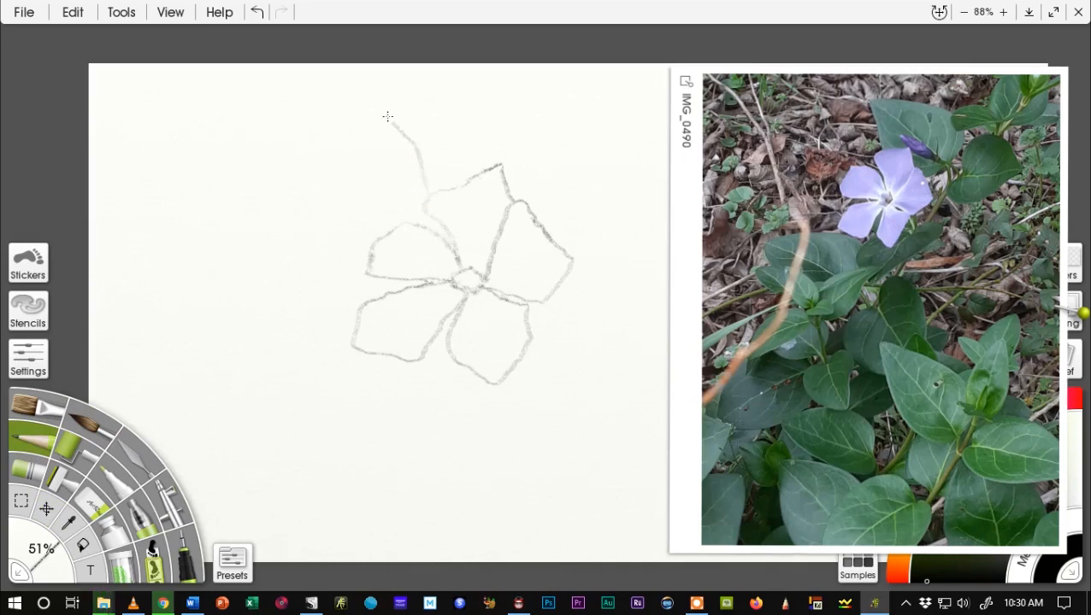
Step: Pencil a leaf outline above the flower and another reaching to the right
left_click_drag(386, 116, 535, 128)
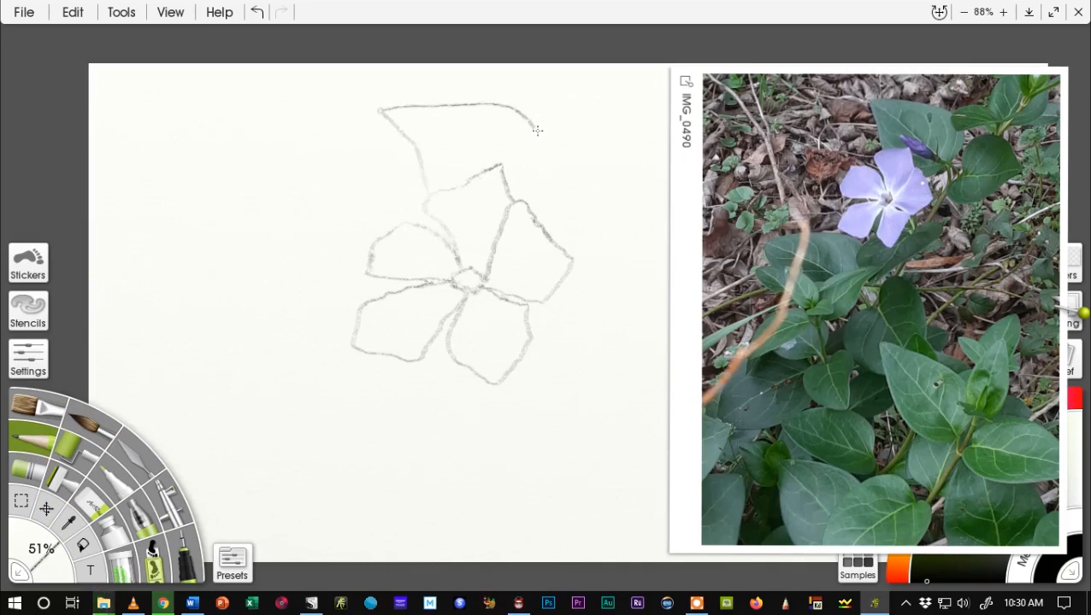
left_click_drag(537, 130, 538, 190)
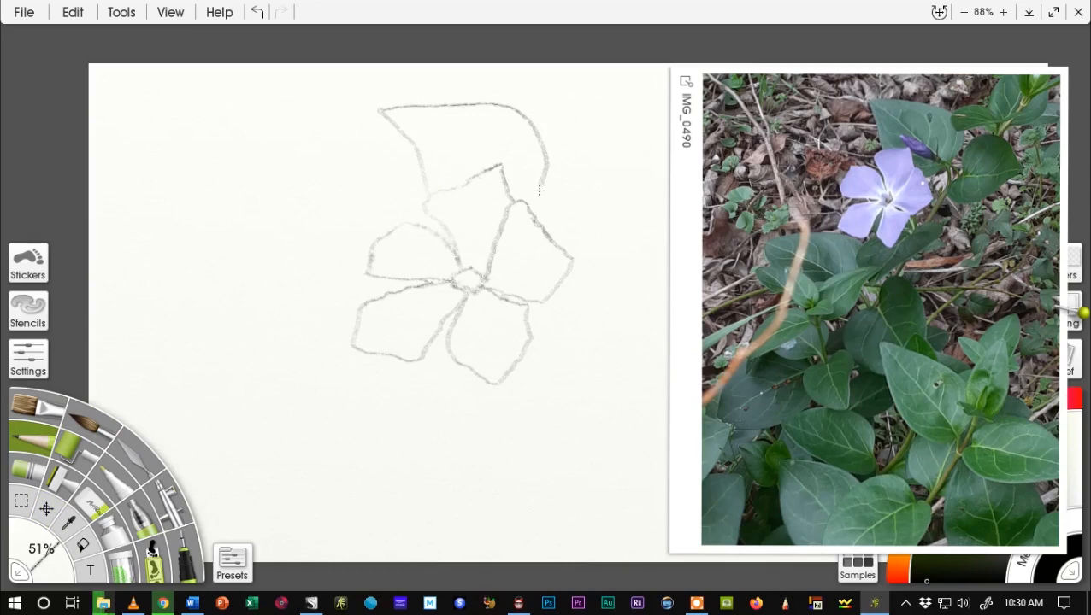
mouse_move(522, 198)
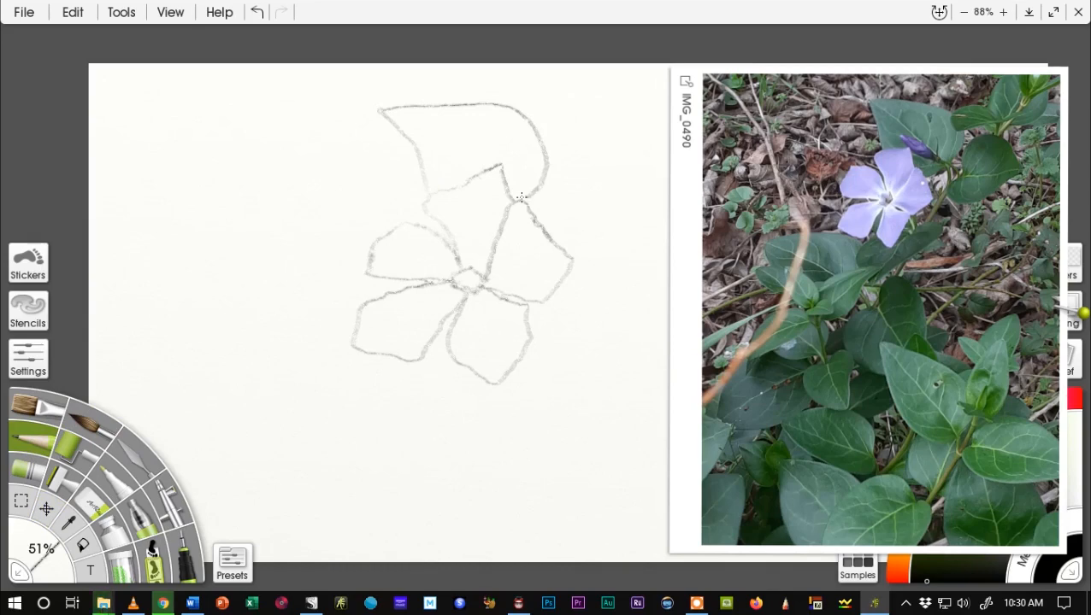
mouse_move(544, 186)
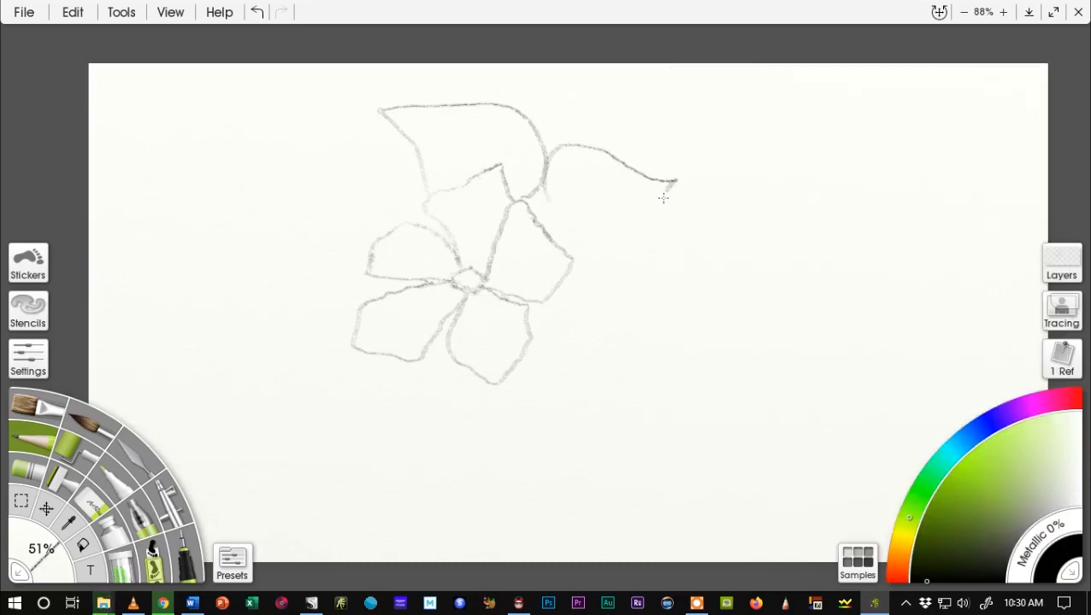
left_click_drag(675, 181, 577, 265)
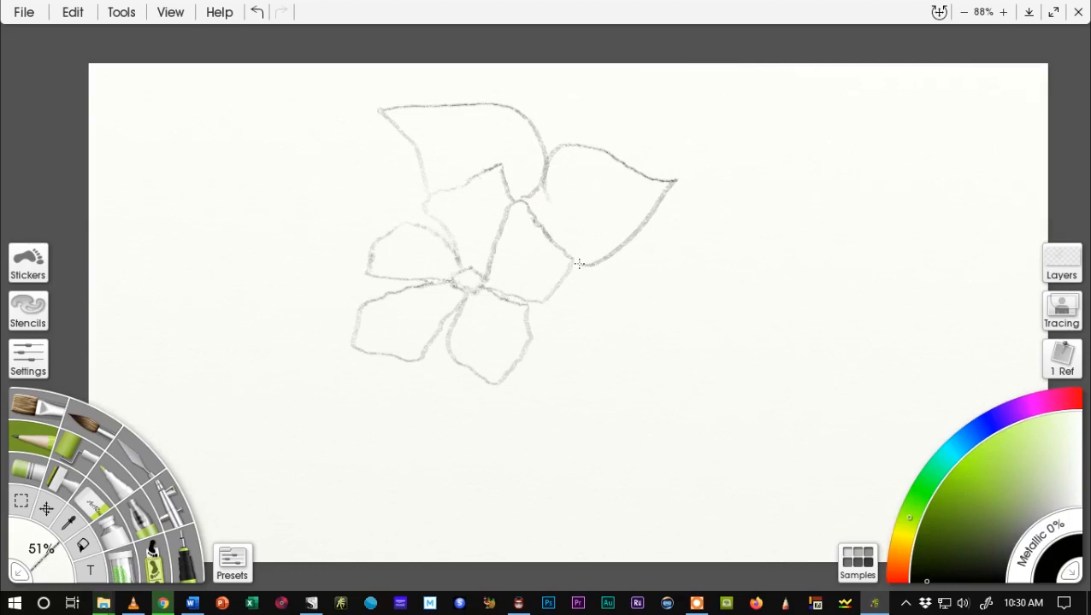
left_click(1060, 359)
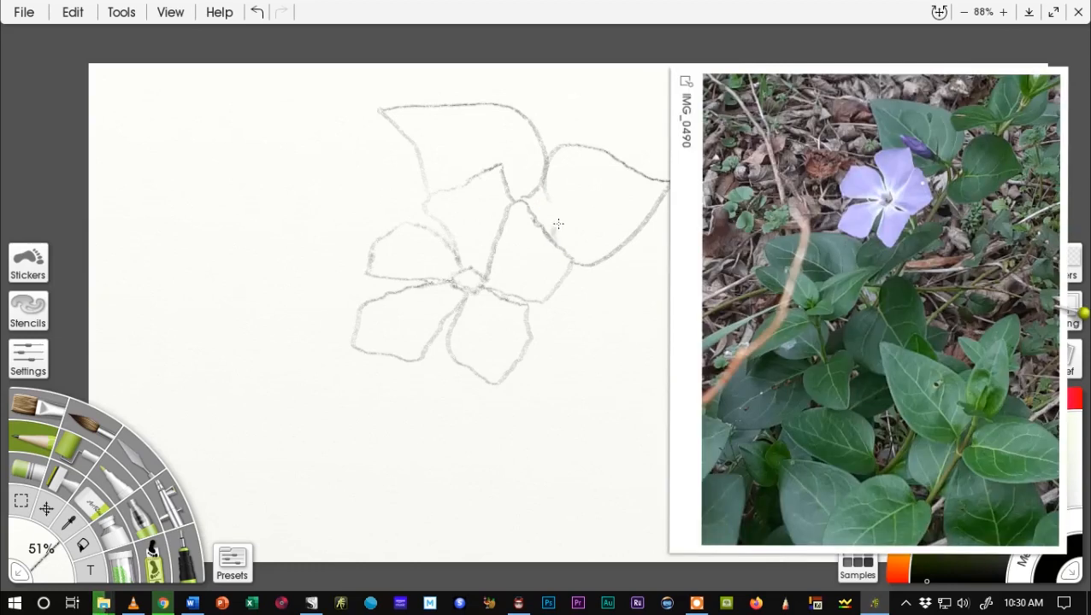
mouse_move(554, 213)
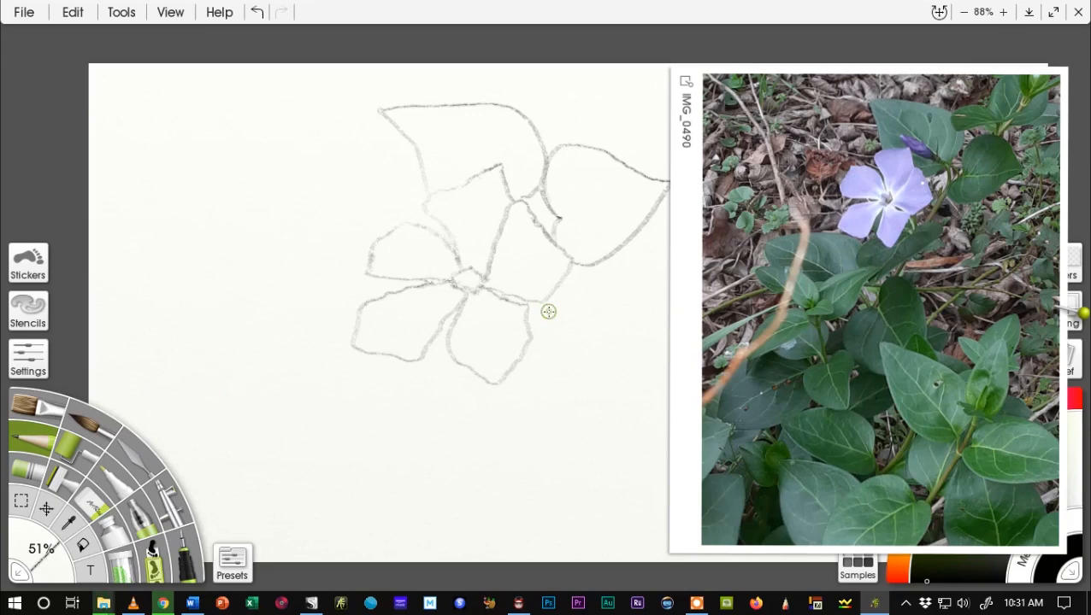
Step: Outline the lower-right leaf hanging below the flower in two pencil strokes
left_click_drag(560, 297, 590, 347)
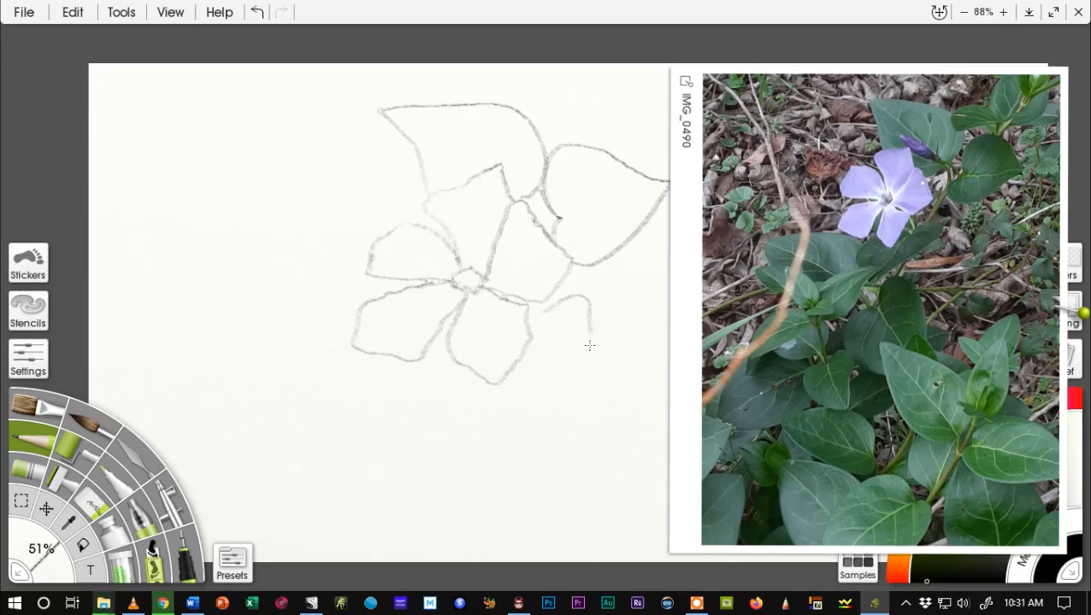
left_click_drag(588, 342, 483, 441)
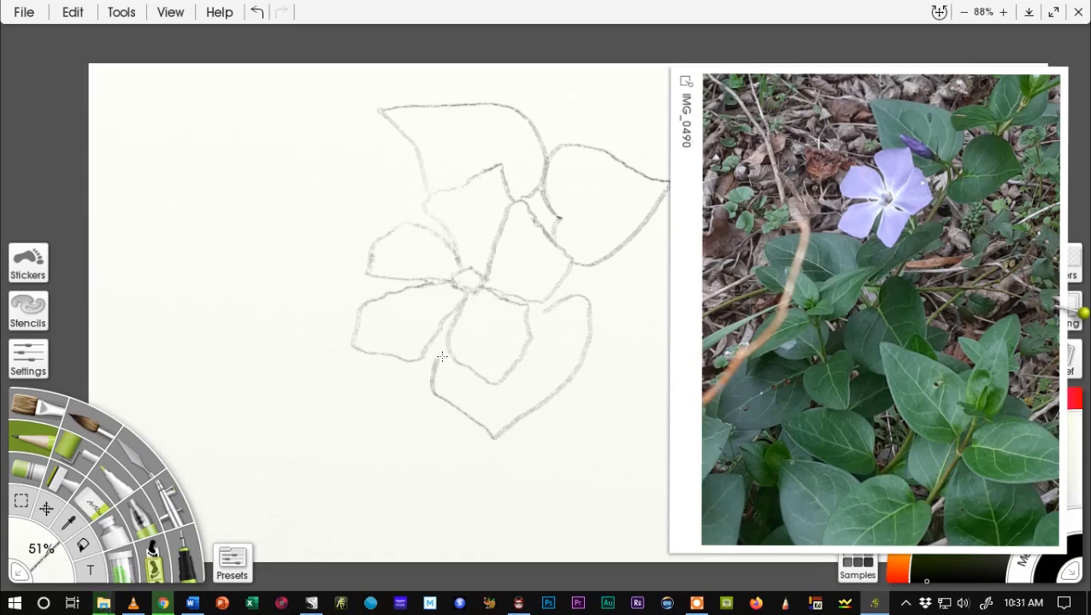
mouse_move(545, 315)
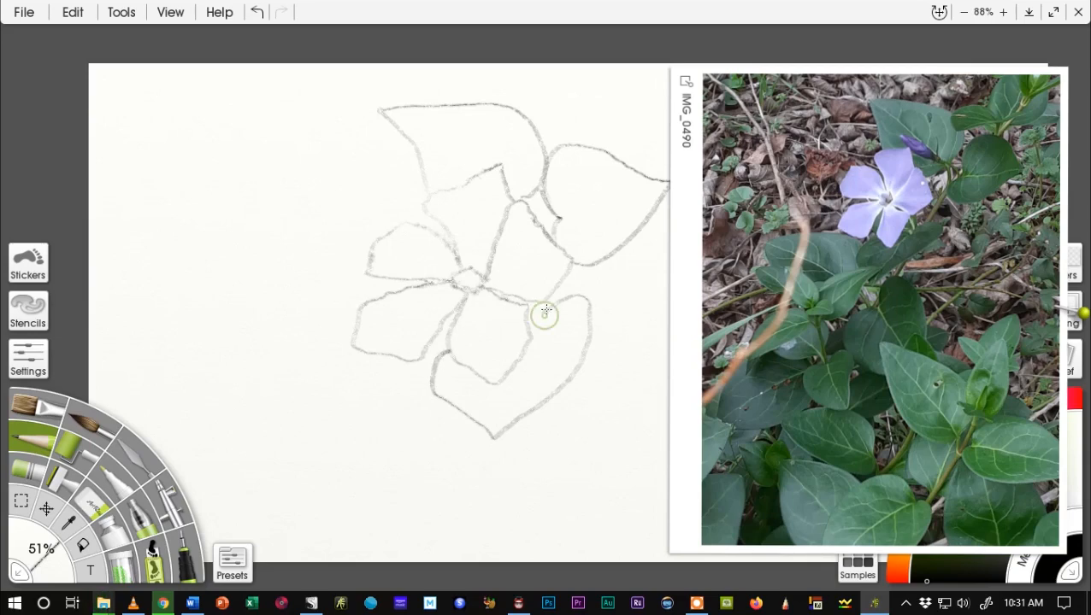
mouse_move(532, 314)
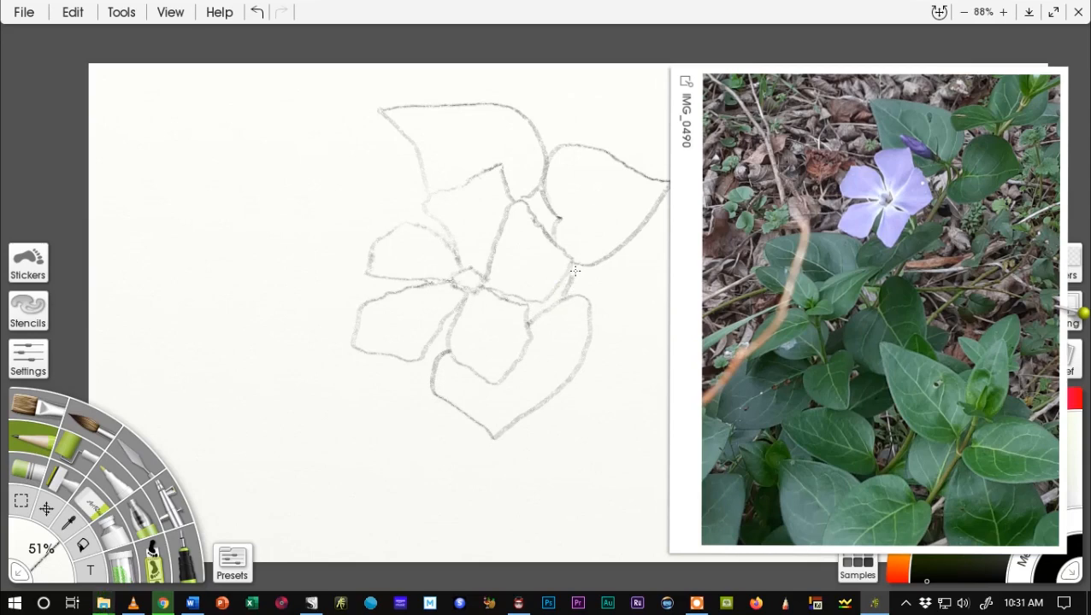
mouse_move(580, 286)
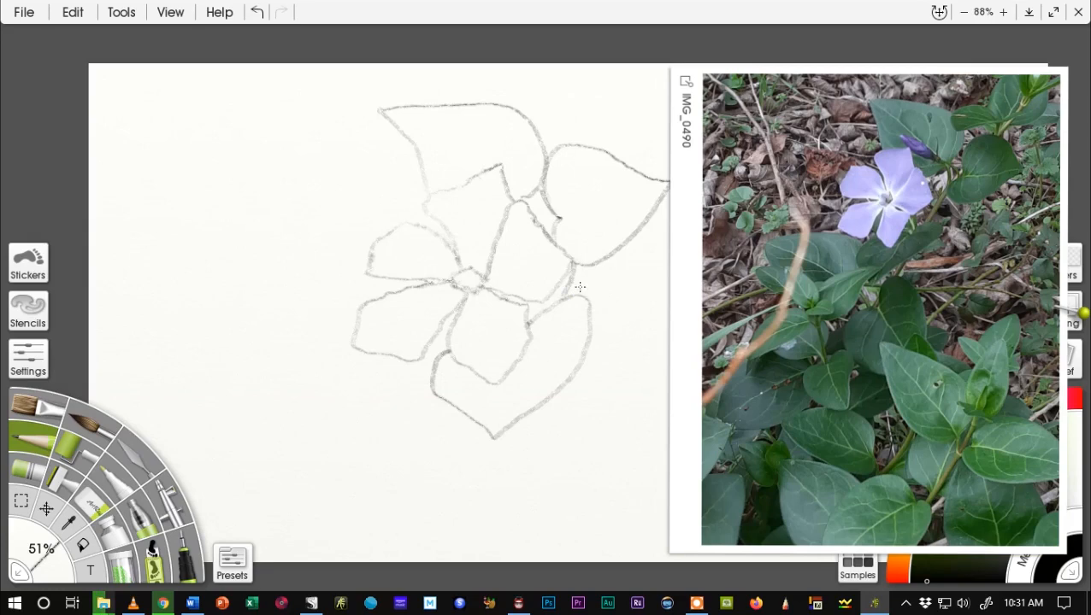
mouse_move(569, 247)
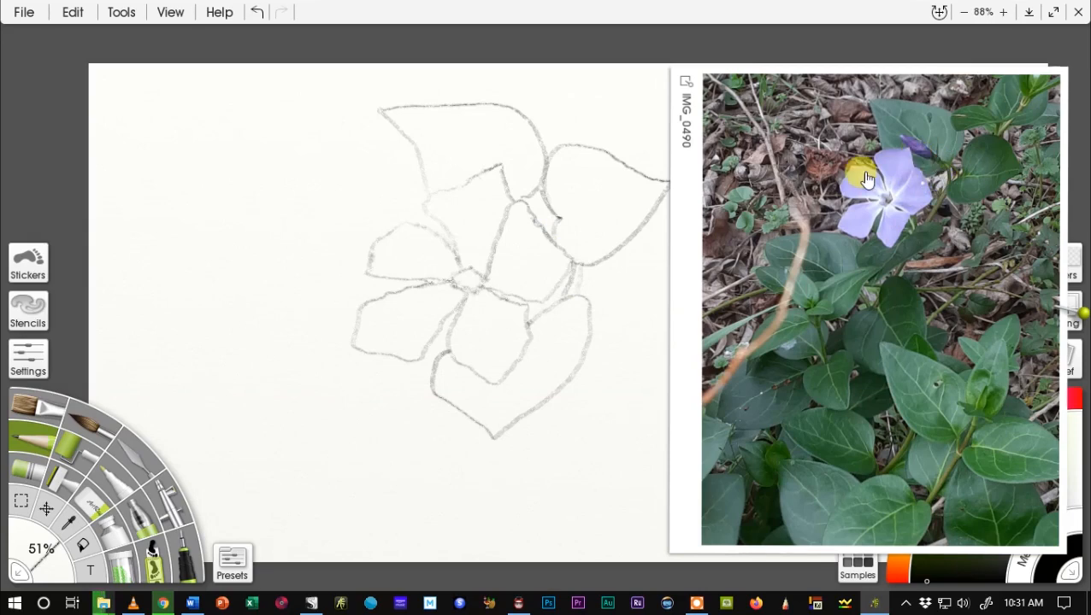
mouse_move(551, 227)
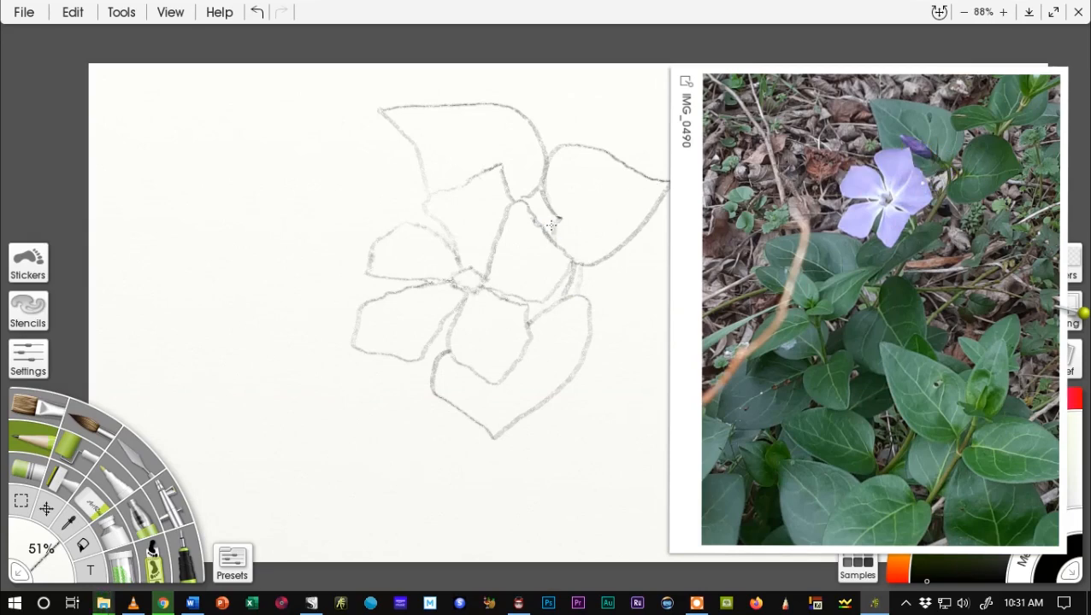
mouse_move(544, 213)
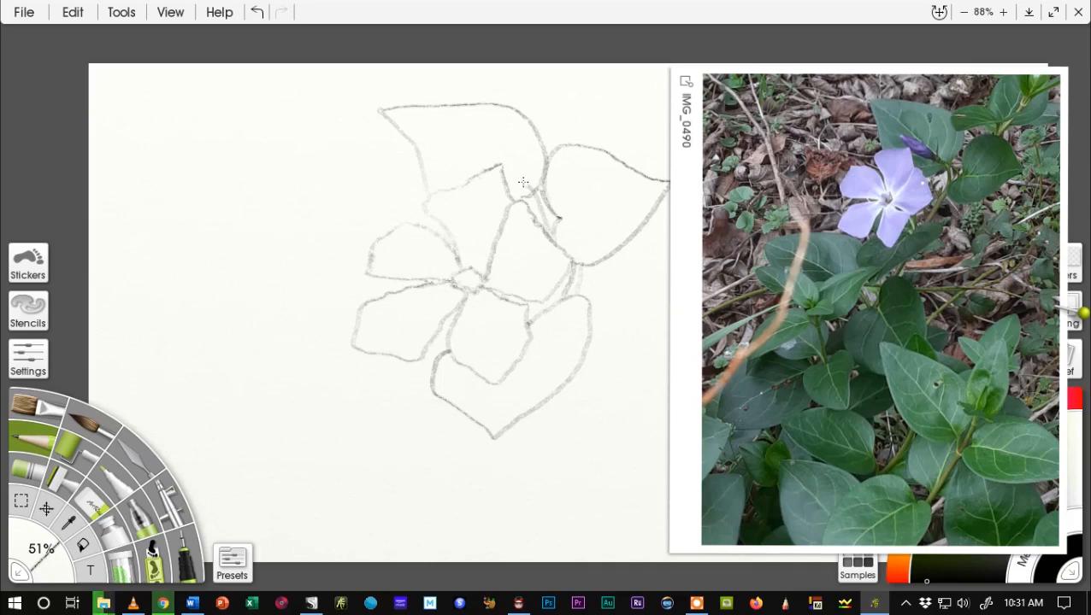
mouse_move(553, 217)
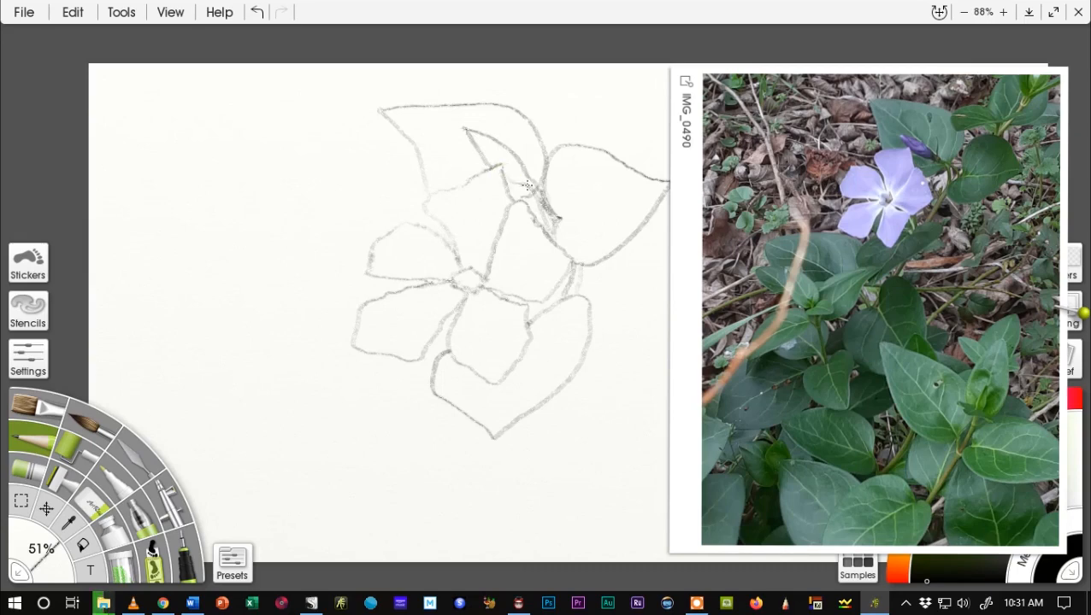
mouse_move(365, 248)
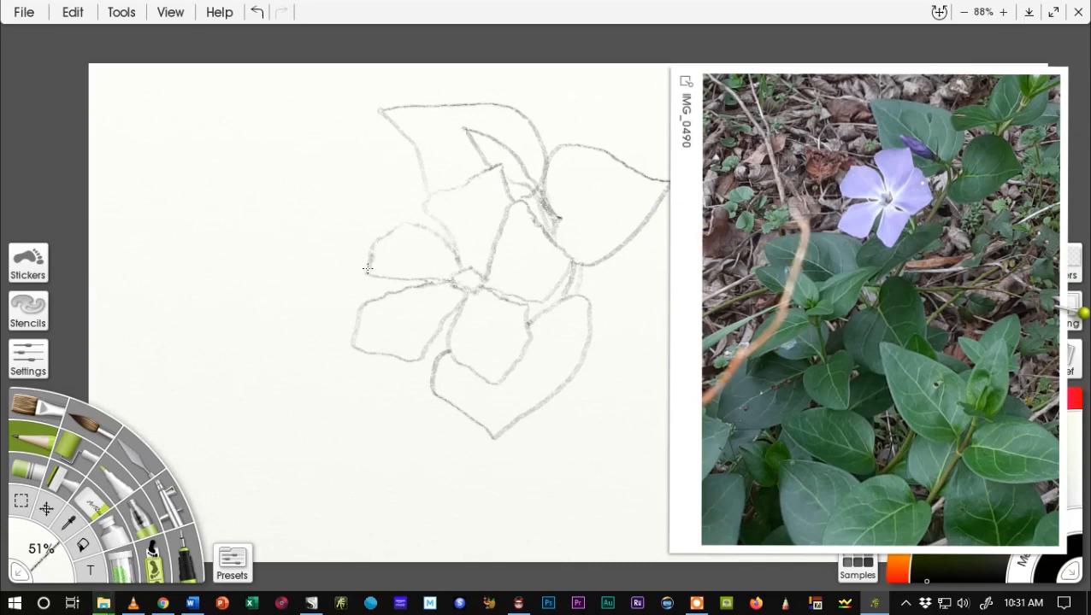
Step: Pencil the upper and bottom edges of the long leaf reaching left
left_click_drag(367, 256, 235, 346)
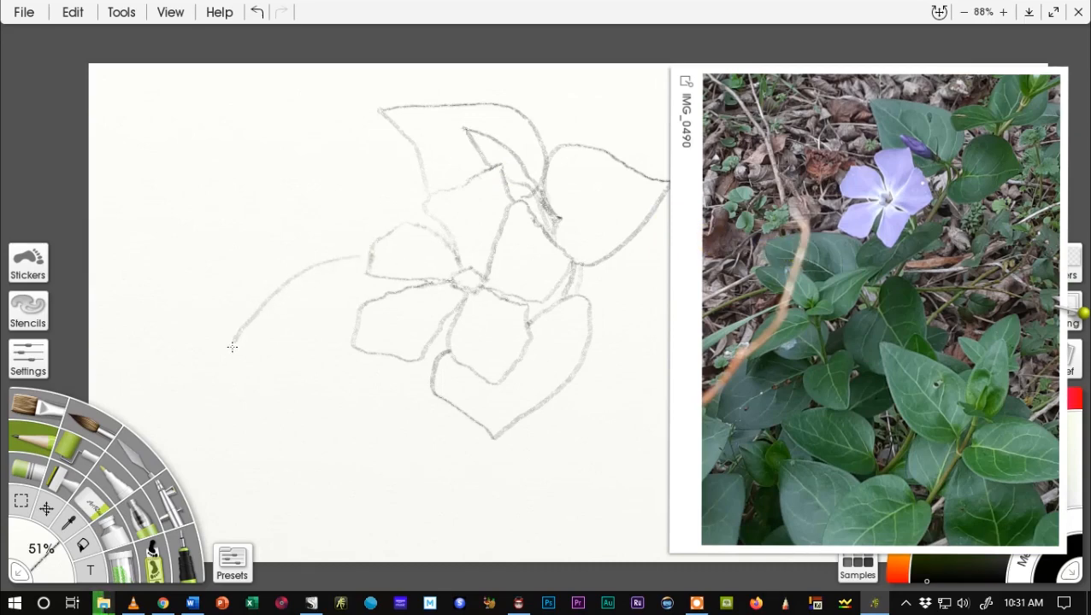
left_click_drag(231, 346, 384, 361)
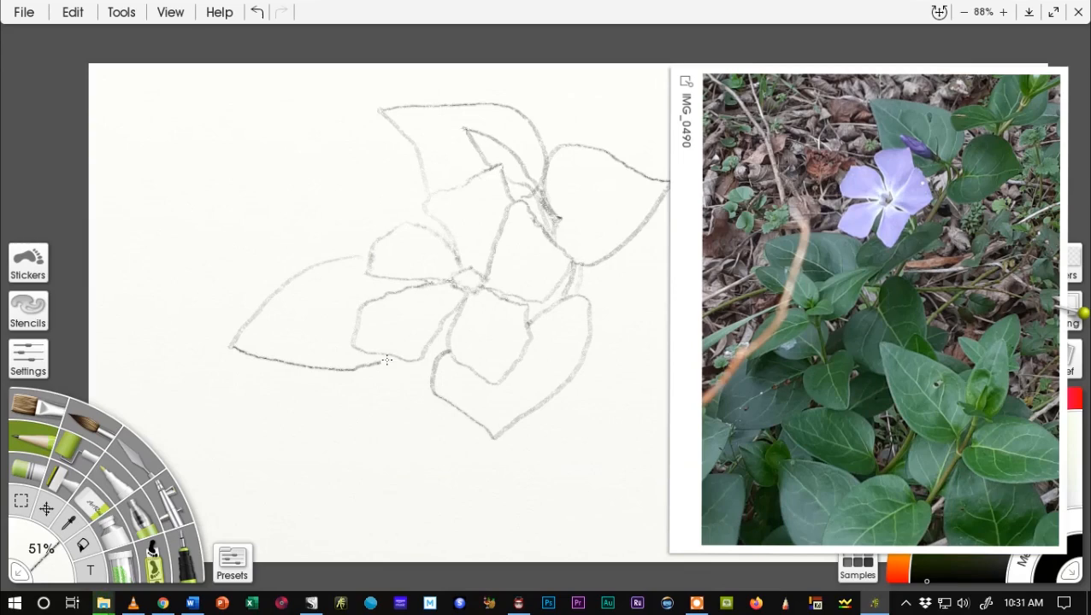
mouse_move(418, 196)
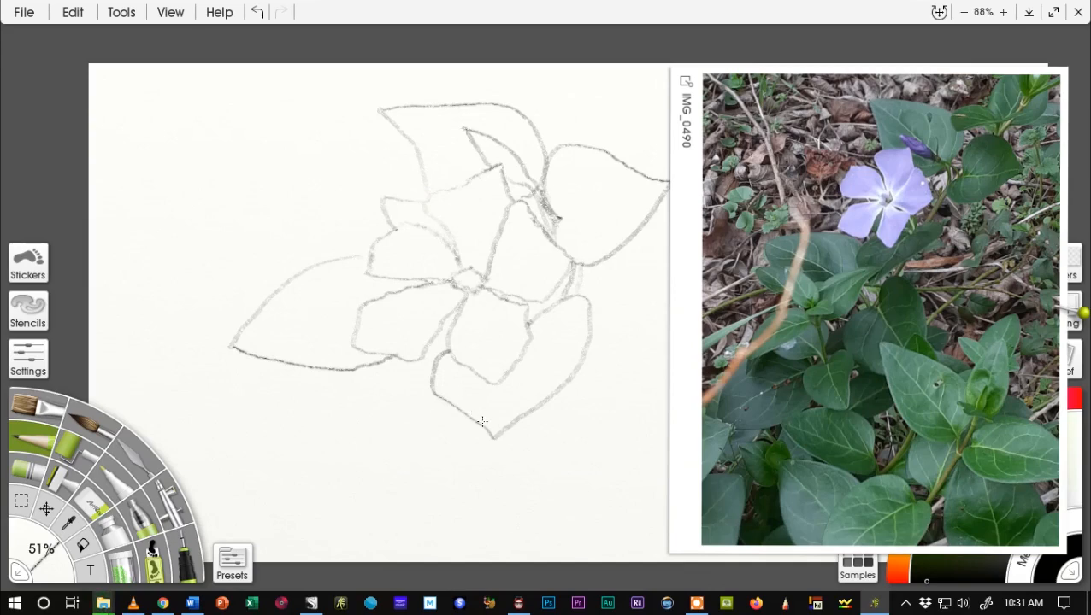
mouse_move(324, 282)
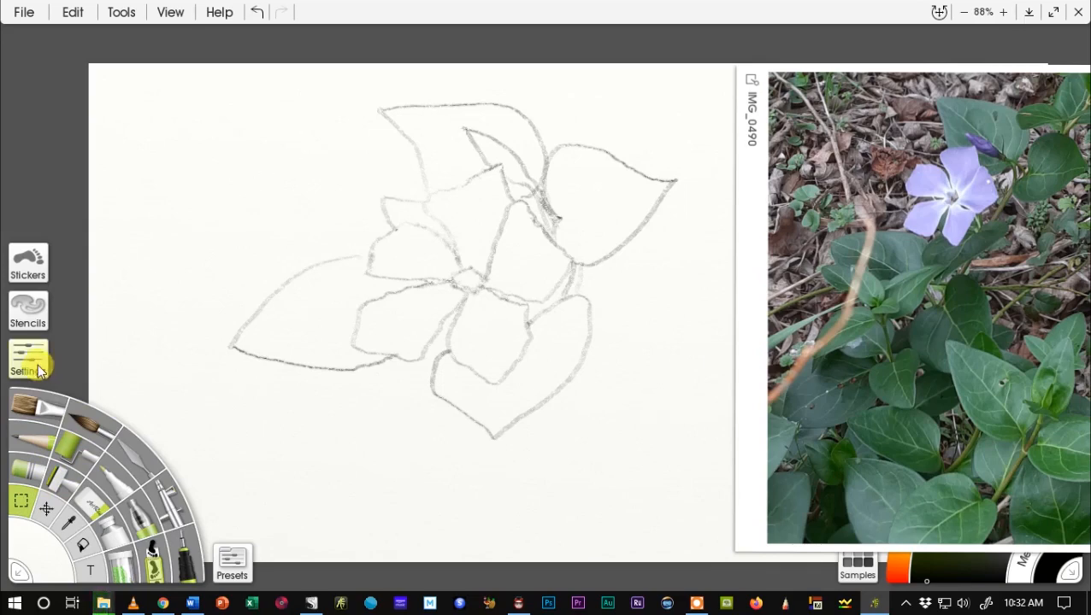
Step: Set the Selection tool to Lasso mode and loop around the whole sketch
left_click(28, 359)
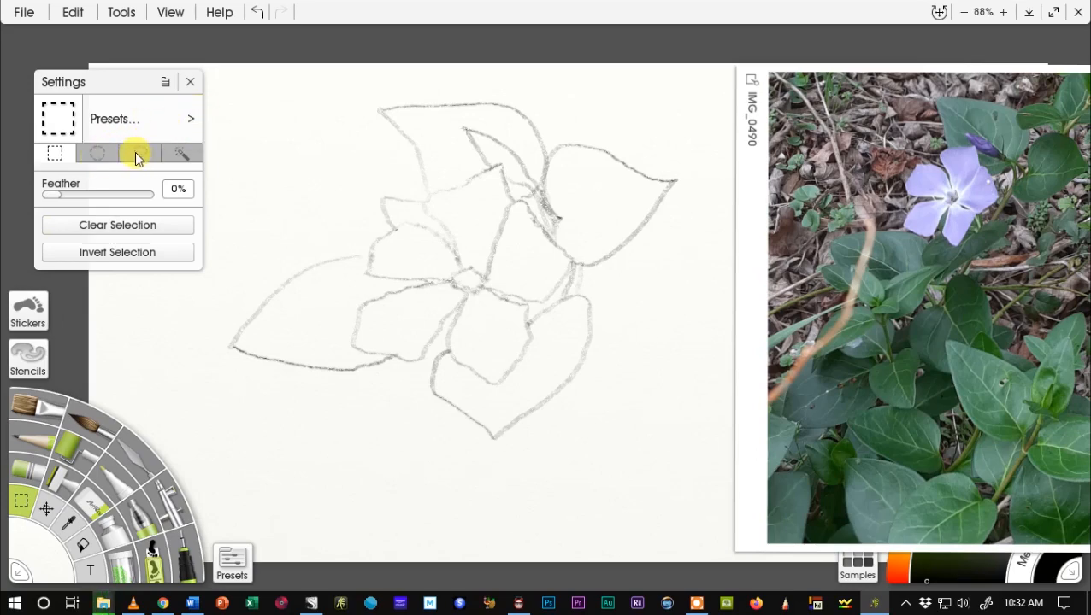
left_click(139, 153)
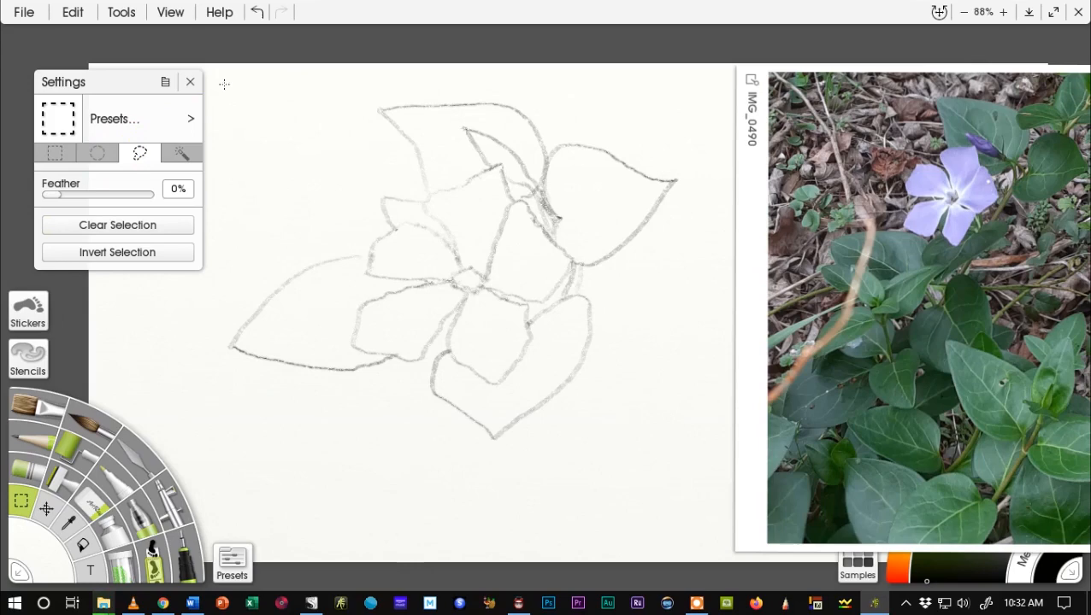
left_click(190, 81)
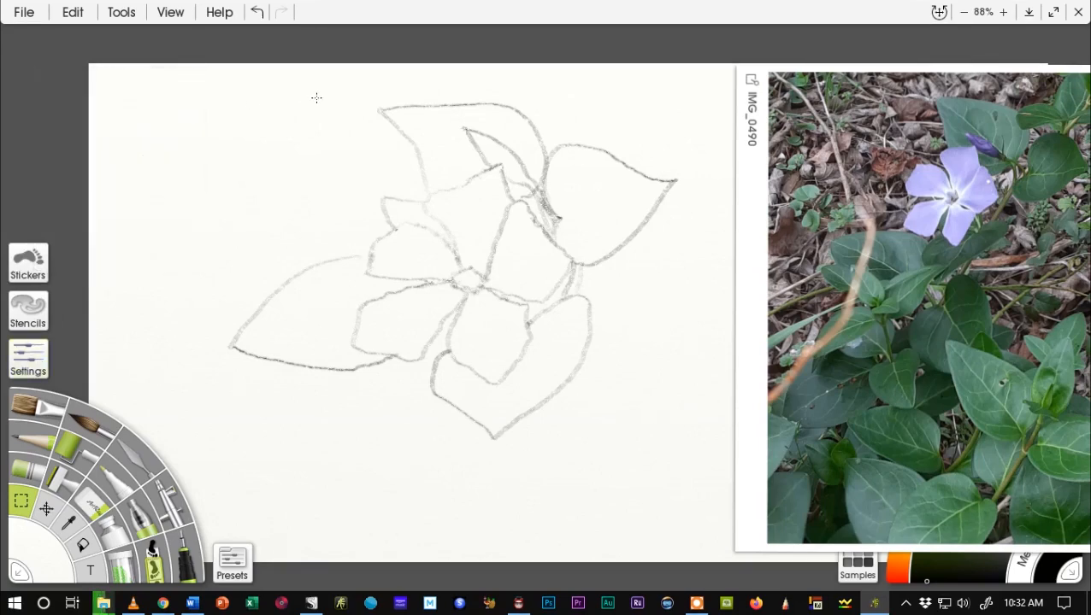
left_click_drag(318, 97, 636, 112)
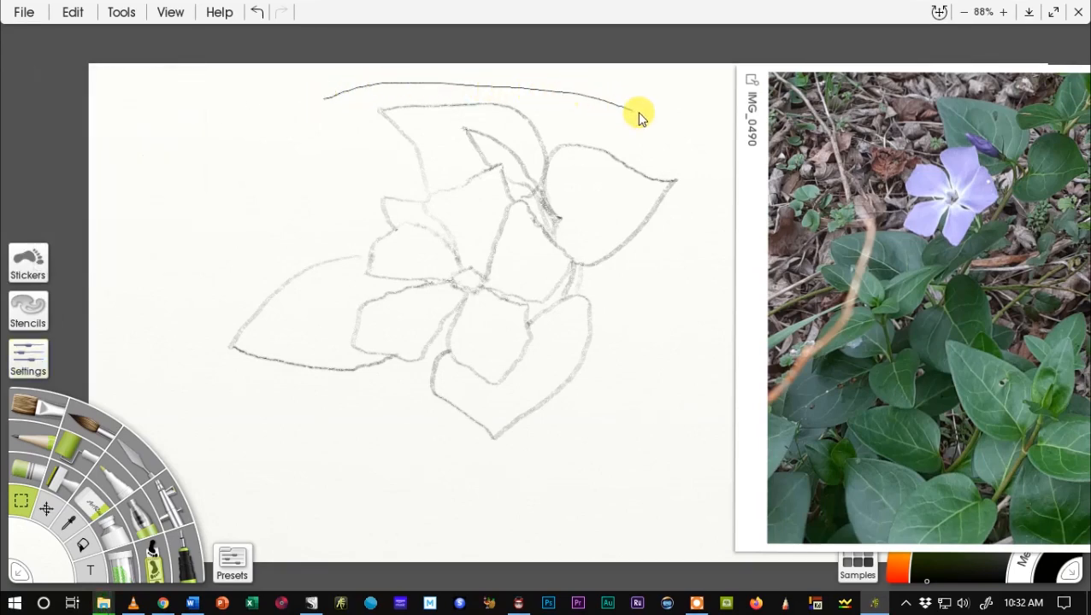
left_click_drag(640, 115, 507, 477)
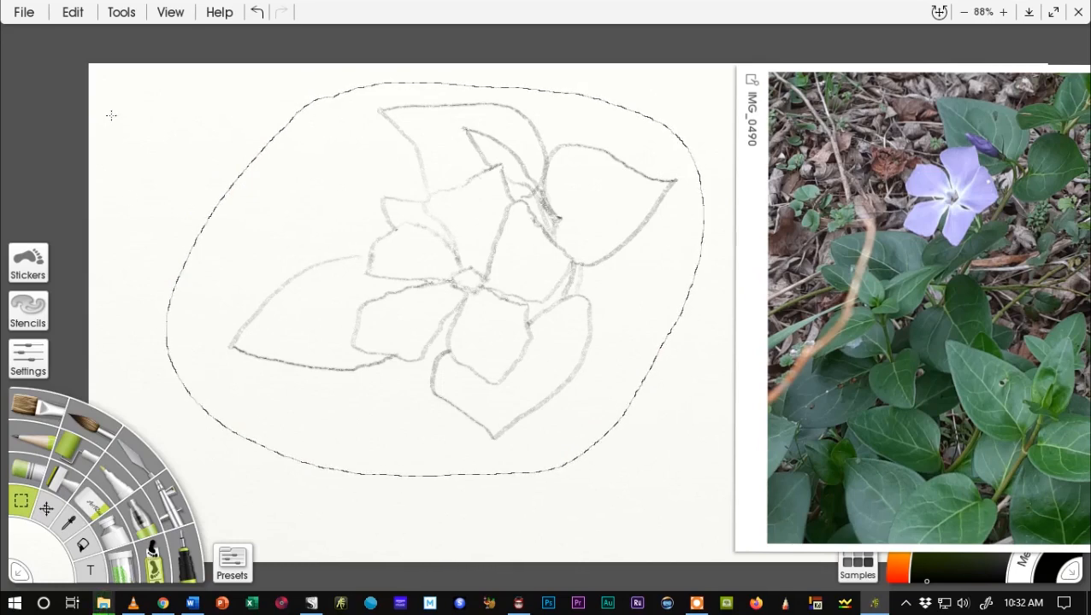
left_click(72, 12)
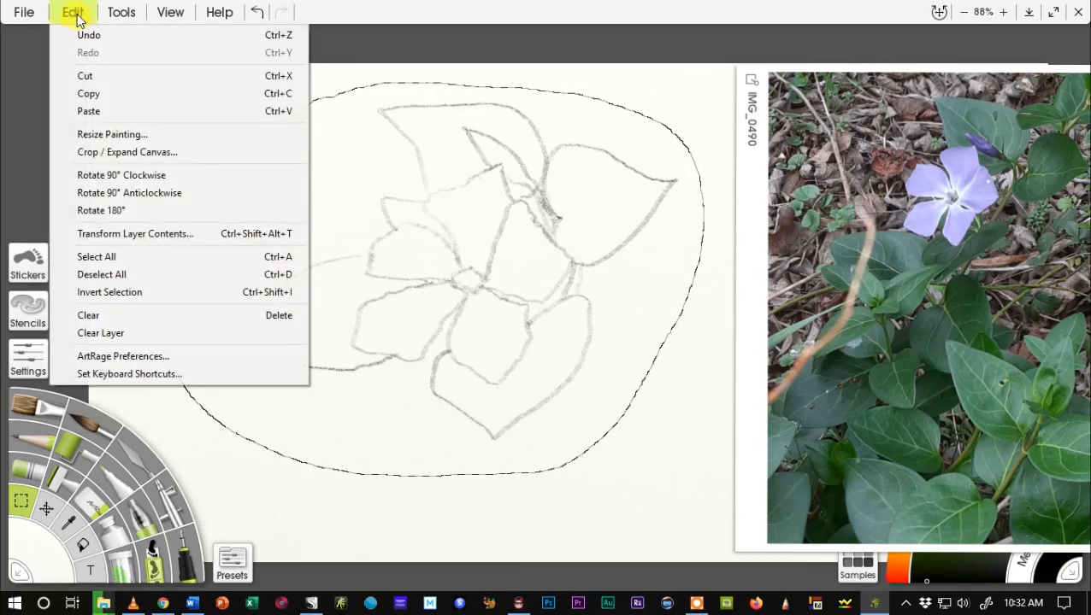
Step: Scale the selected sketch to 78%, move it lower right, apply, and deselect
left_click(136, 242)
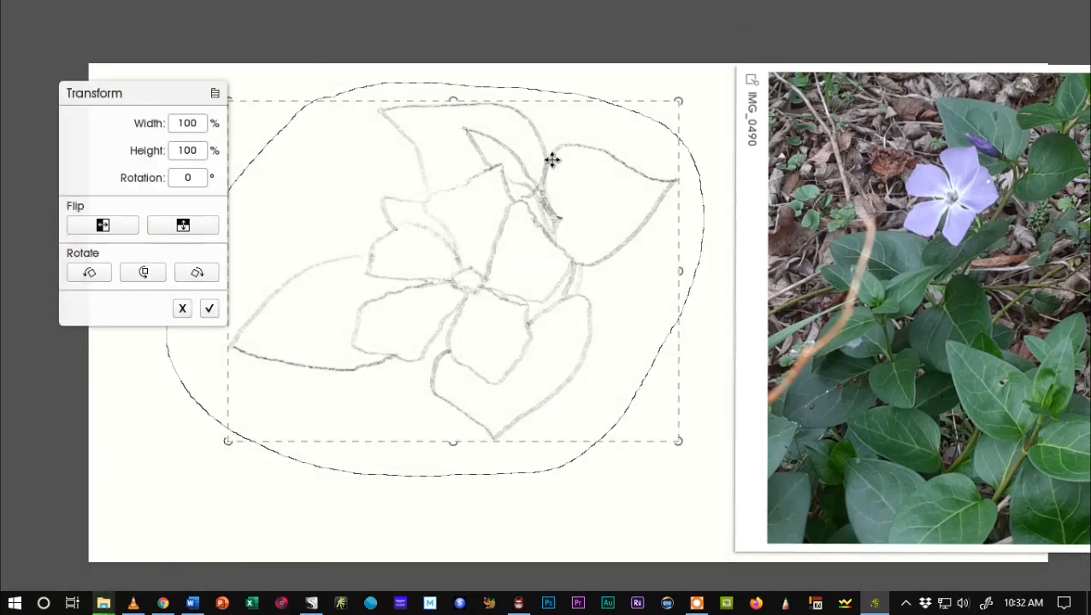
left_click_drag(679, 102, 672, 109)
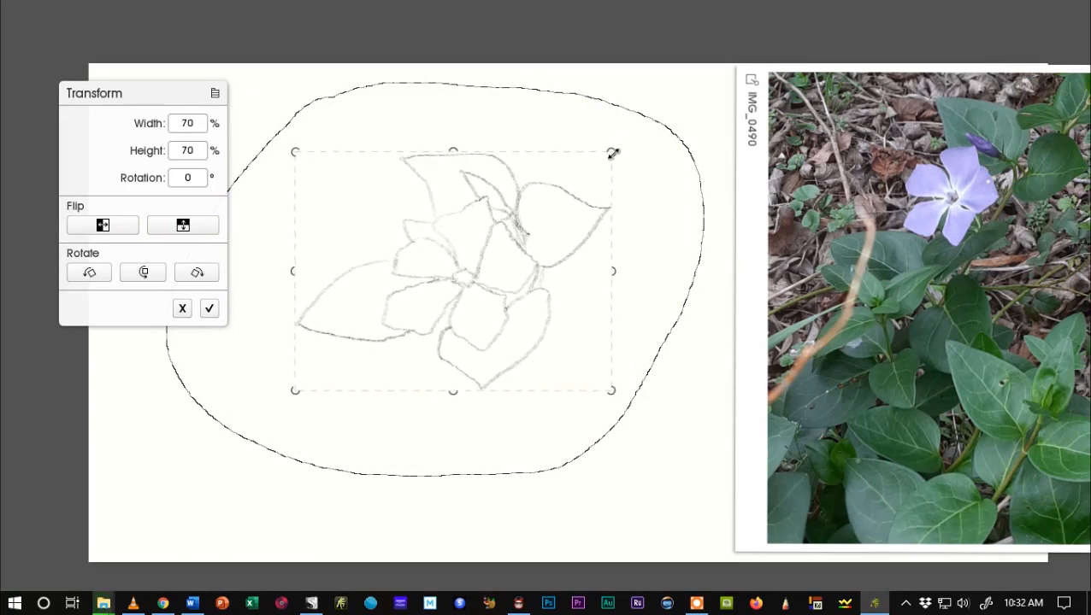
left_click_drag(613, 154, 633, 140)
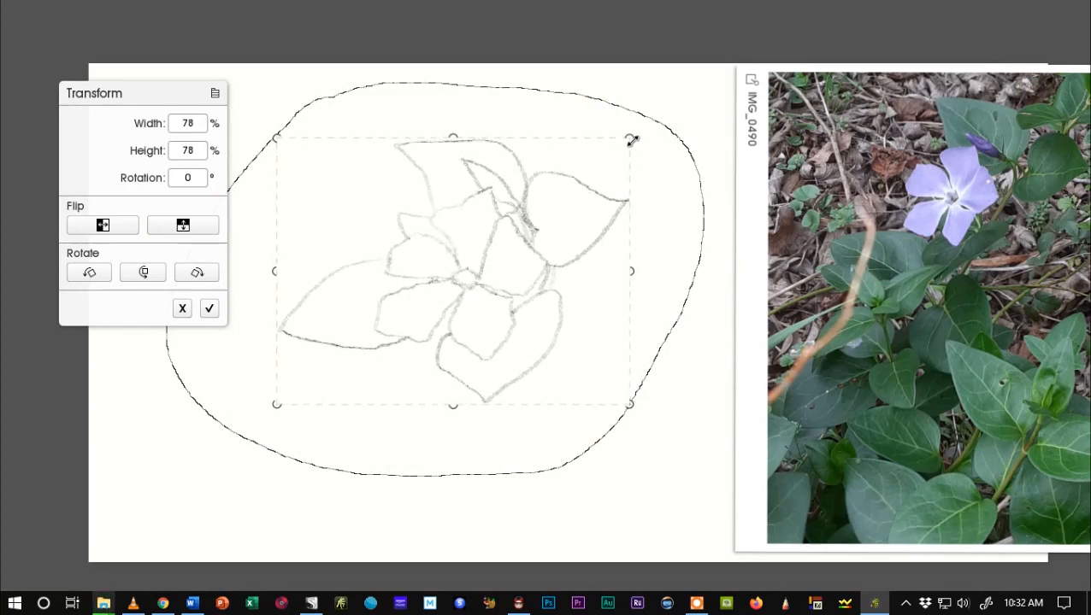
left_click_drag(453, 271, 487, 310)
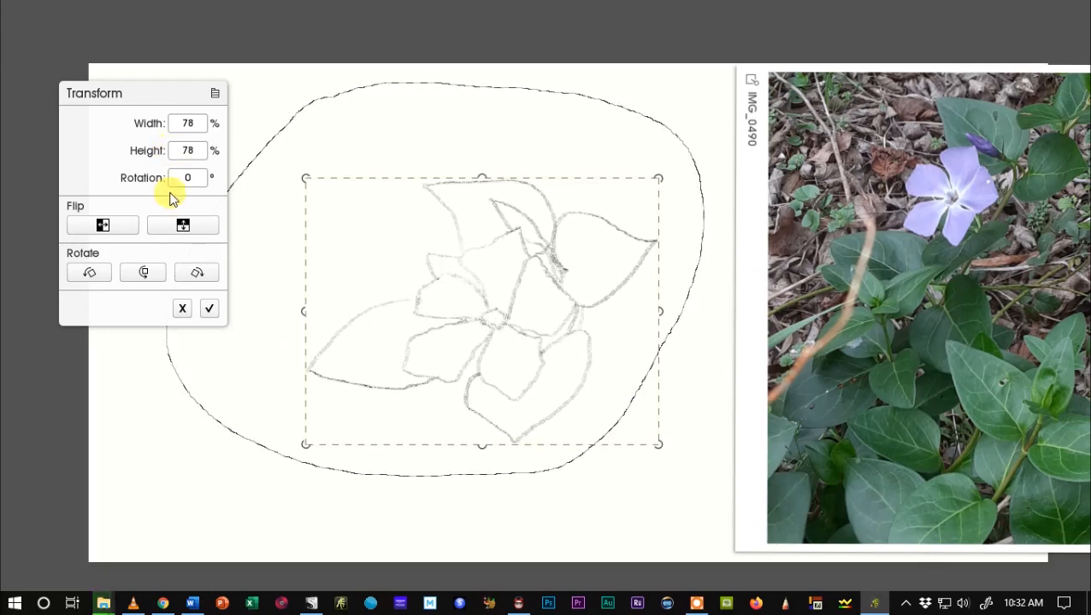
left_click(209, 309)
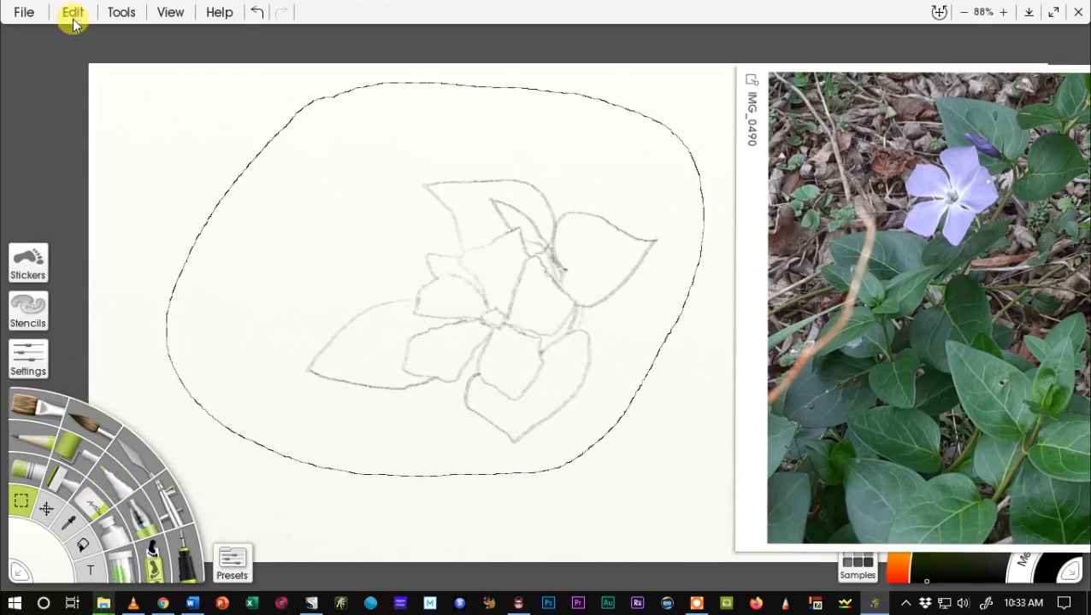
left_click(73, 12)
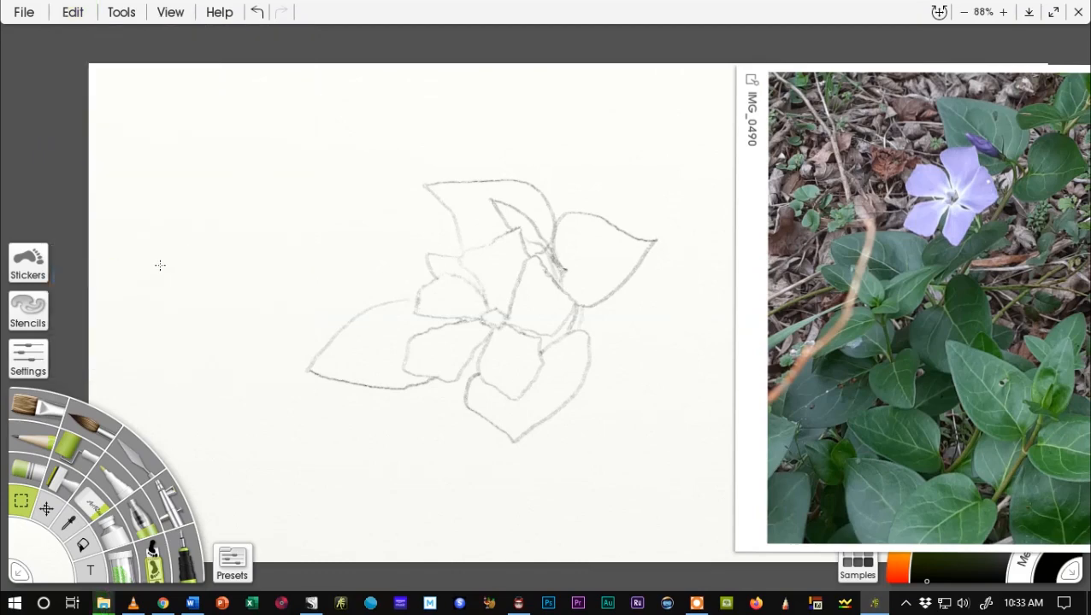
mouse_move(300, 238)
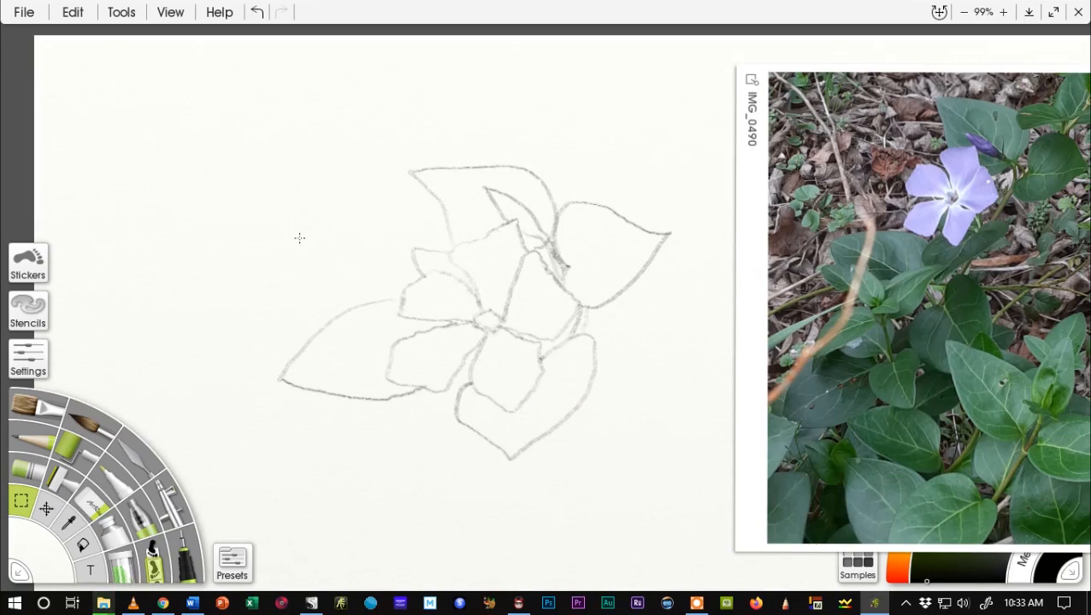
left_click(1002, 11)
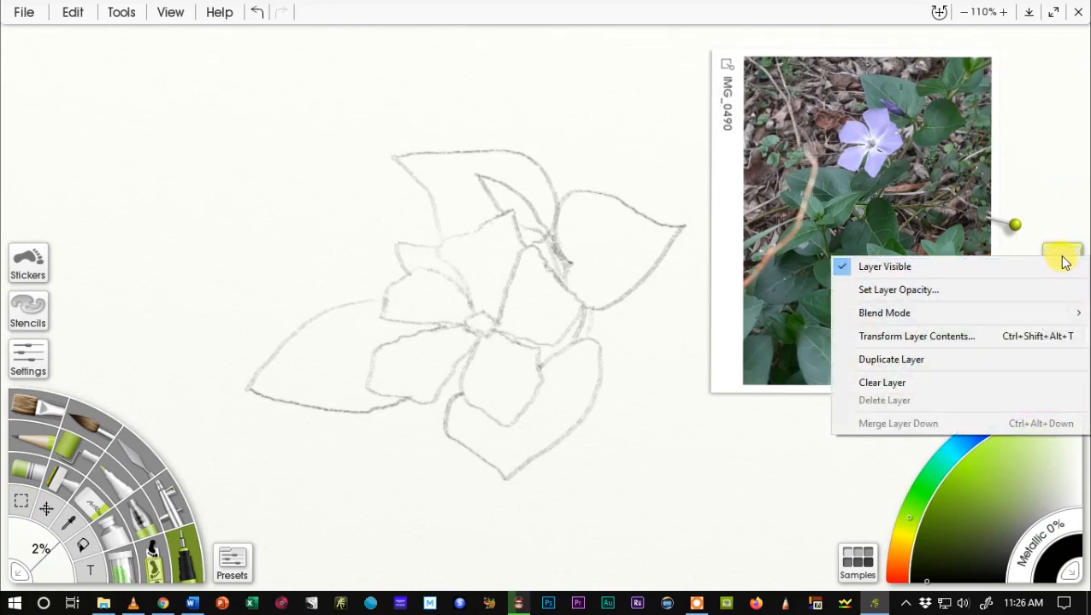
mouse_move(1060, 228)
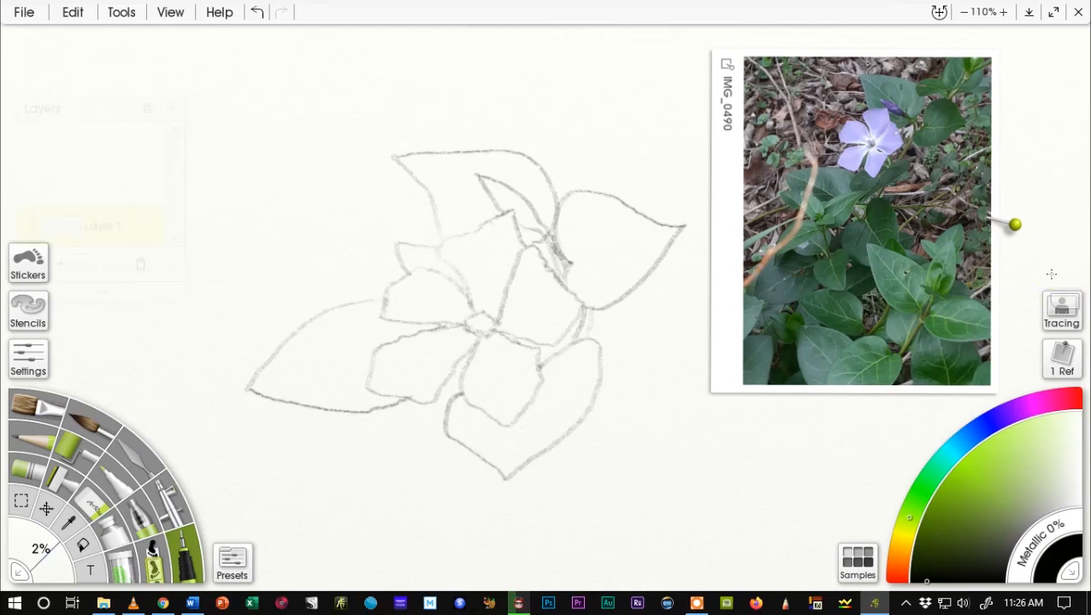
Step: Add Layer 2 above Layer 1 in the Layers list, then close the list
left_click(154, 107)
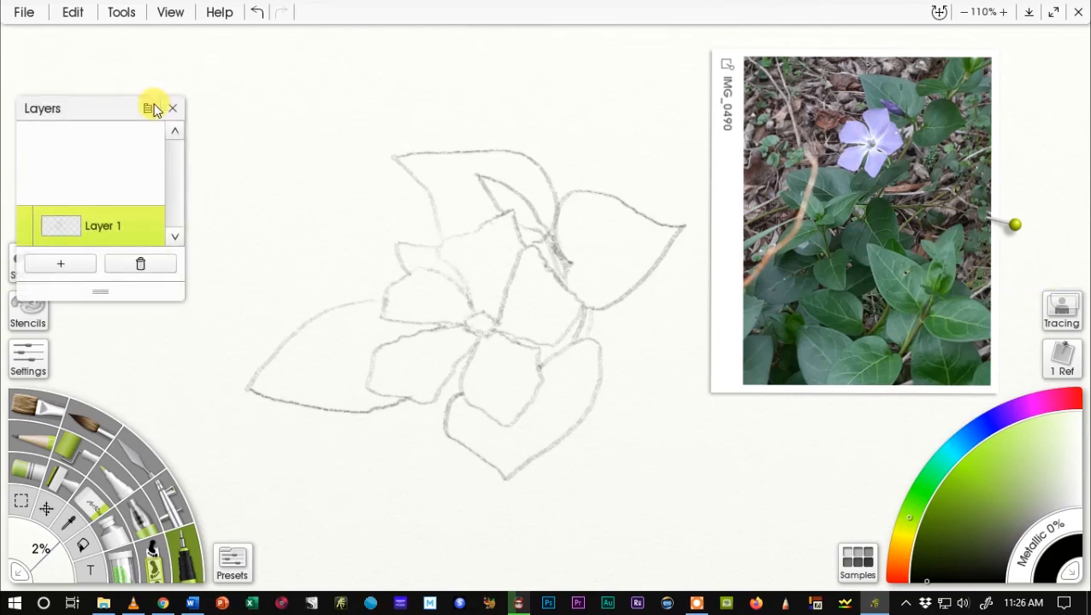
left_click_drag(98, 108, 130, 53)
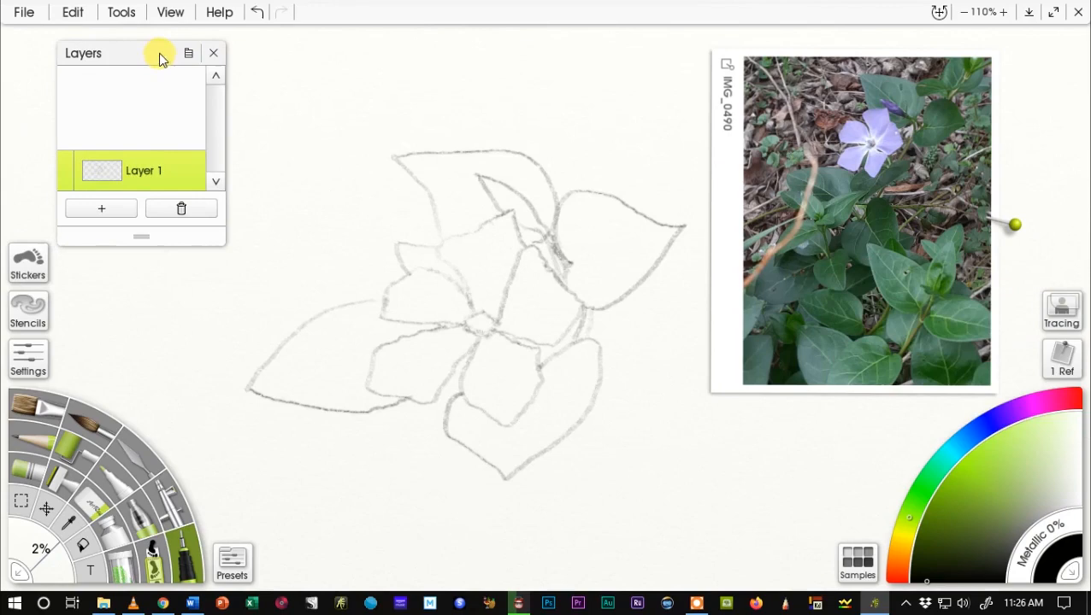
left_click(101, 209)
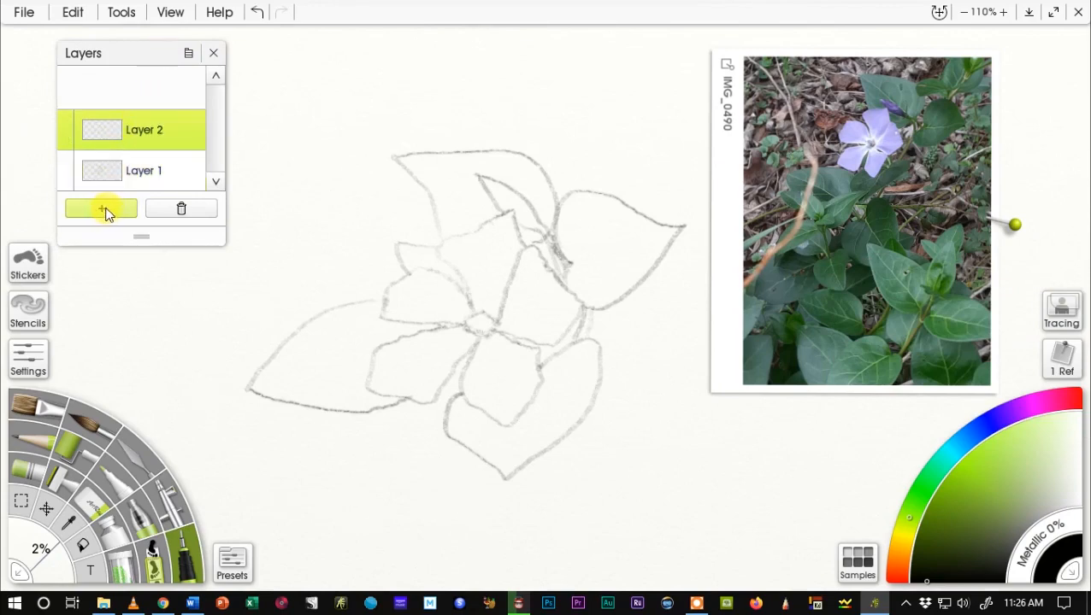
mouse_move(213, 53)
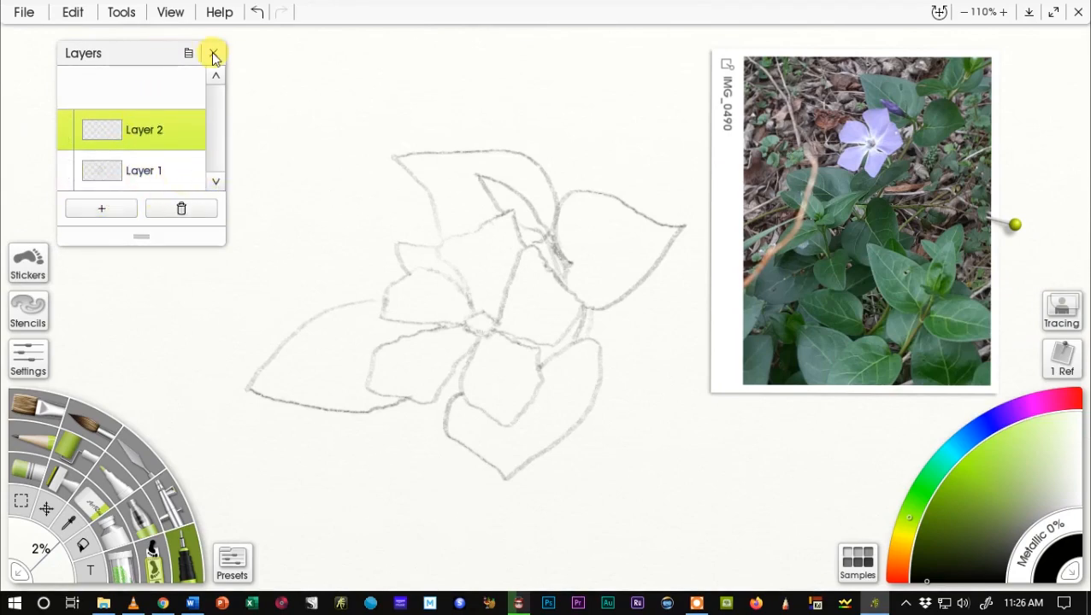
left_click(214, 54)
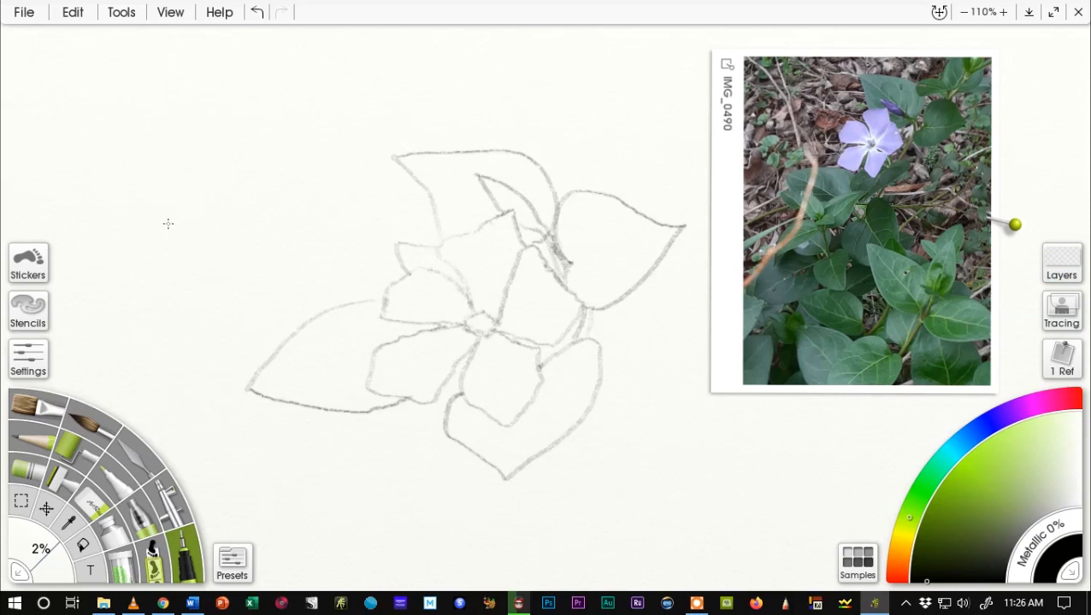
mouse_move(134, 480)
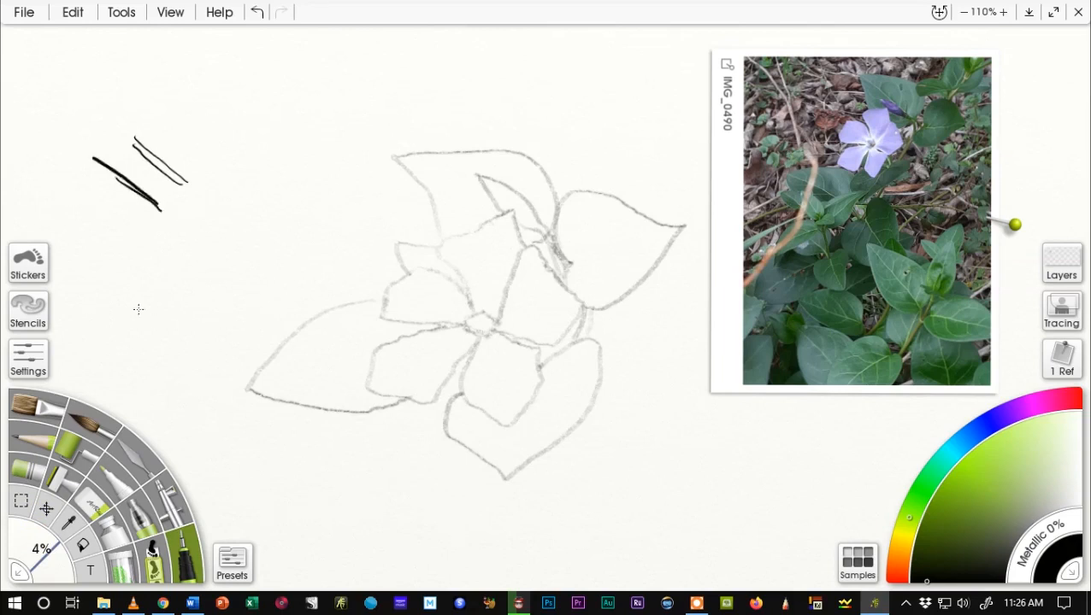
mouse_move(190, 173)
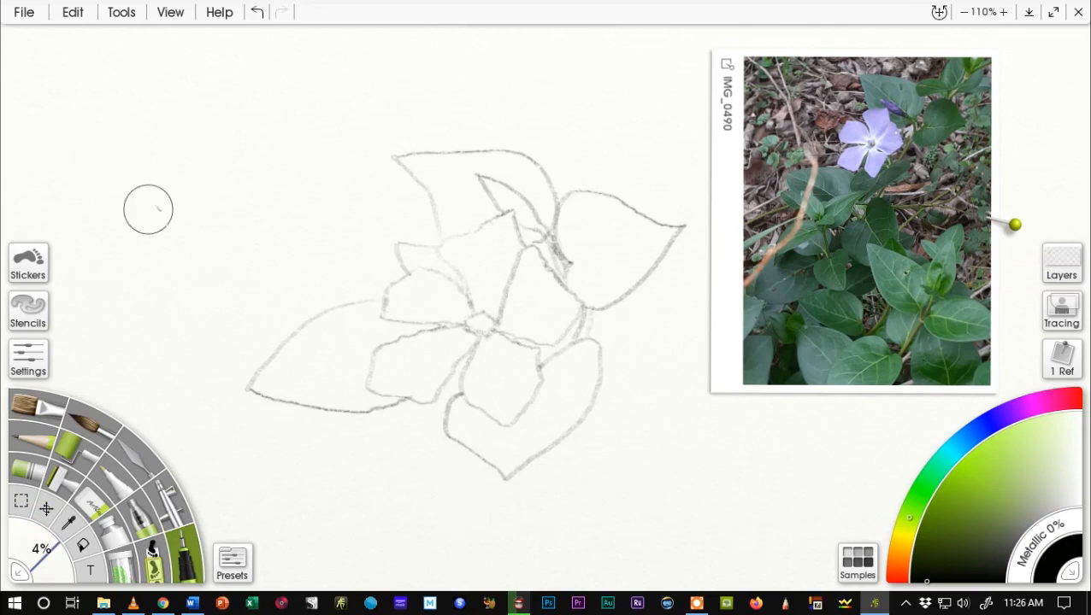
mouse_move(158, 204)
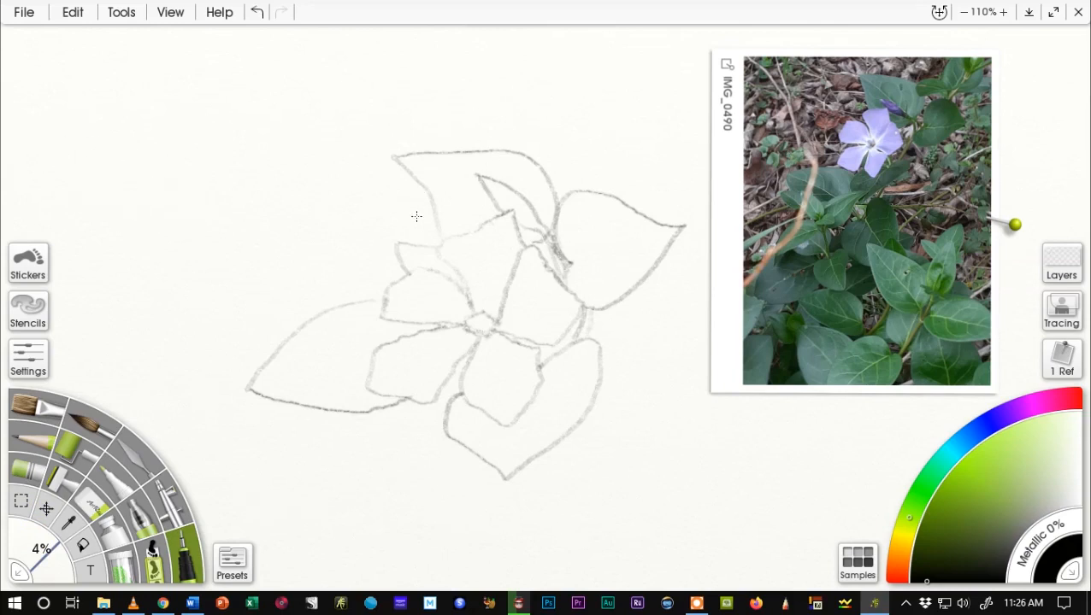
mouse_move(440, 237)
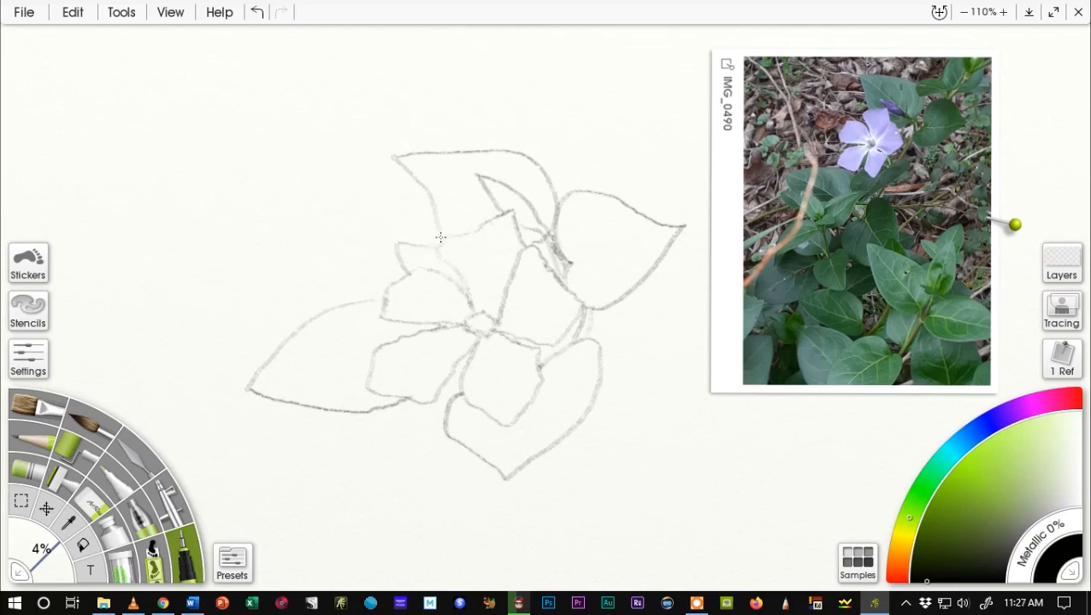
Step: Ink black outlines over the top and right leaves
left_click_drag(390, 151, 440, 237)
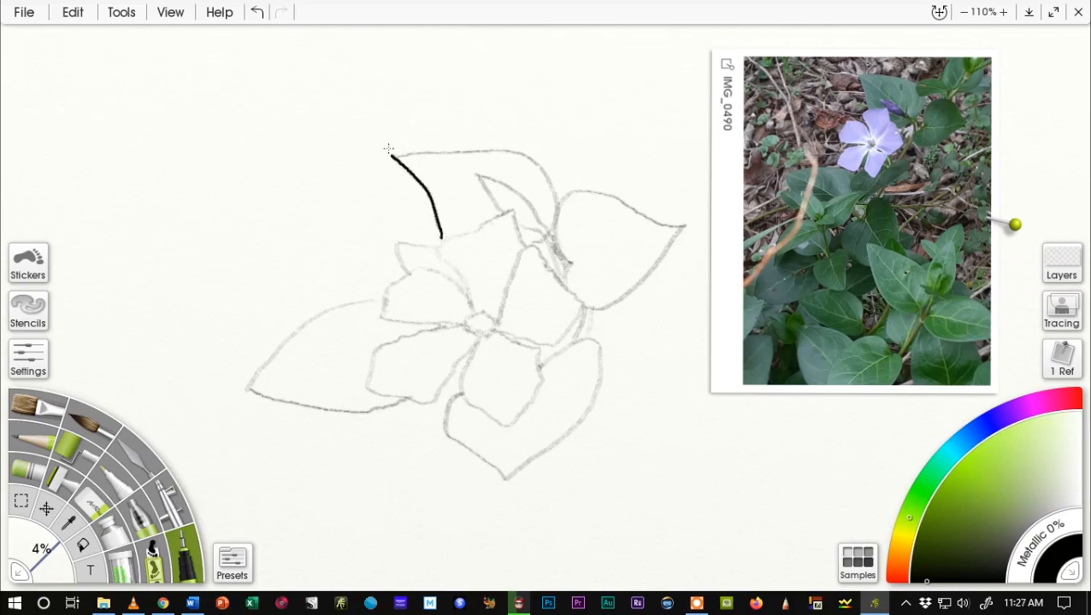
left_click_drag(389, 153, 560, 207)
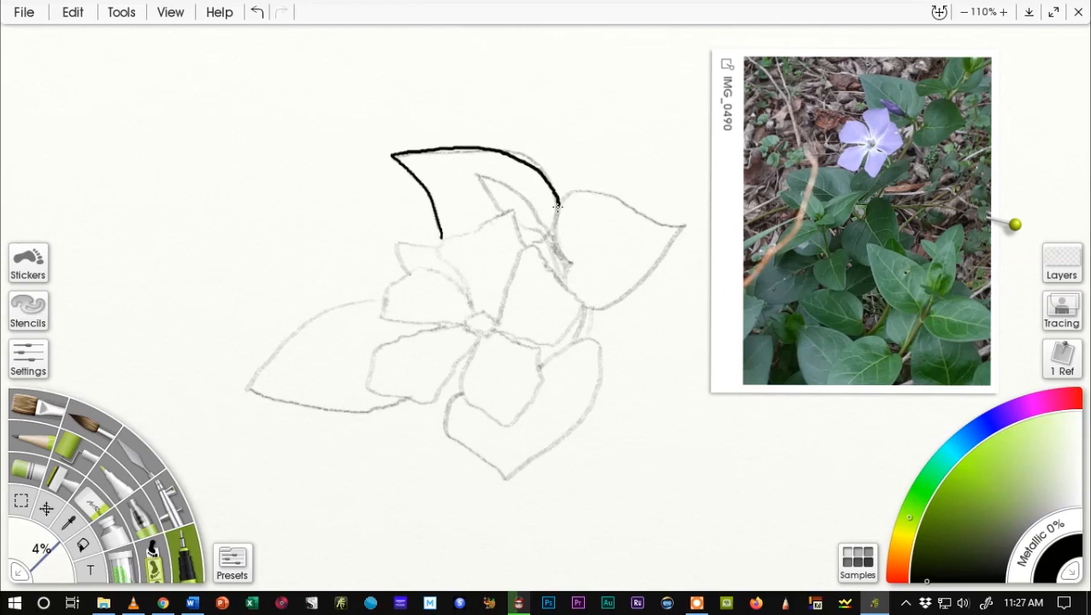
left_click_drag(552, 210, 684, 224)
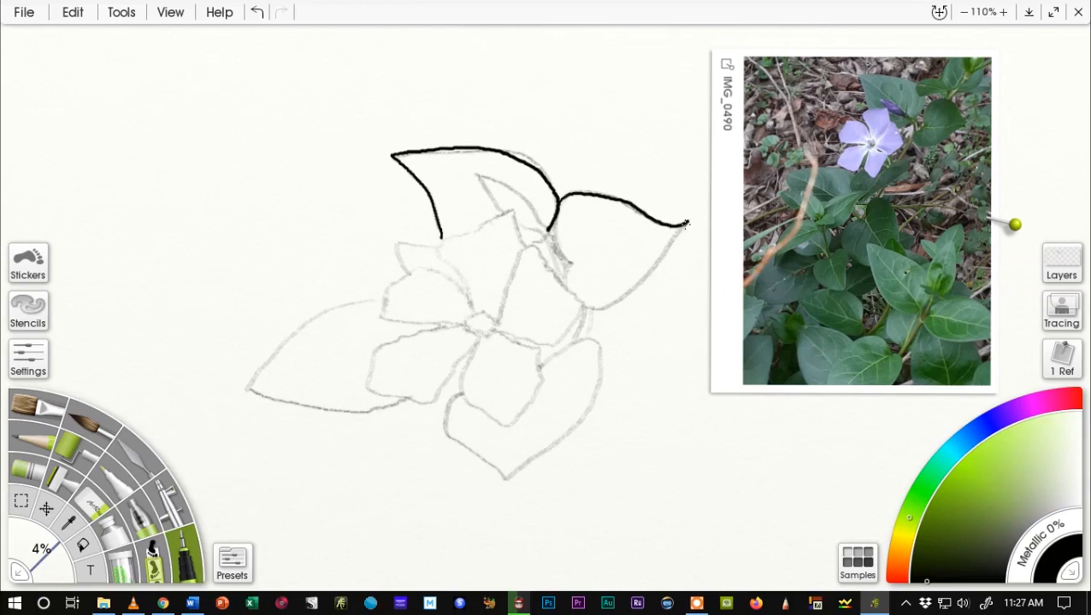
left_click_drag(684, 224, 585, 310)
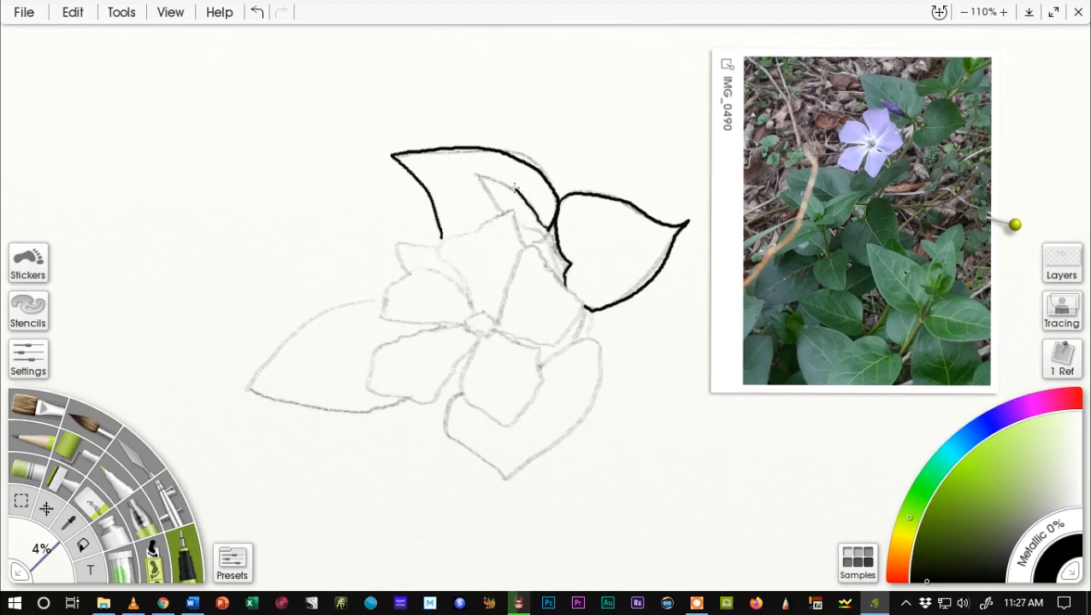
left_click_drag(500, 175, 517, 218)
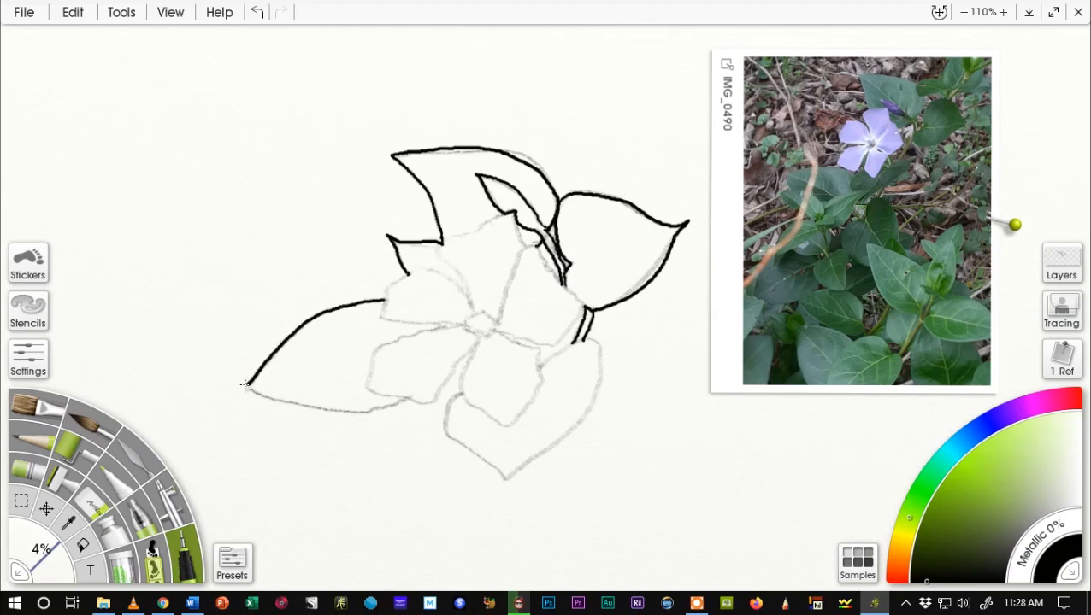
Step: Ink the bottom leaf outline and the petal edges around the flower centre
left_click_drag(243, 384, 408, 402)
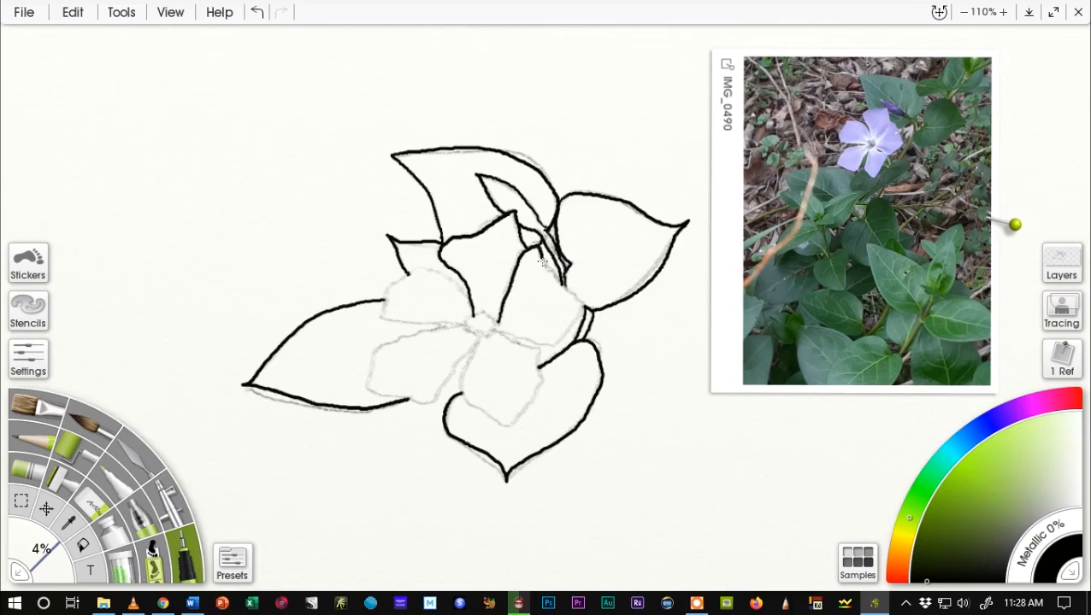
left_click_drag(543, 256, 492, 333)
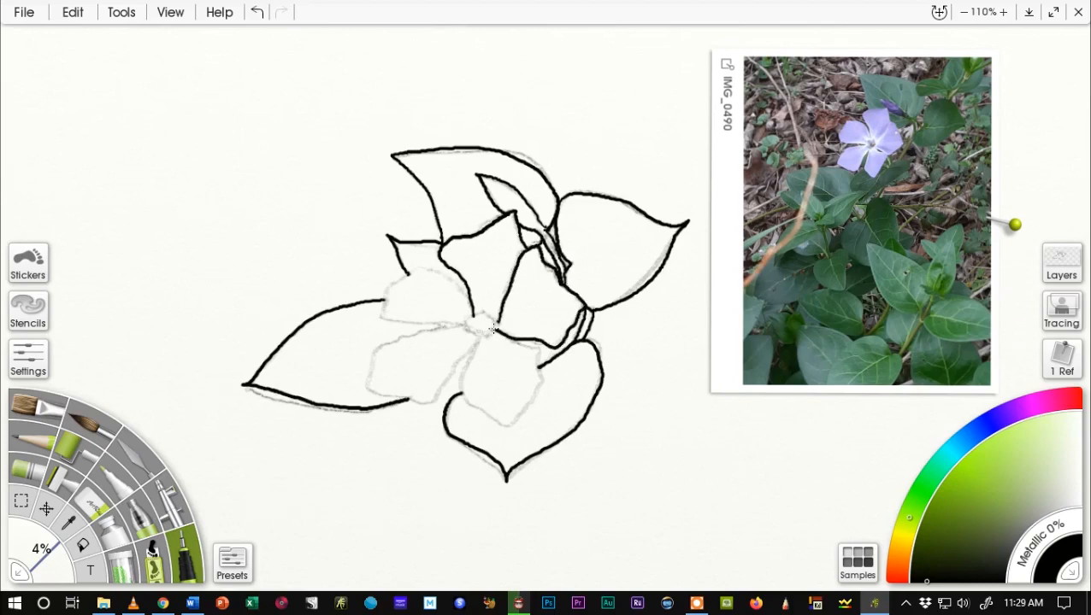
left_click_drag(495, 329, 475, 411)
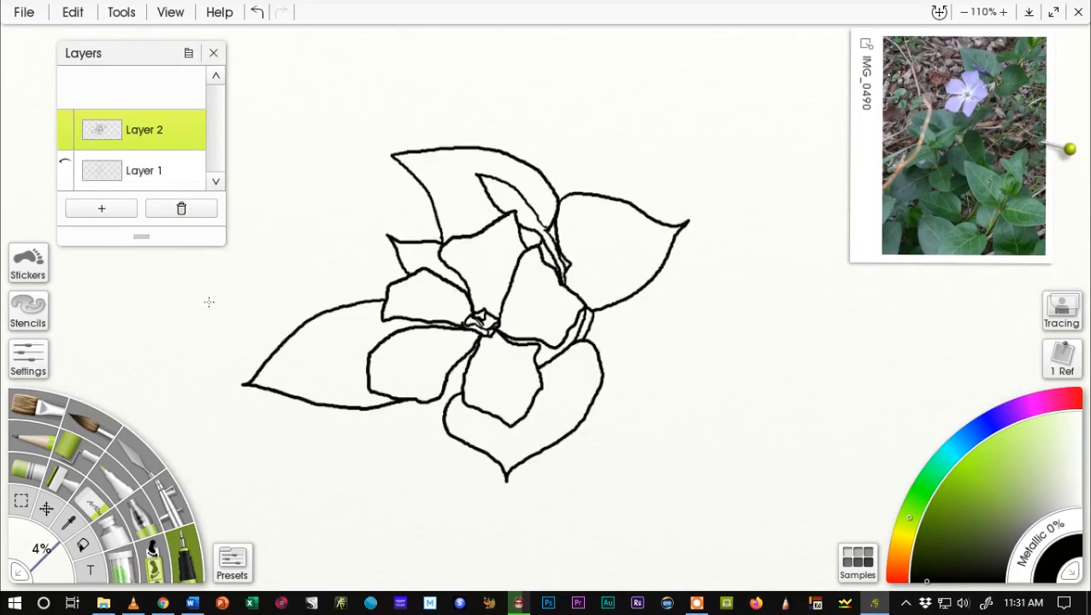
Step: Close the Layers list and zoom back to working size to check the ink drawing
left_click(213, 52)
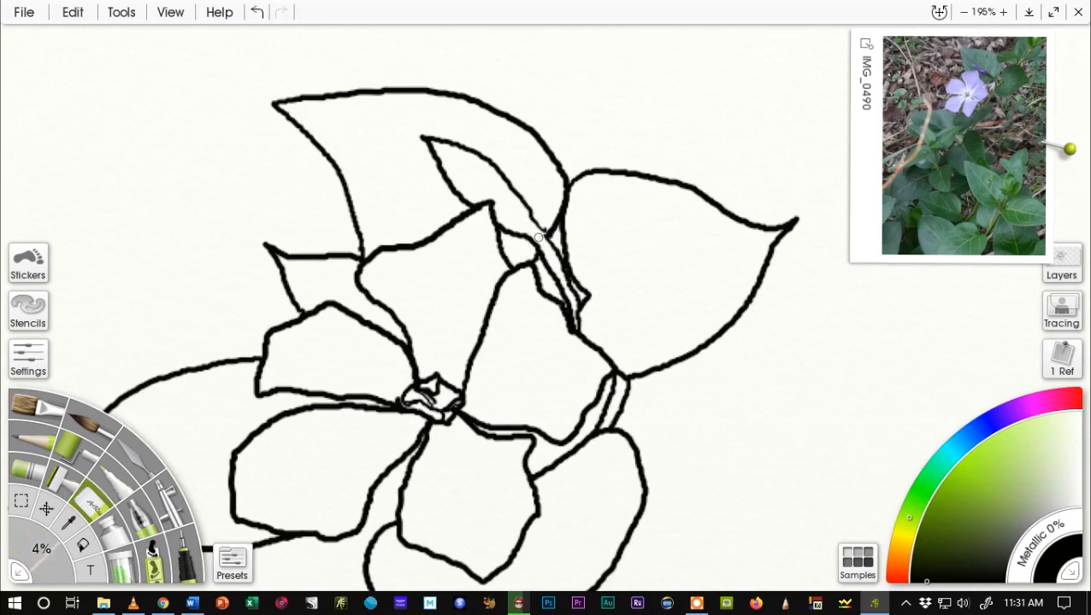
mouse_move(516, 250)
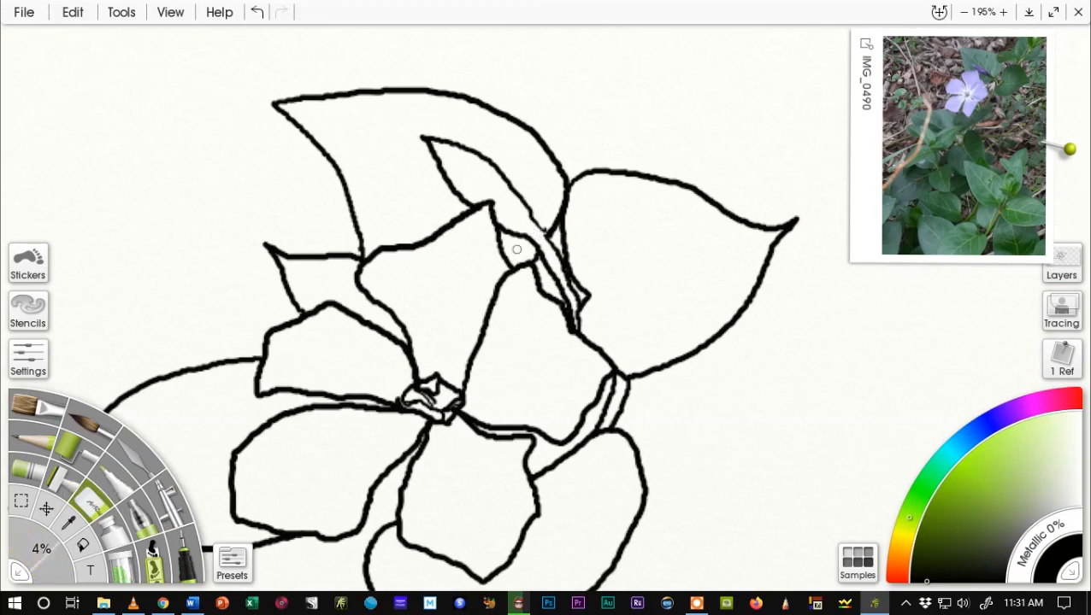
left_click(983, 12)
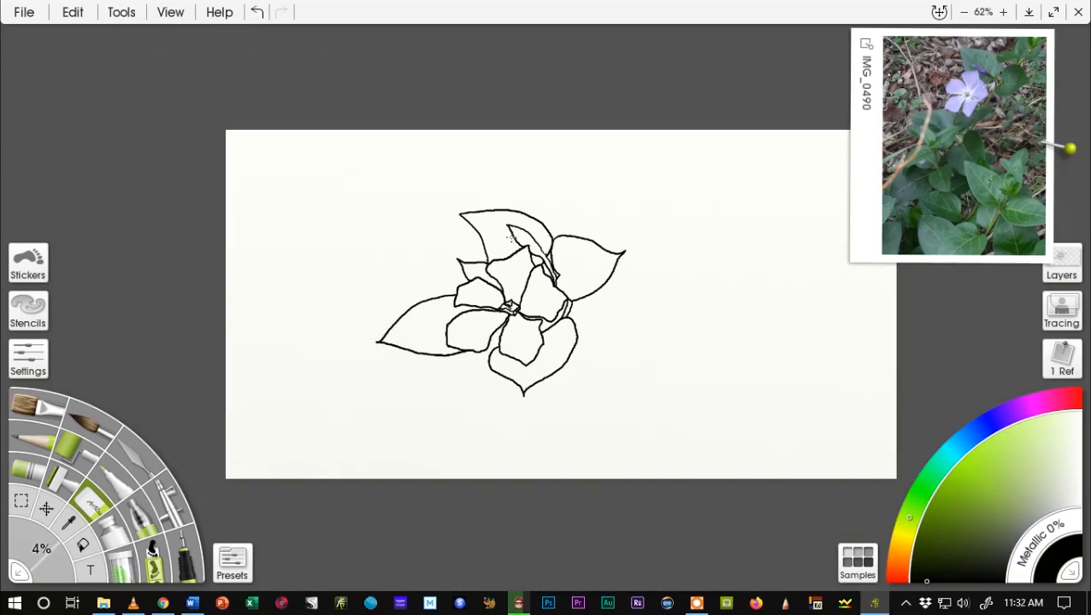
mouse_move(506, 234)
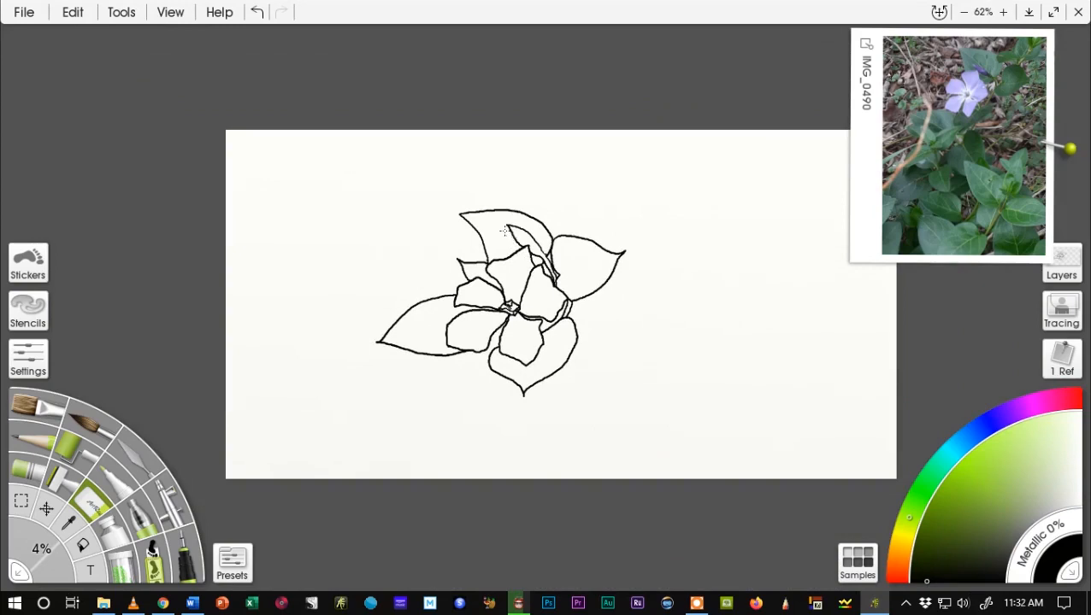
left_click(1003, 11)
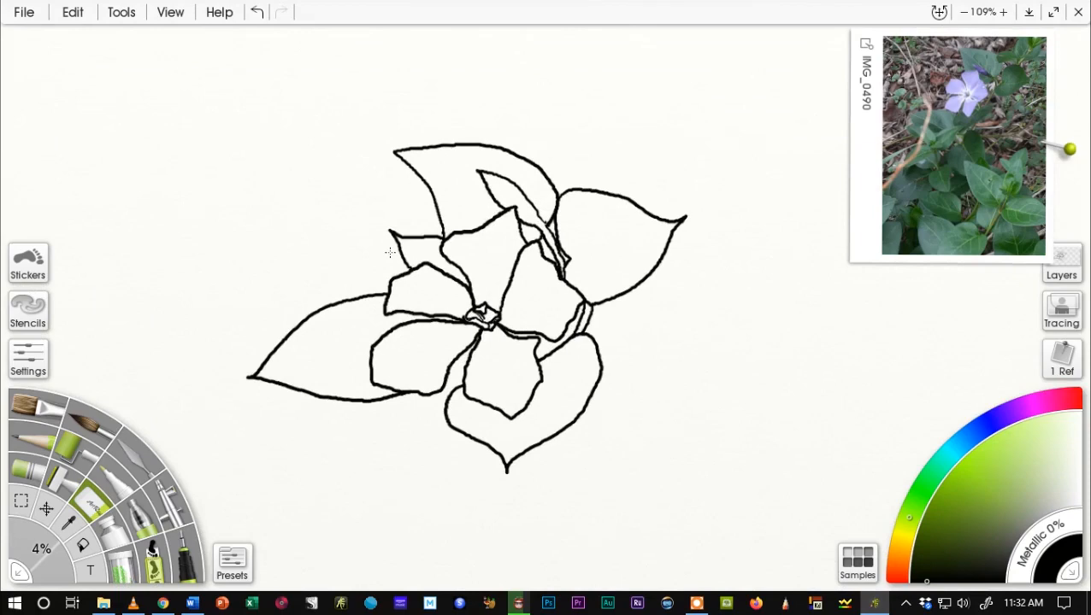